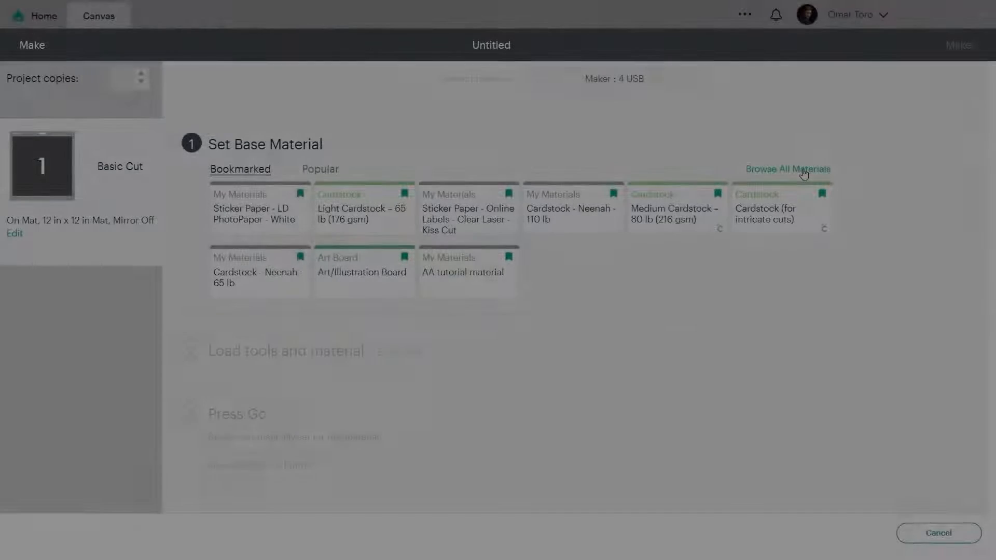
- Browse all materials from the Popular tab and scroll down to My Materials and Plastic
{"action": "left_click", "coordinate": [321, 169]}
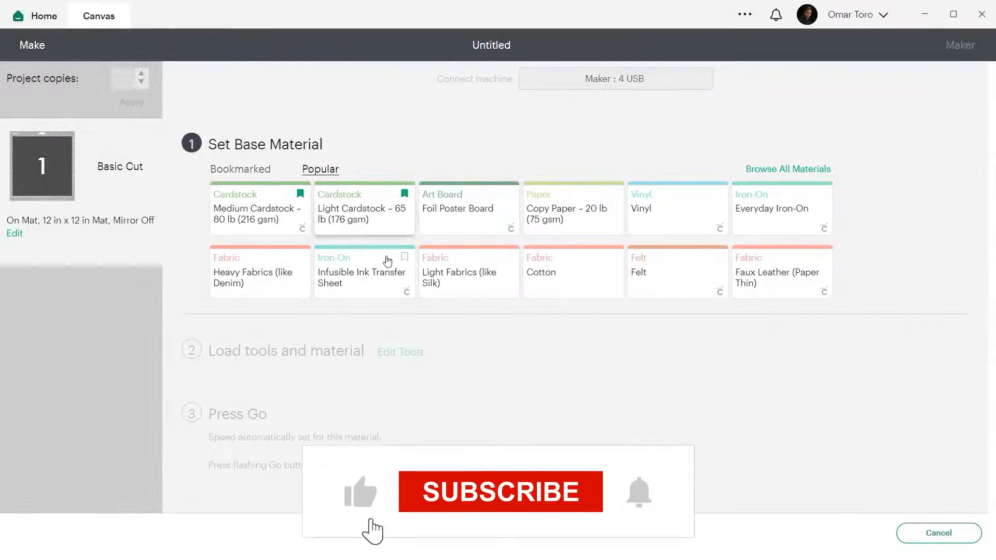
{"action": "left_click", "coordinate": [500, 492]}
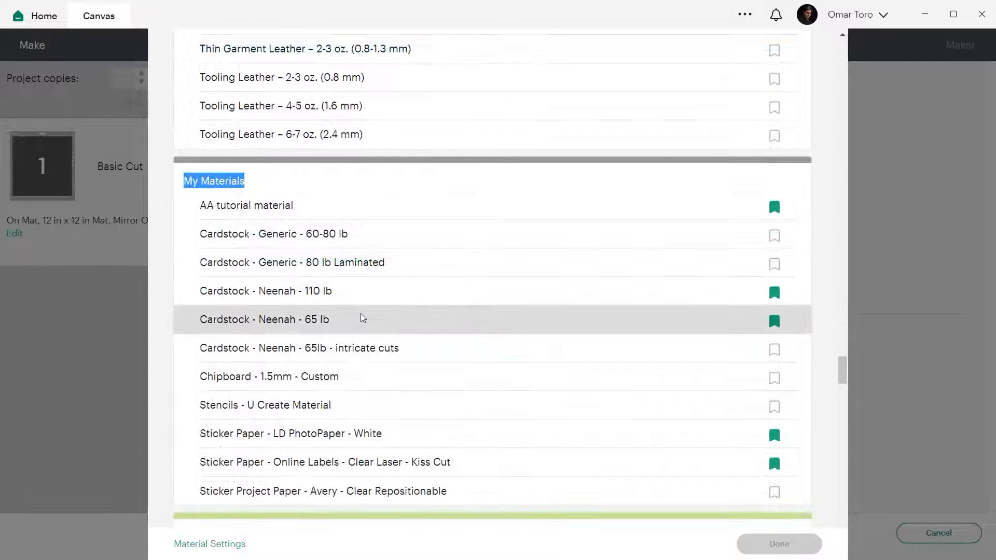
{"action": "scroll", "scroll_direction": "down", "scroll_amount": 3}
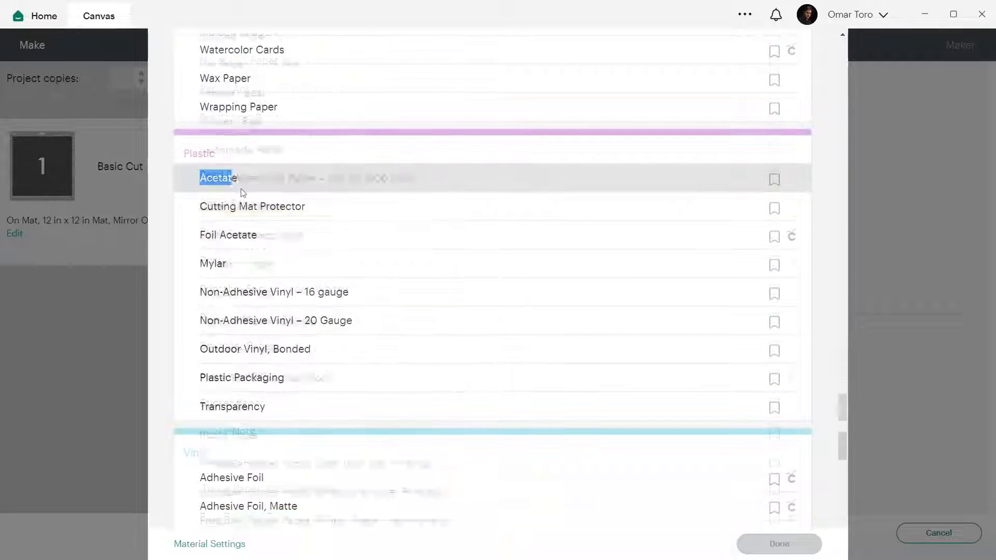
{"action": "left_click", "coordinate": [218, 178]}
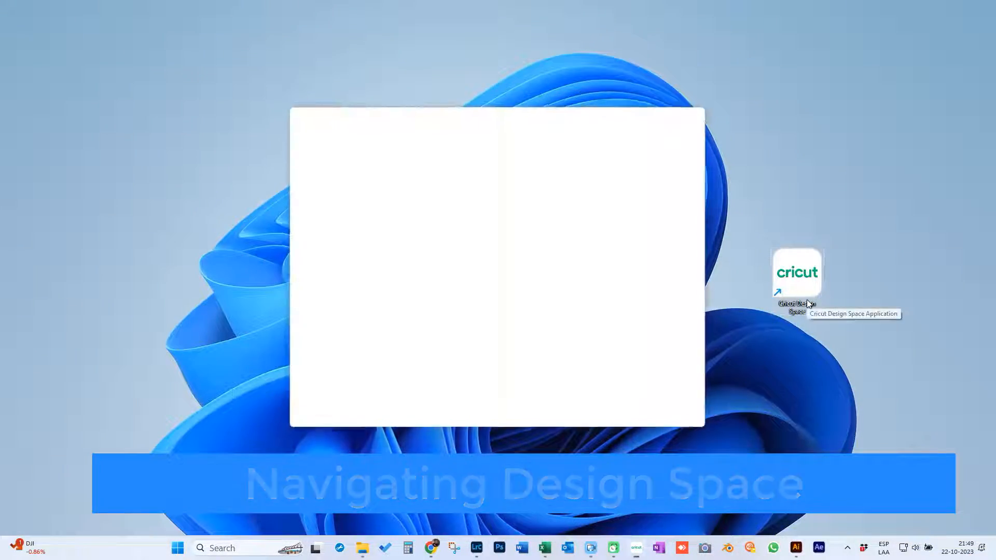
- Launch Cricut Design Space from the desktop shortcut and open the account menu
{"action": "double_click", "coordinate": [797, 273]}
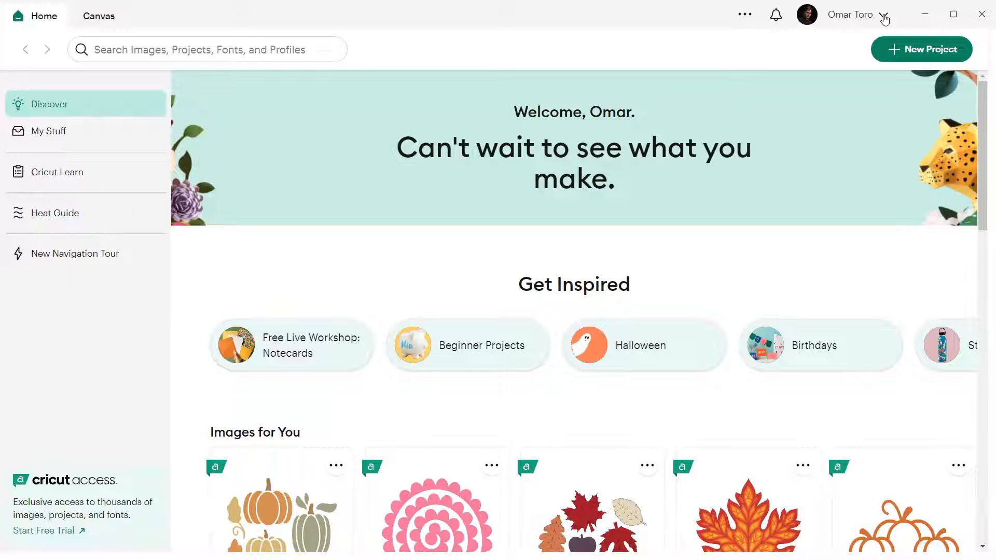
{"action": "left_click", "coordinate": [849, 14]}
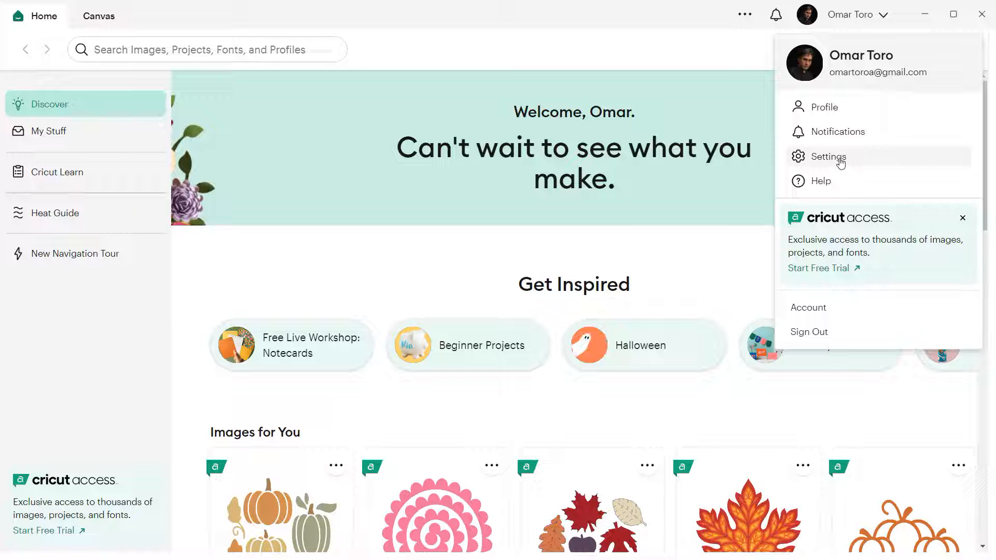
- Start Custom Material Settings from the Machines settings for the Maker : 4 USB machine
{"action": "left_click", "coordinate": [828, 157]}
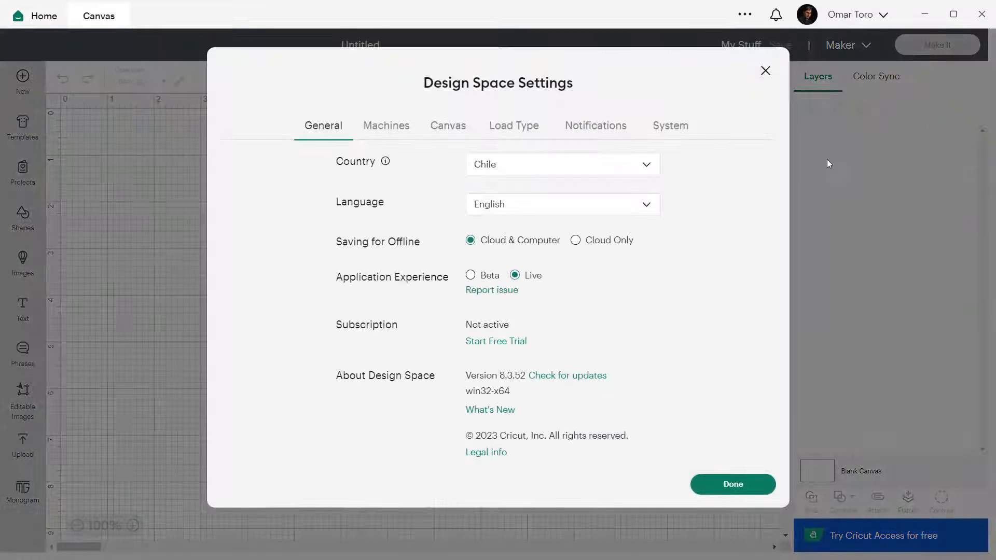
{"action": "left_click", "coordinate": [385, 126]}
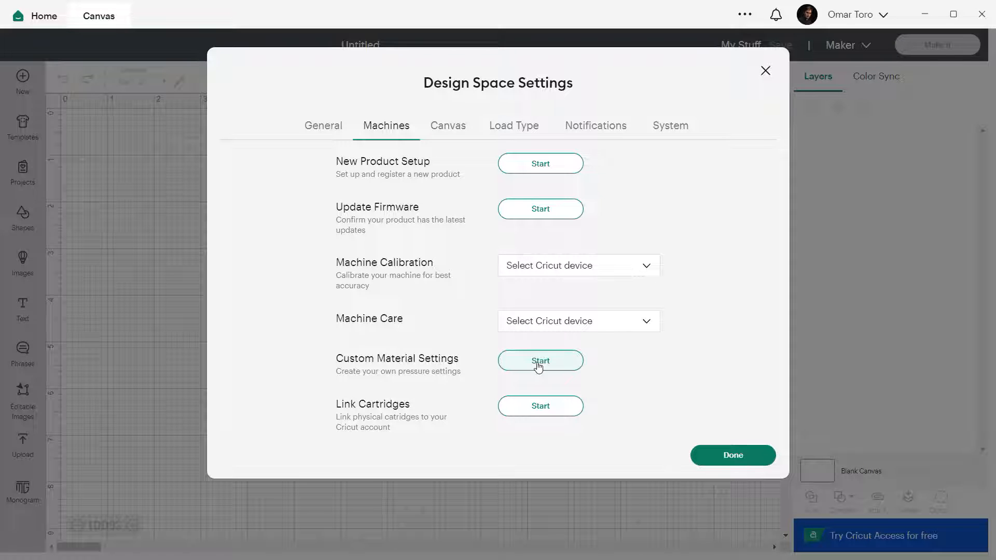
{"action": "left_click", "coordinate": [539, 360]}
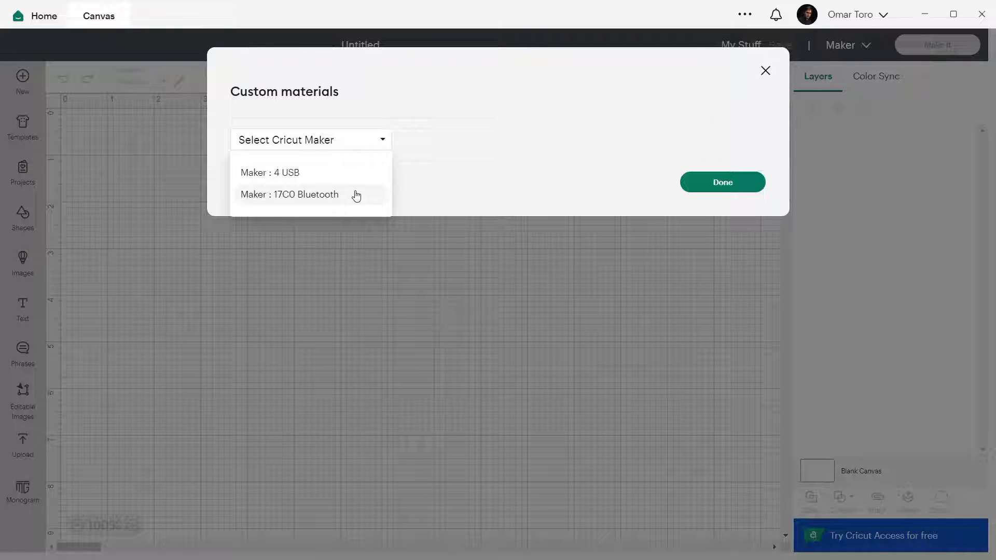
{"action": "left_click", "coordinate": [268, 172]}
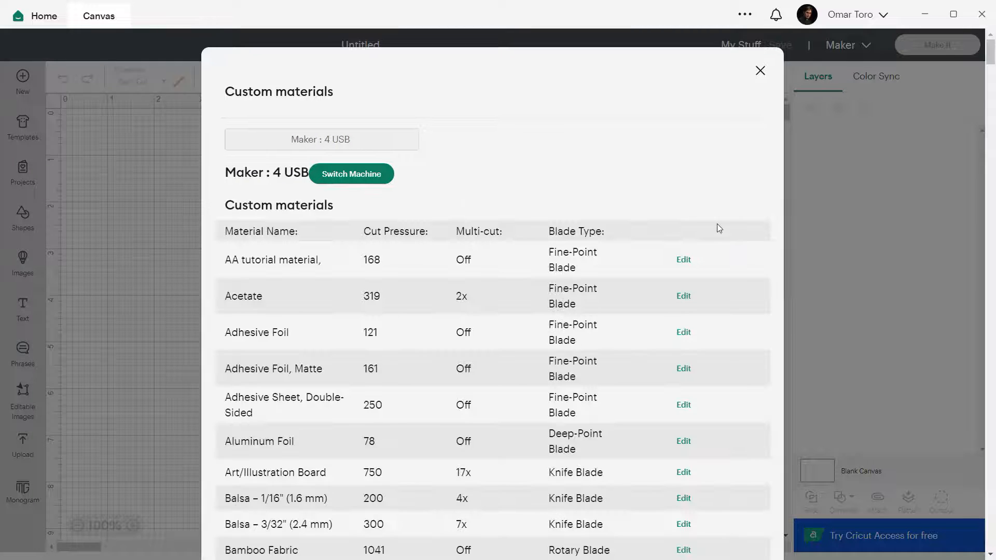
{"action": "scroll", "scroll_direction": "down", "scroll_amount": 3}
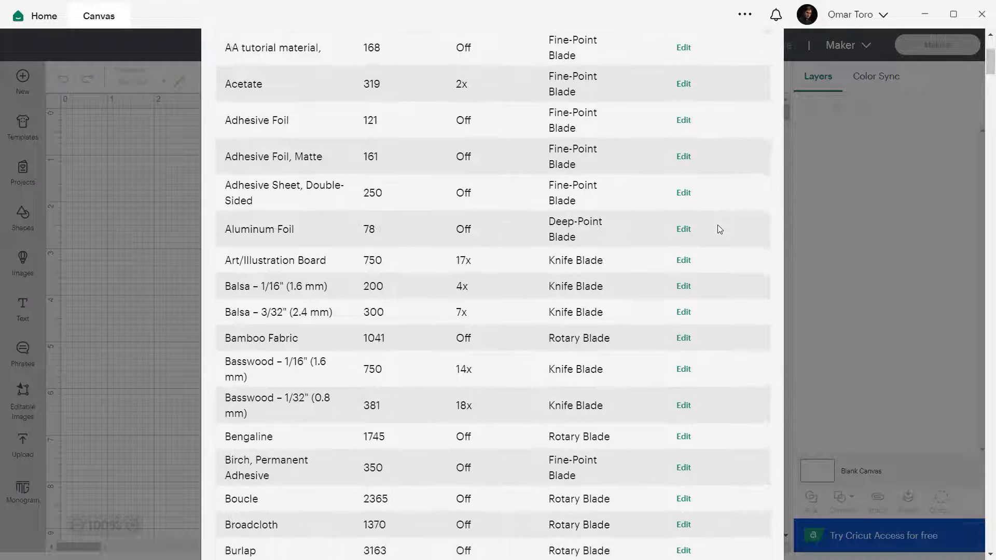
{"action": "scroll", "scroll_direction": "down", "scroll_amount": 3}
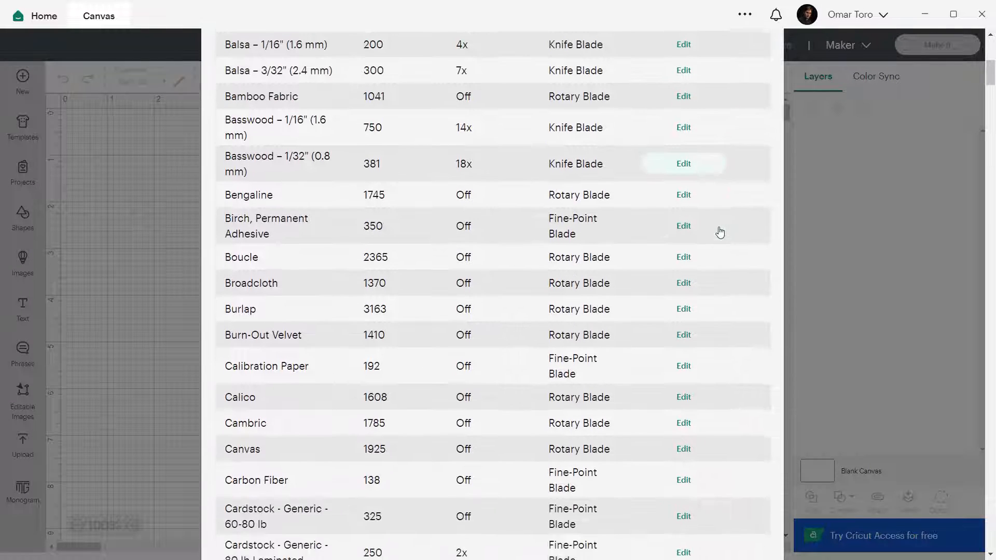
{"action": "scroll", "scroll_direction": "down", "scroll_amount": 3}
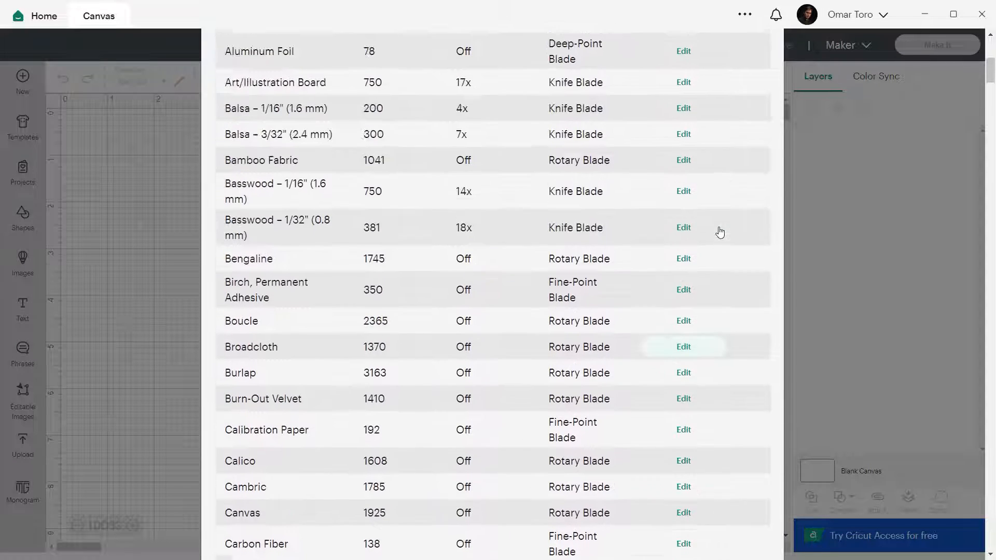
{"action": "scroll", "scroll_direction": "down", "scroll_amount": 3}
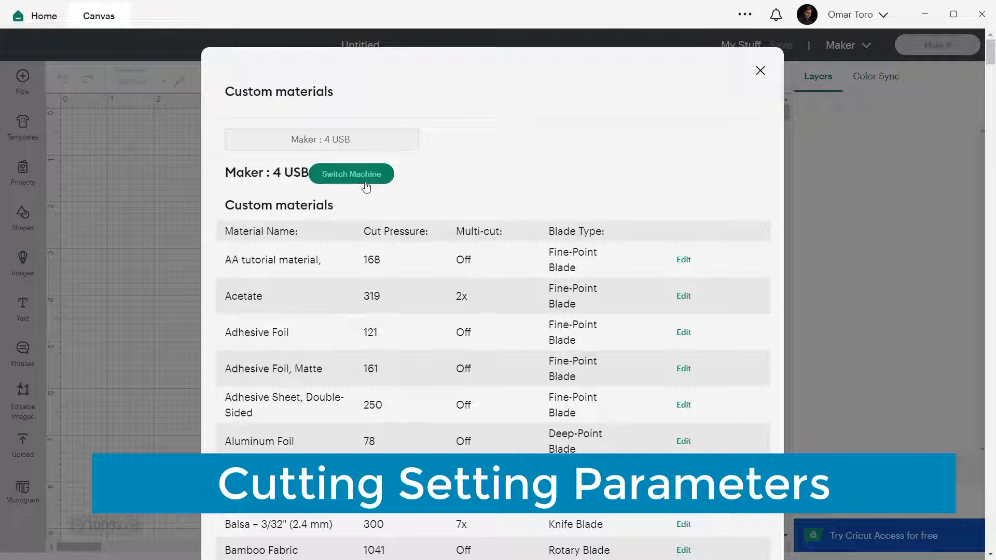
{"action": "scroll", "scroll_direction": "down", "scroll_amount": 3}
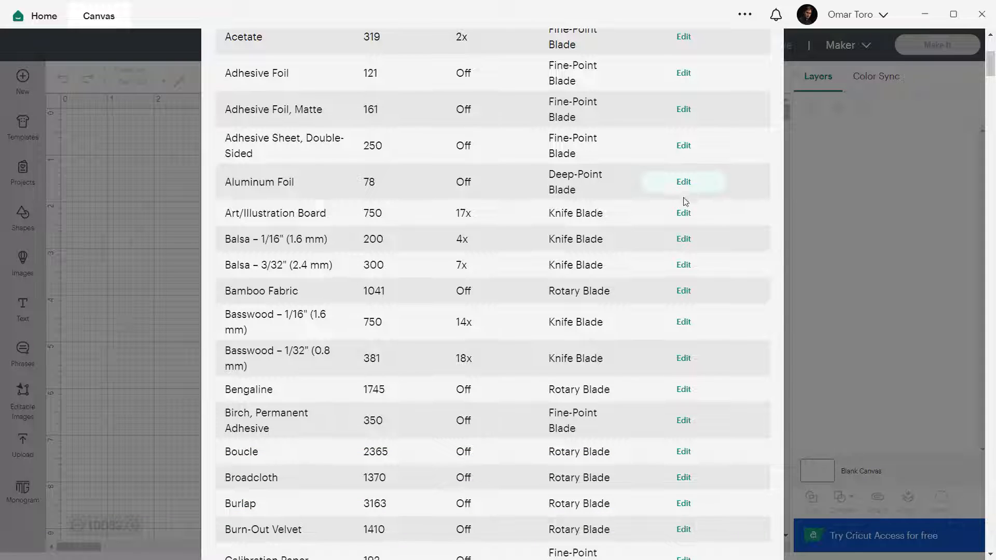
{"action": "mouse_move", "coordinate": [672, 230]}
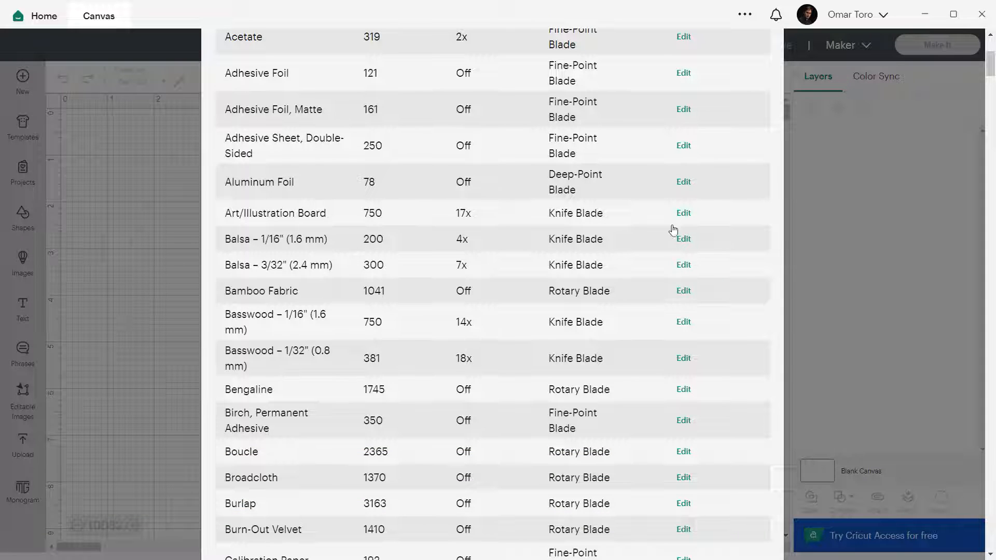
{"action": "left_click", "coordinate": [683, 146]}
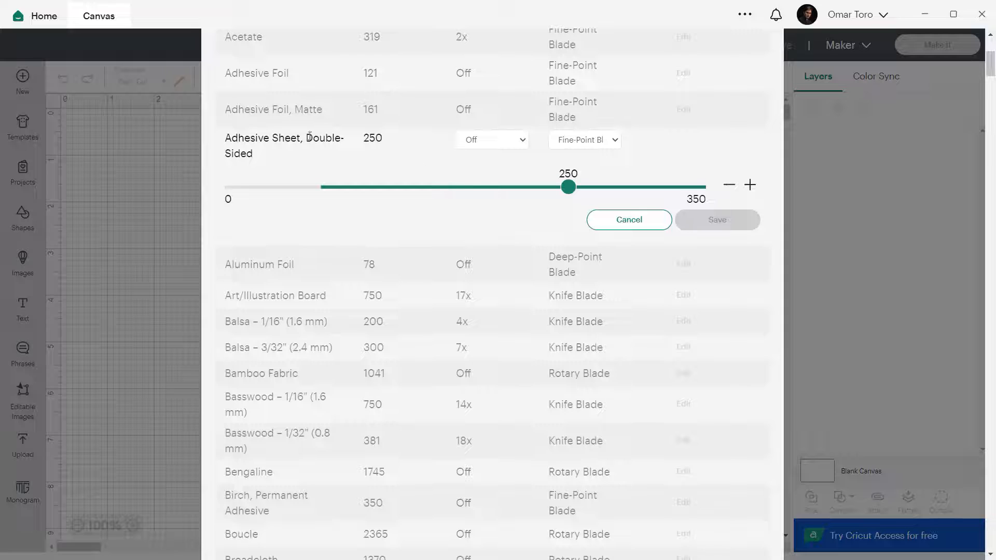
{"action": "double_click", "coordinate": [284, 146]}
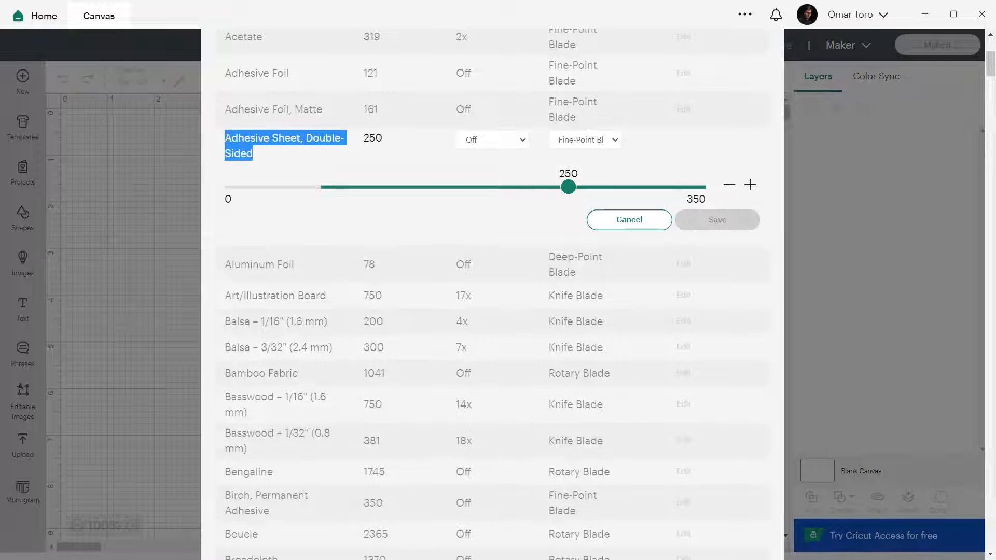
{"action": "left_click", "coordinate": [373, 137]}
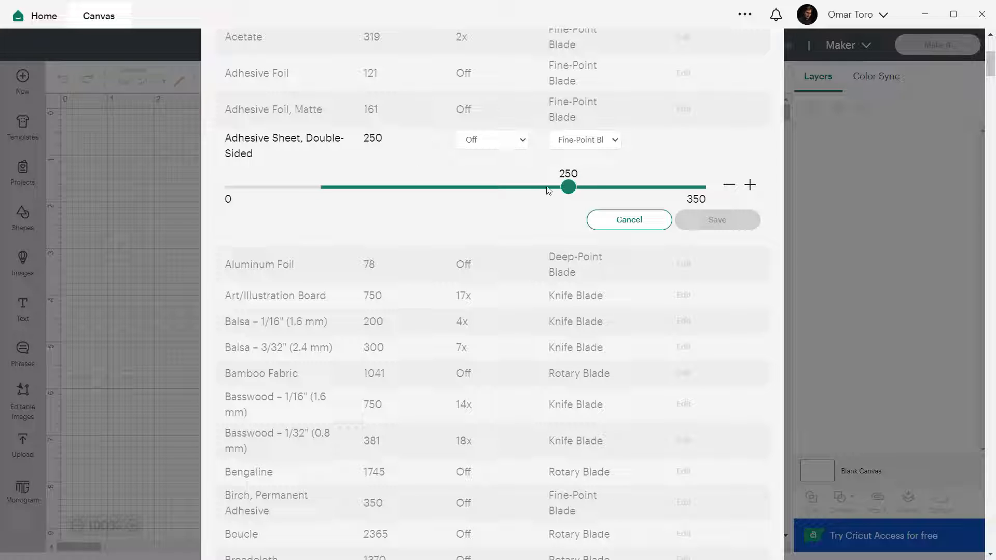
{"action": "left_click_drag", "start_coordinate": [568, 187], "coordinate": [318, 186]}
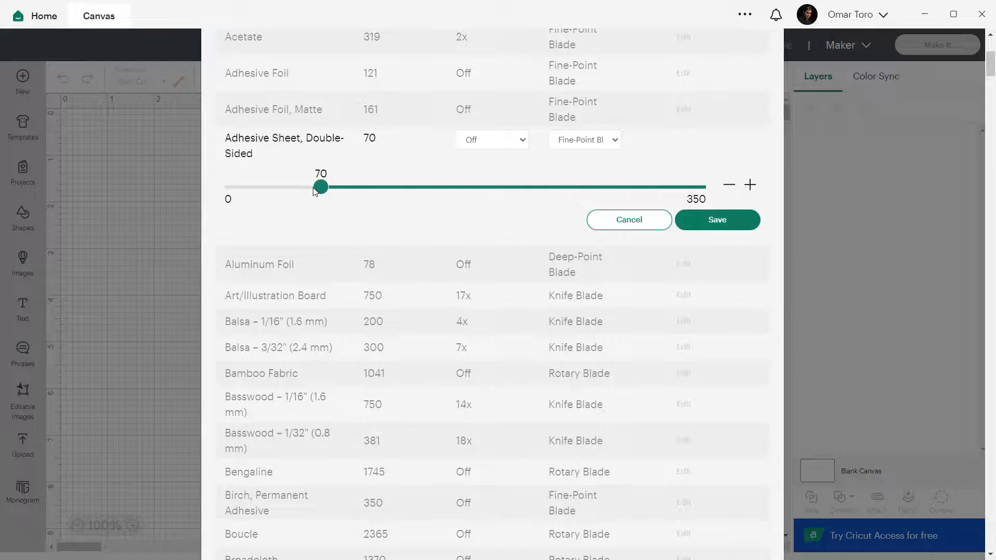
{"action": "left_click_drag", "start_coordinate": [320, 187], "coordinate": [703, 187]}
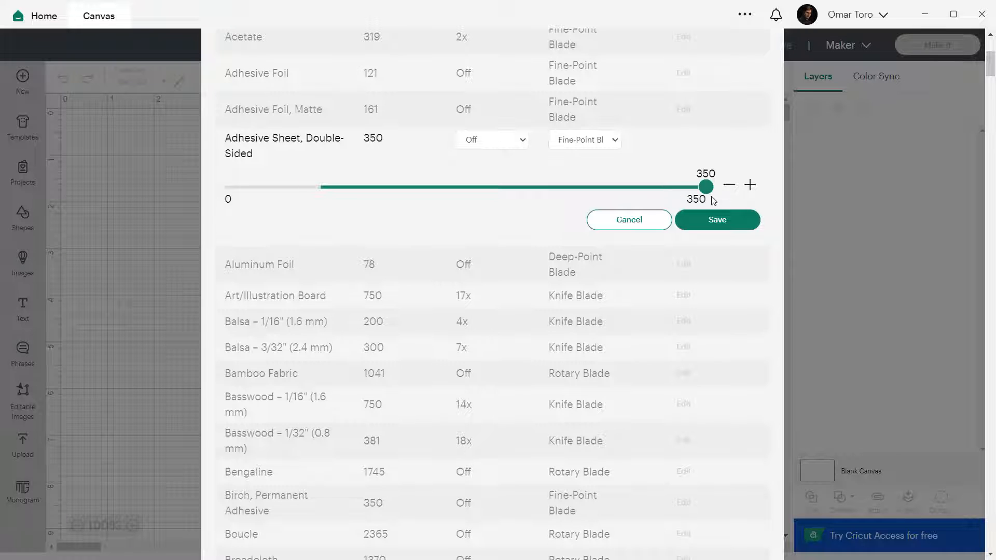
{"action": "left_click_drag", "start_coordinate": [703, 186], "coordinate": [637, 185]}
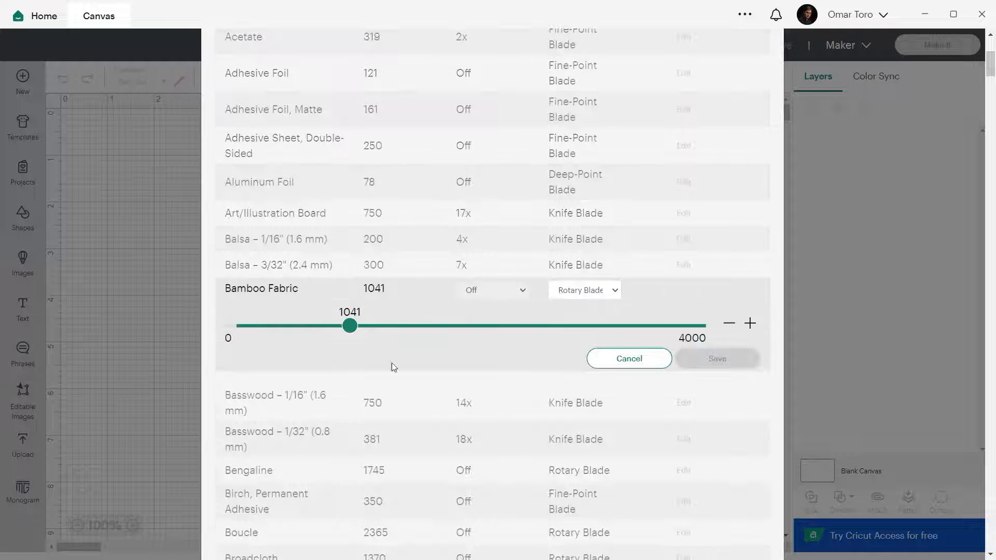
{"action": "left_click_drag", "start_coordinate": [348, 326], "coordinate": [236, 325]}
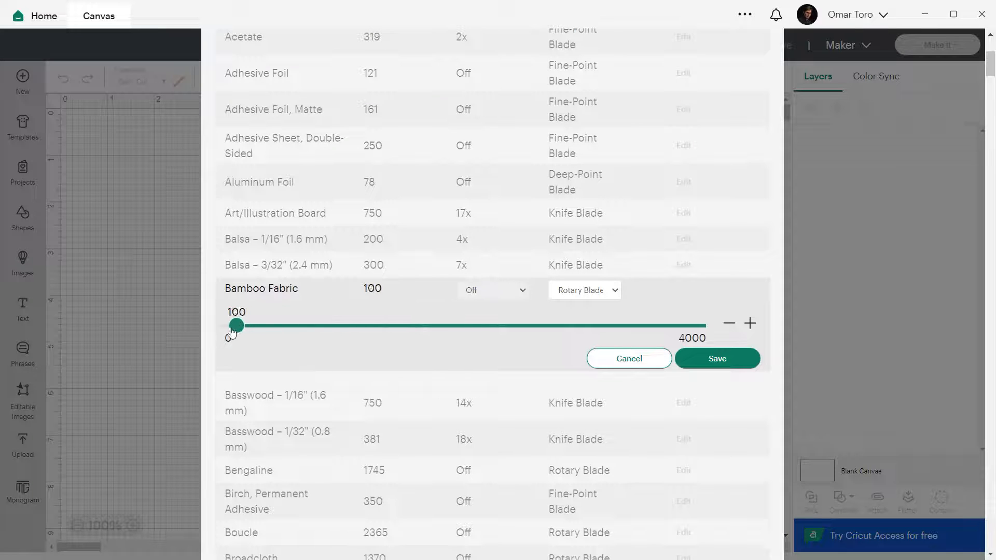
{"action": "left_click_drag", "start_coordinate": [236, 325], "coordinate": [705, 325]}
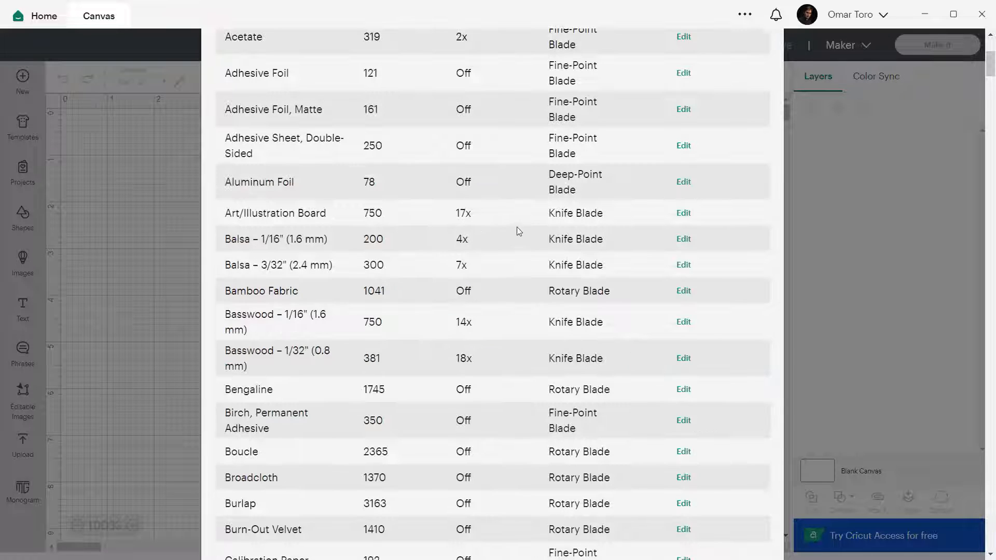
{"action": "left_click", "coordinate": [684, 145]}
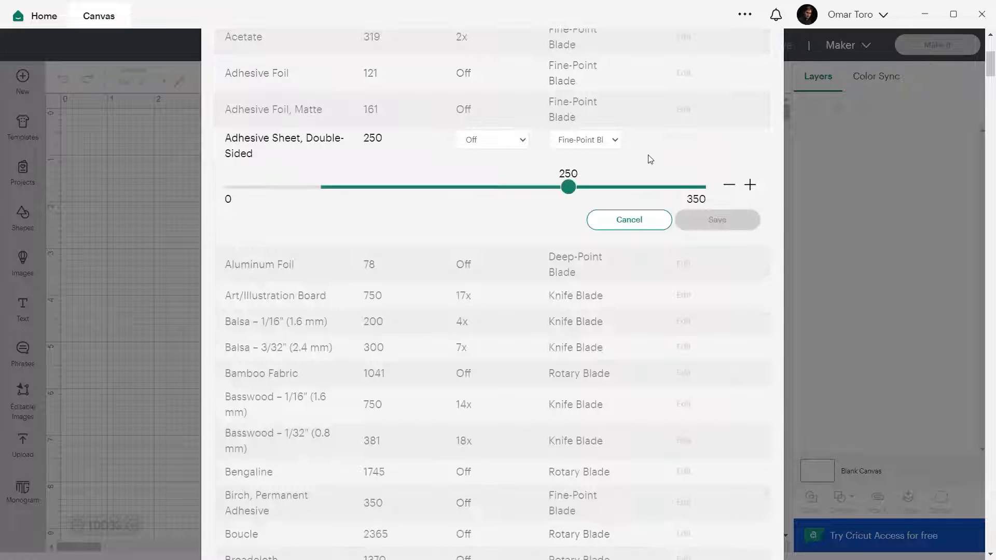
{"action": "left_click", "coordinate": [491, 139]}
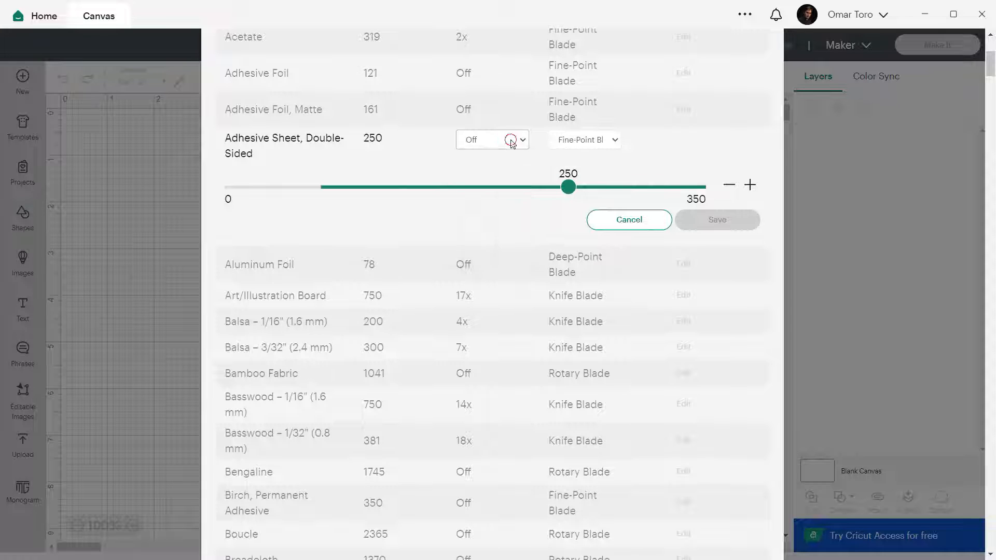
{"action": "left_click", "coordinate": [583, 140]}
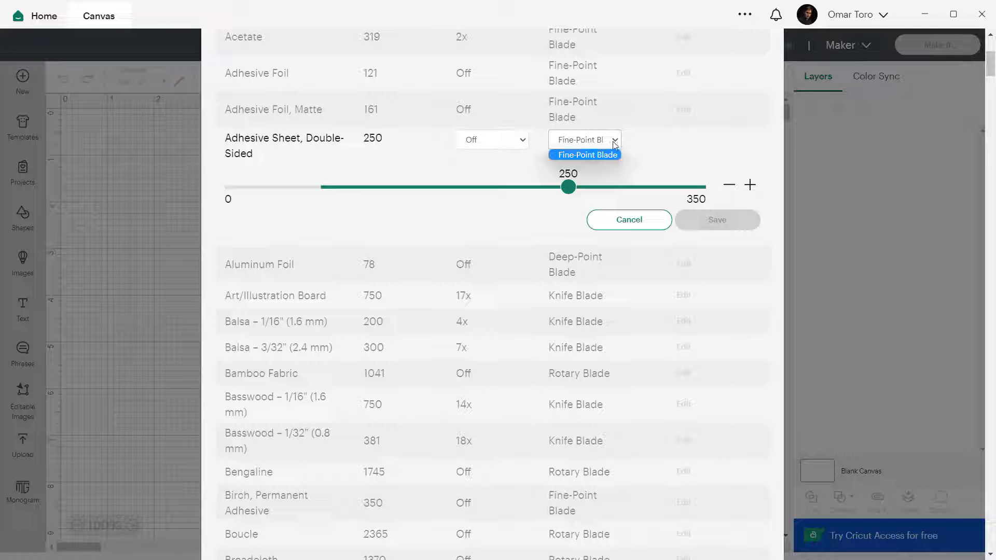
{"action": "left_click", "coordinate": [583, 154]}
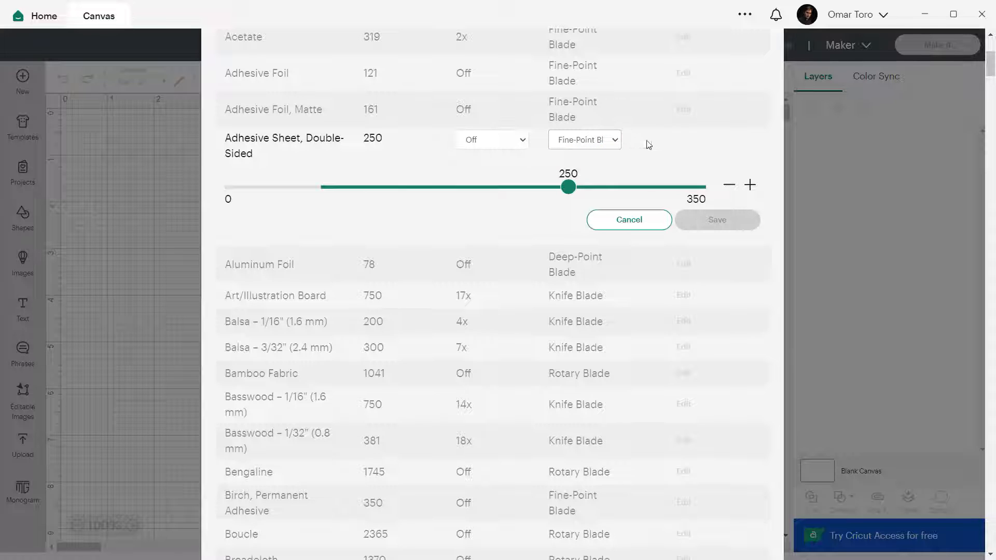
{"action": "left_click", "coordinate": [628, 219]}
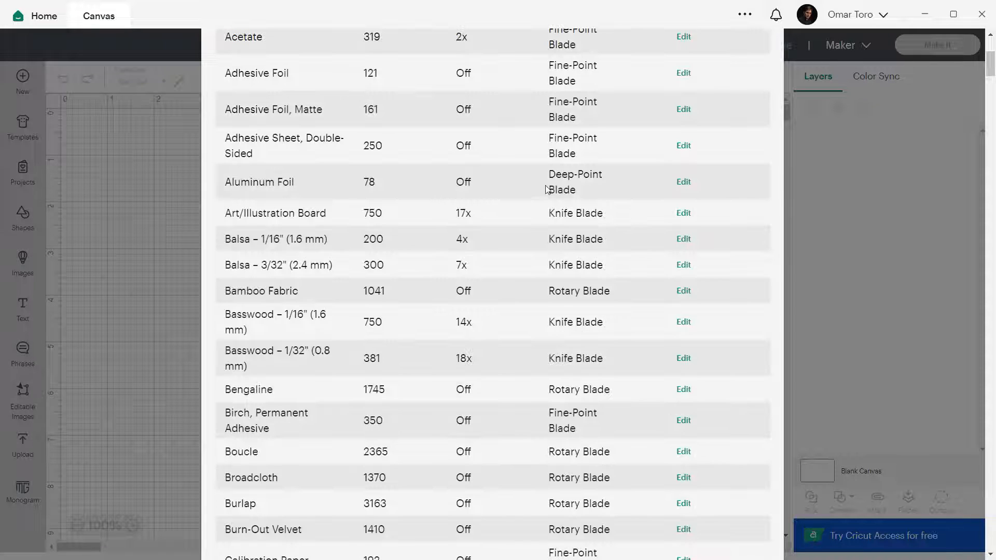
{"action": "double_click", "coordinate": [574, 182]}
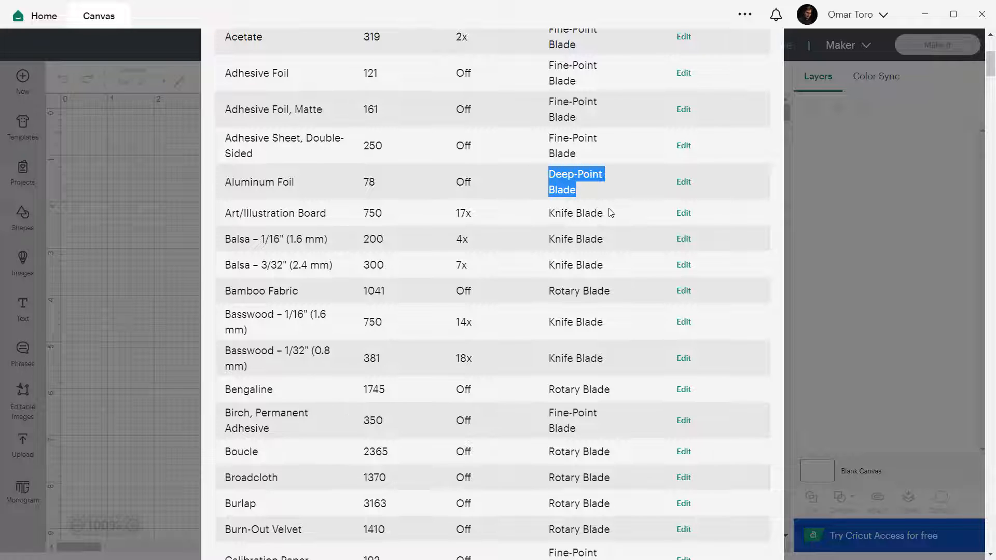
{"action": "mouse_move", "coordinate": [613, 278]}
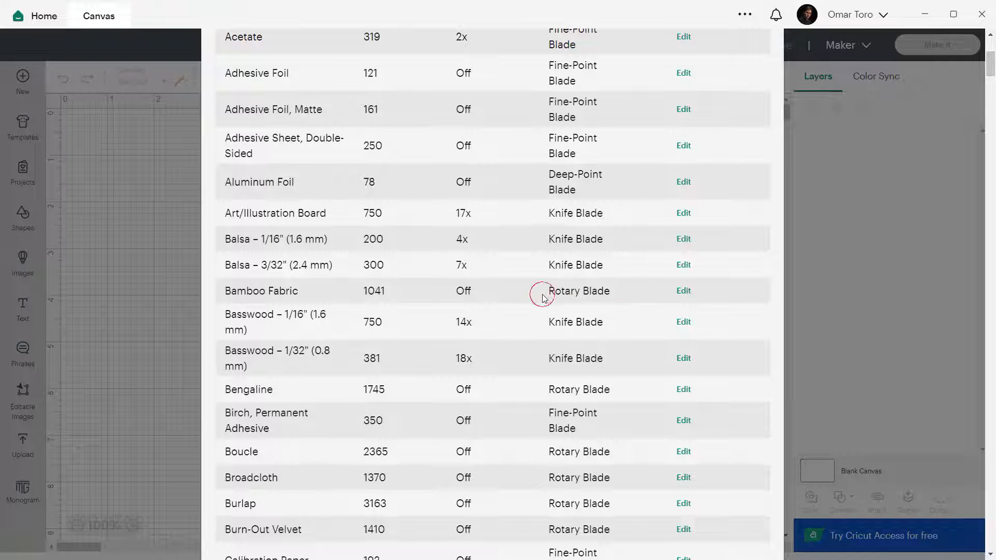
{"action": "double_click", "coordinate": [578, 290]}
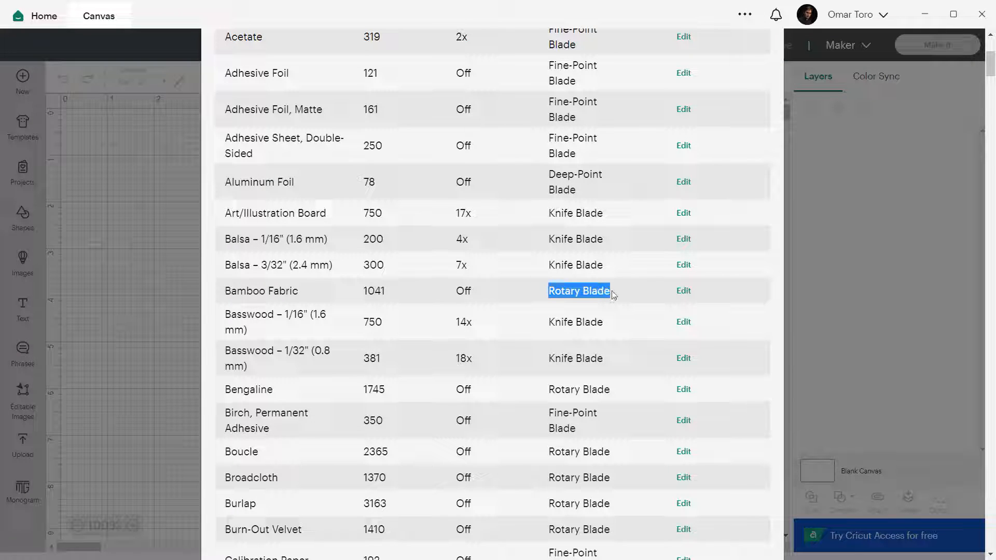
{"action": "left_click", "coordinate": [682, 290]}
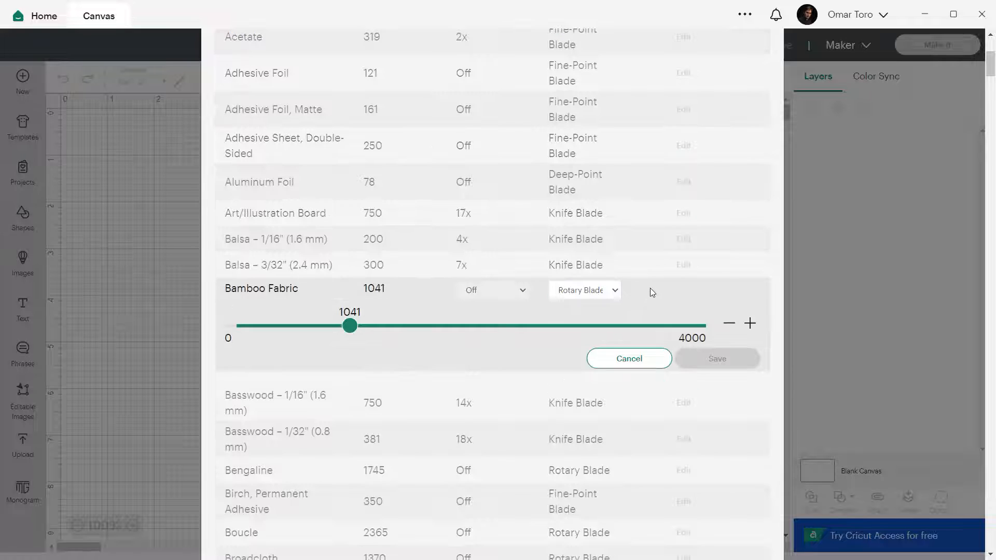
{"action": "left_click", "coordinate": [629, 358]}
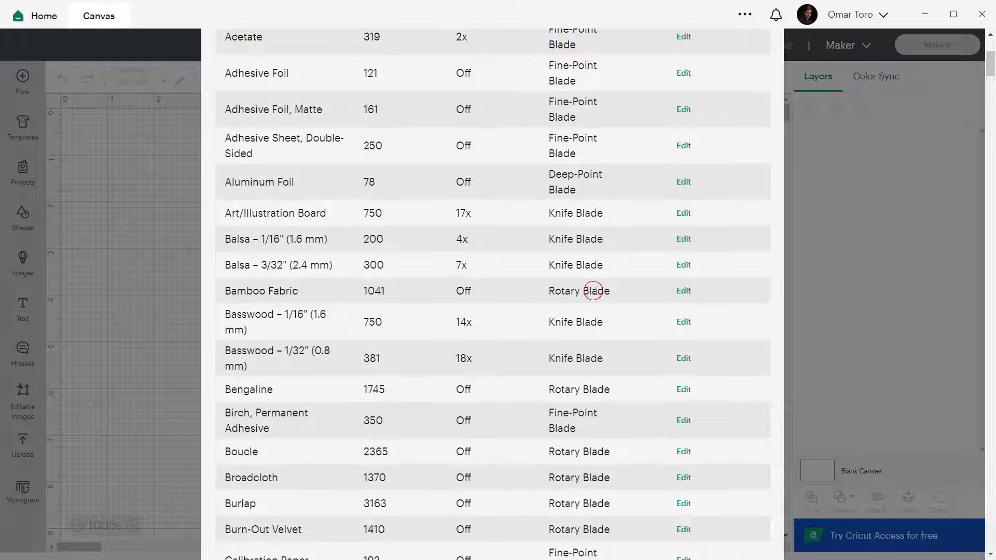
{"action": "left_click", "coordinate": [682, 290]}
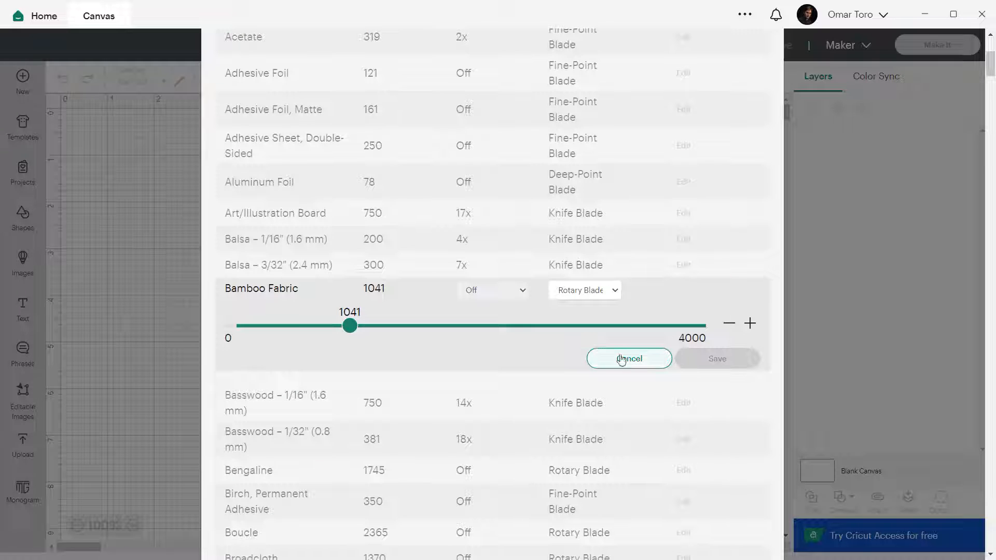
{"action": "mouse_move", "coordinate": [711, 355]}
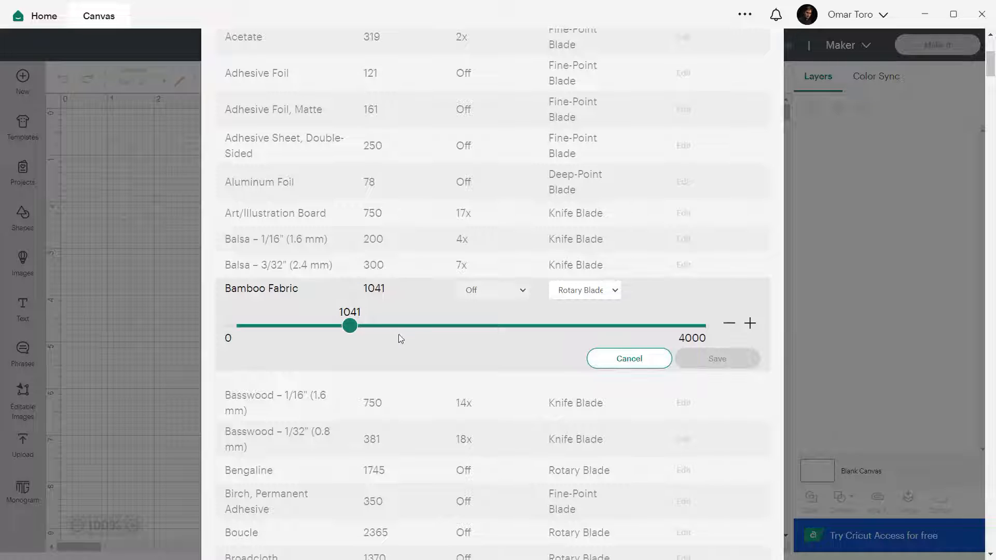
{"action": "left_click_drag", "start_coordinate": [349, 326], "coordinate": [386, 325]}
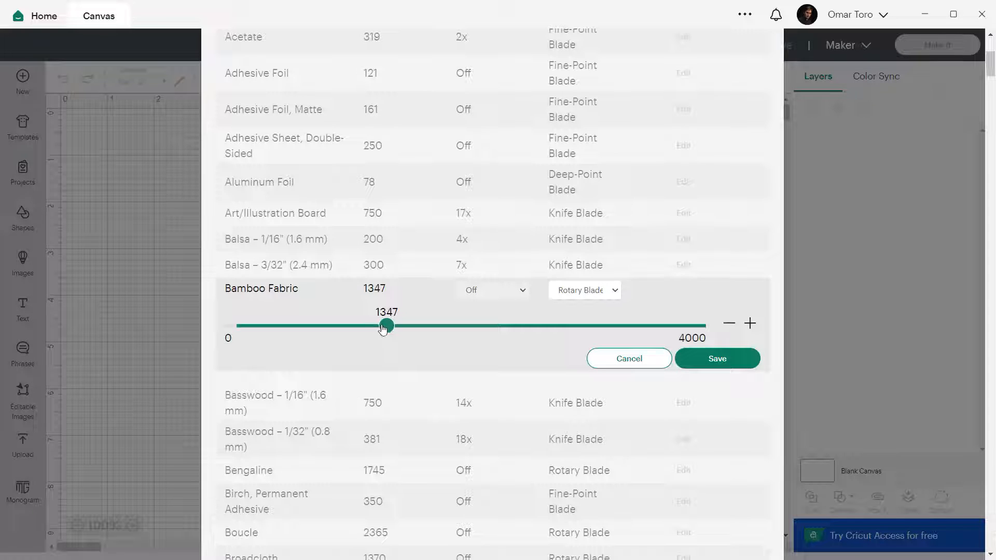
{"action": "left_click_drag", "start_coordinate": [386, 326], "coordinate": [379, 327]}
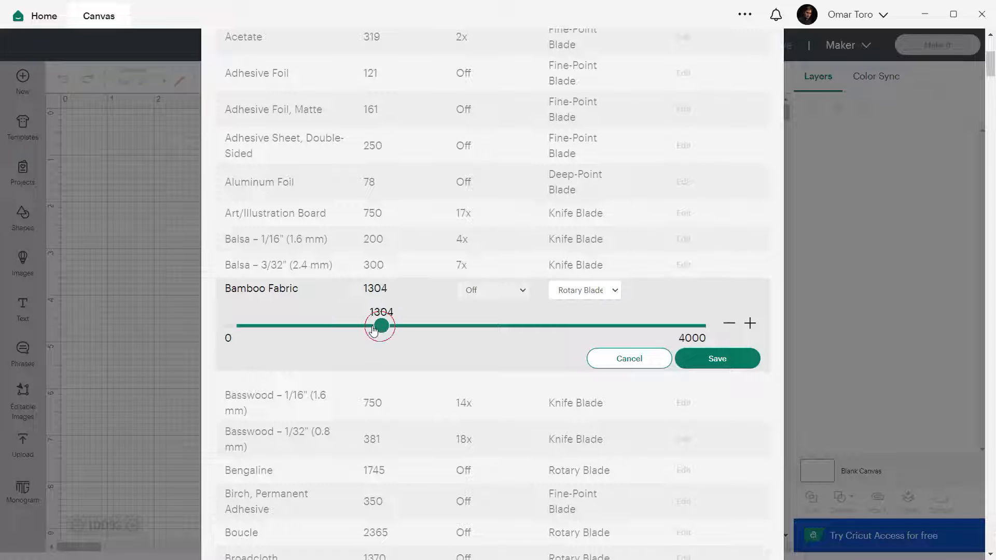
{"action": "left_click_drag", "start_coordinate": [378, 326], "coordinate": [397, 326]}
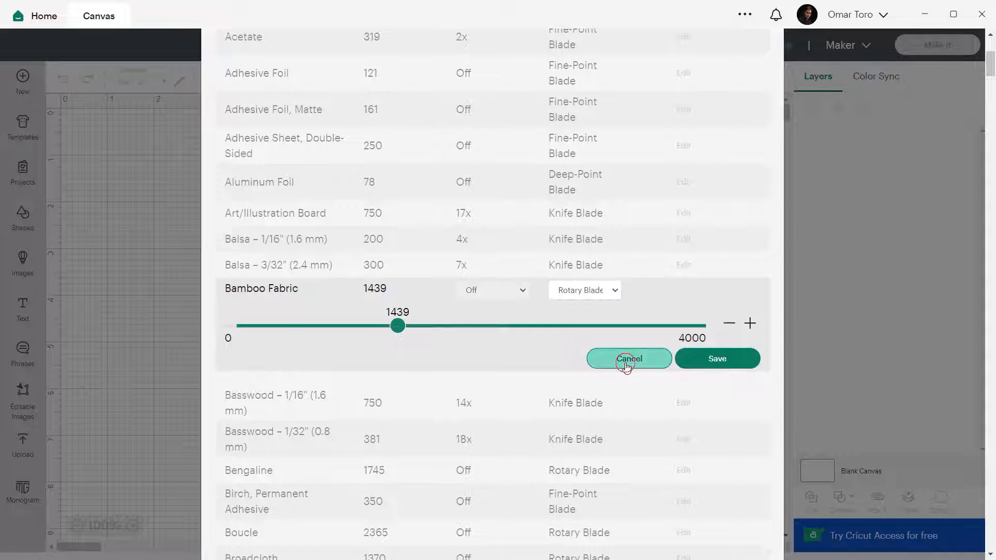
{"action": "left_click", "coordinate": [629, 358]}
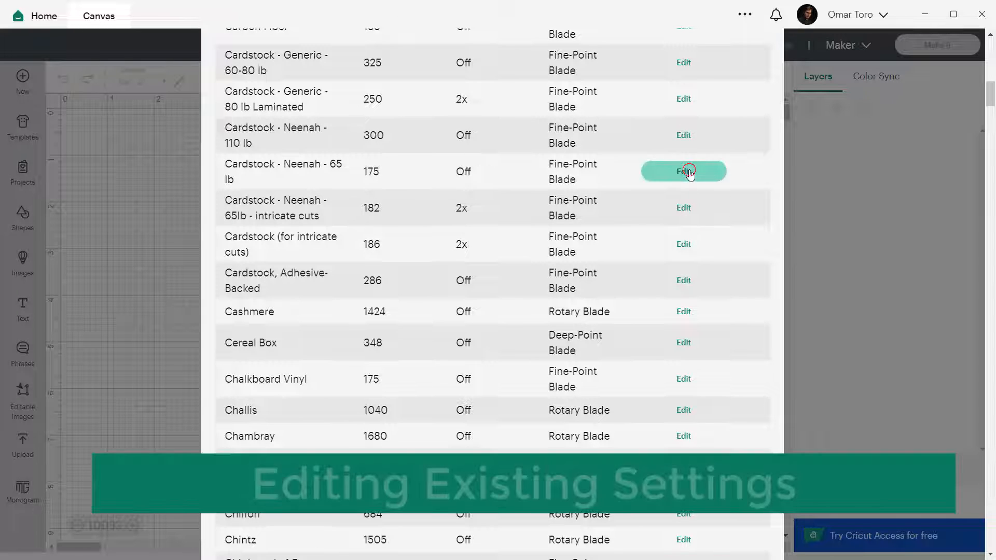
- Edit Adhesive Foil at the top of the list and raise its cut pressure from 121 to 130
{"action": "left_click", "coordinate": [684, 171]}
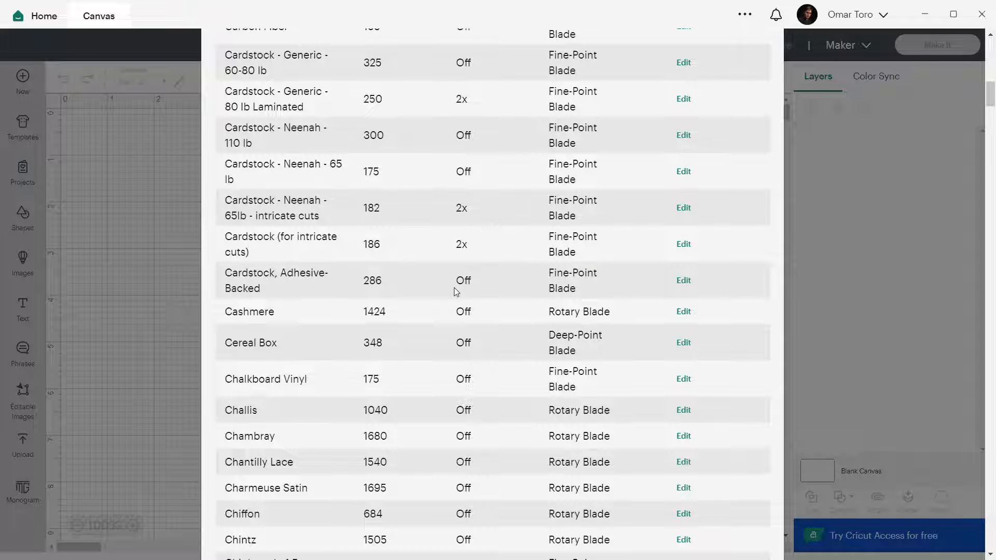
{"action": "scroll", "scroll_direction": "up", "scroll_amount": 3}
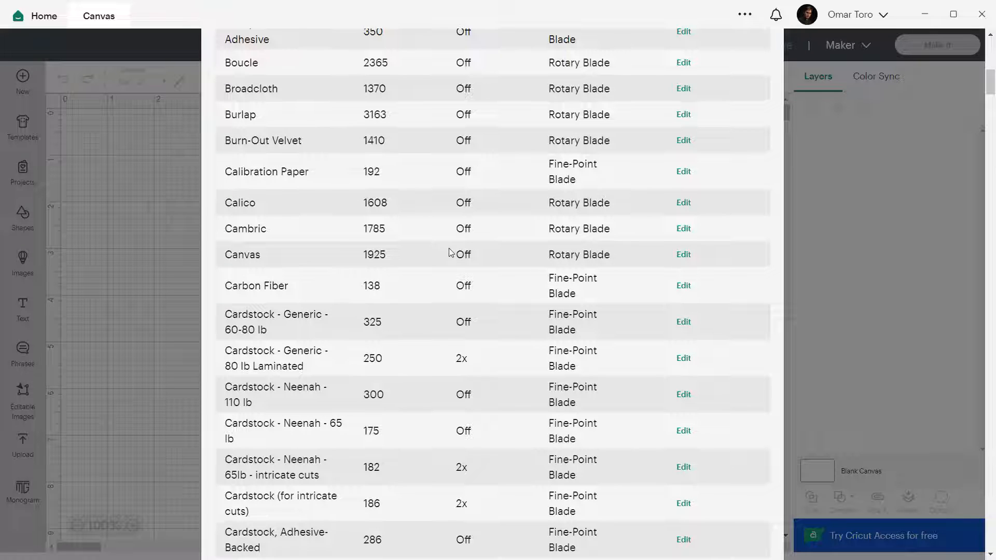
{"action": "scroll", "scroll_direction": "up", "scroll_amount": 3}
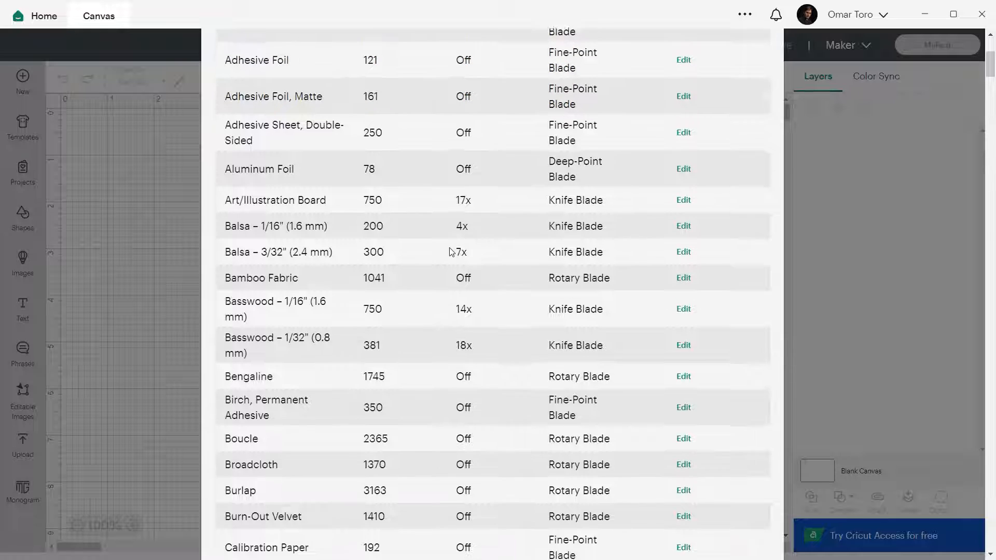
{"action": "scroll", "scroll_direction": "up", "scroll_amount": 3}
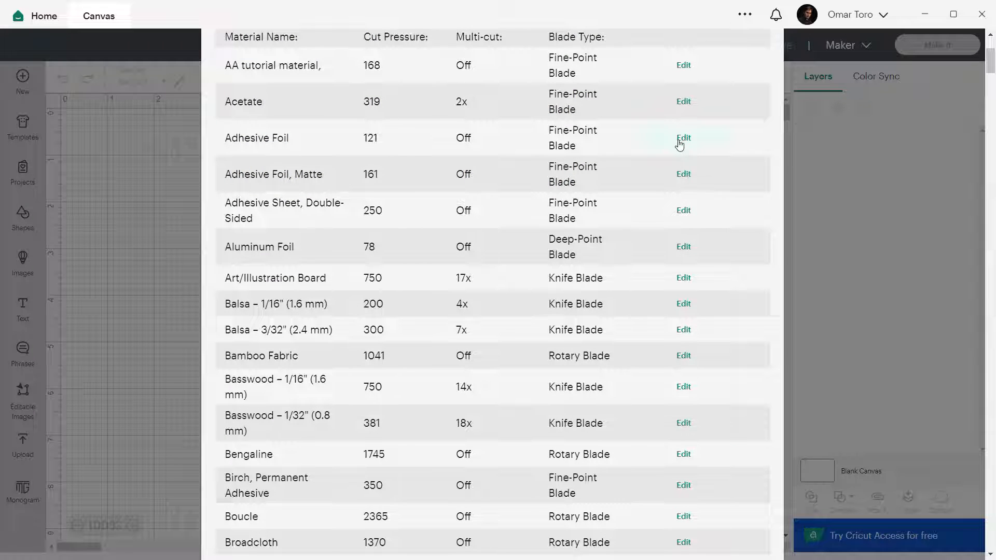
{"action": "left_click", "coordinate": [683, 138]}
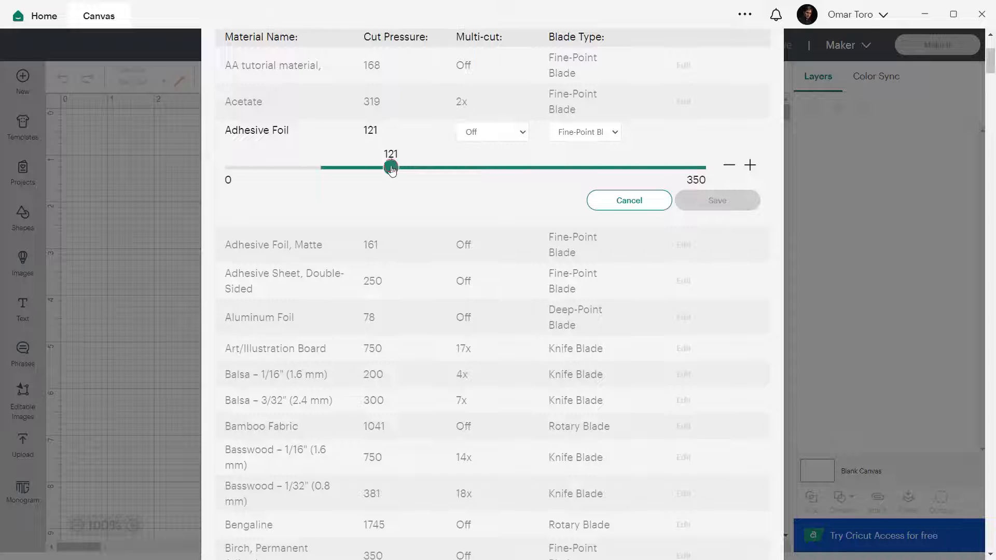
{"action": "left_click", "coordinate": [492, 131]}
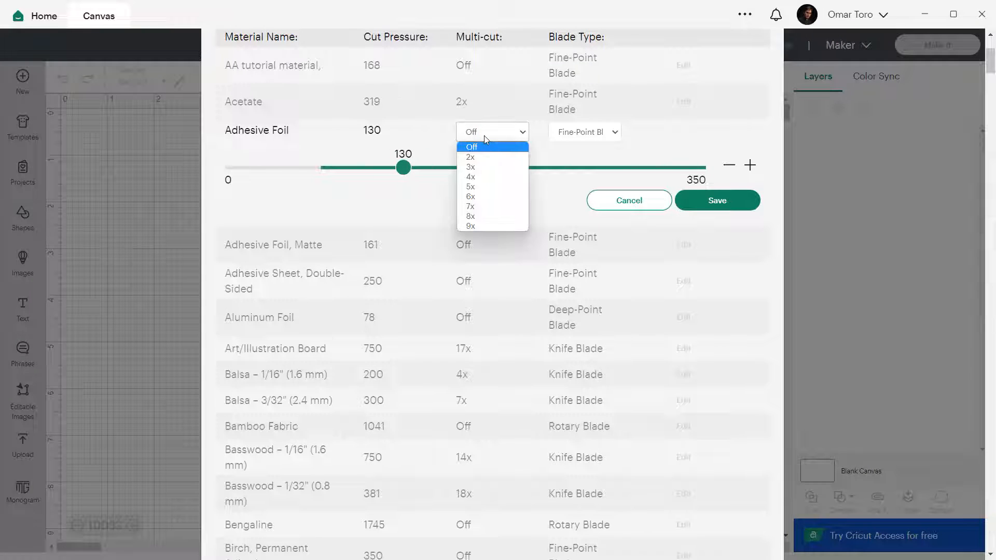
- Save Adhesive Foil with 2x multi-cut and the Fine-Point Blade kept
{"action": "left_click", "coordinate": [468, 156]}
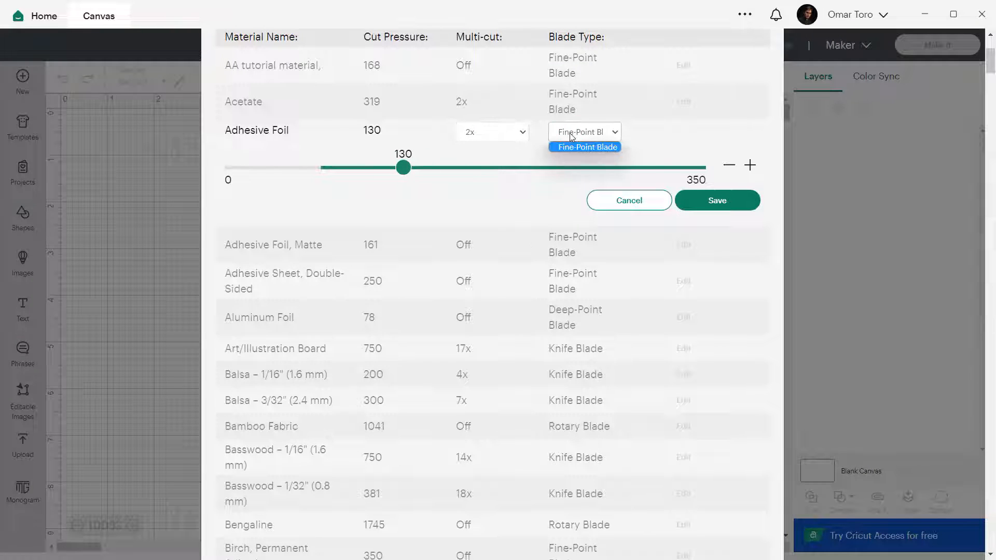
{"action": "left_click", "coordinate": [585, 147]}
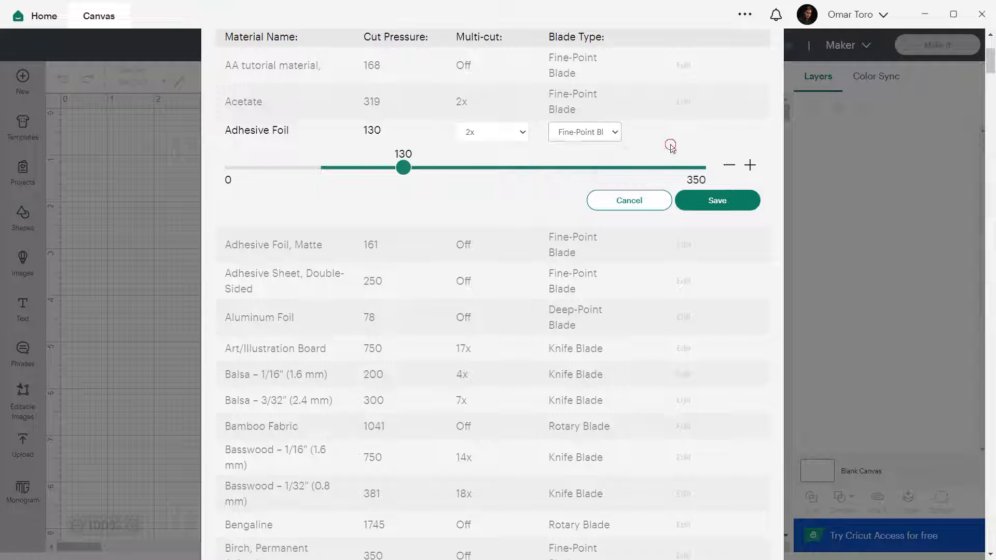
{"action": "left_click", "coordinate": [717, 200]}
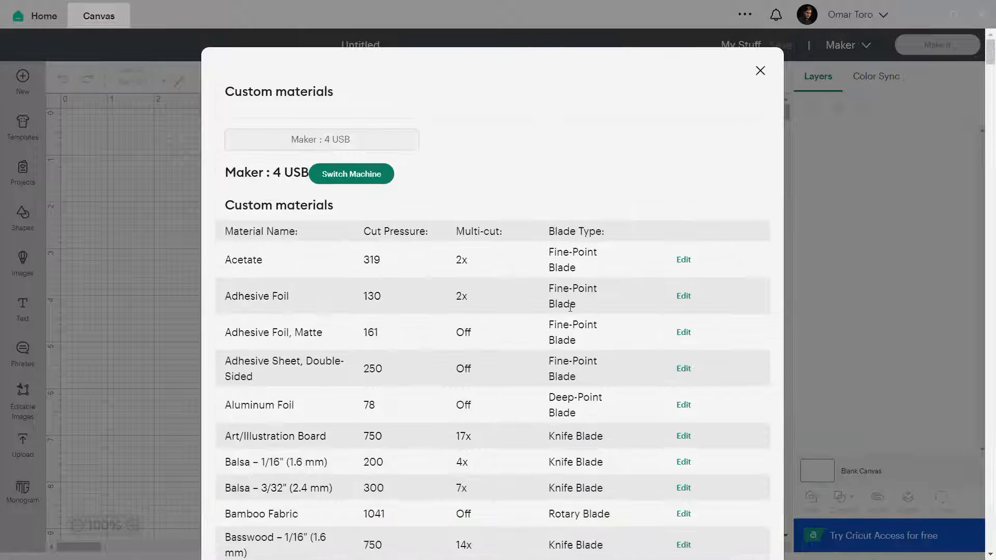
{"action": "mouse_move", "coordinate": [481, 161]}
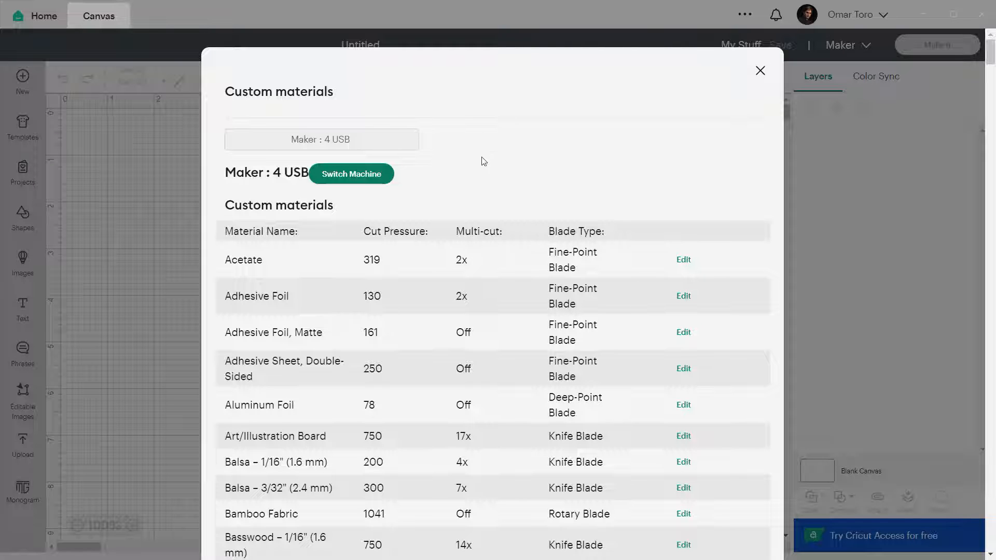
- Scroll the custom materials list to its end past Ziberline until Add New Material shows
{"action": "scroll", "scroll_direction": "down", "scroll_amount": 3}
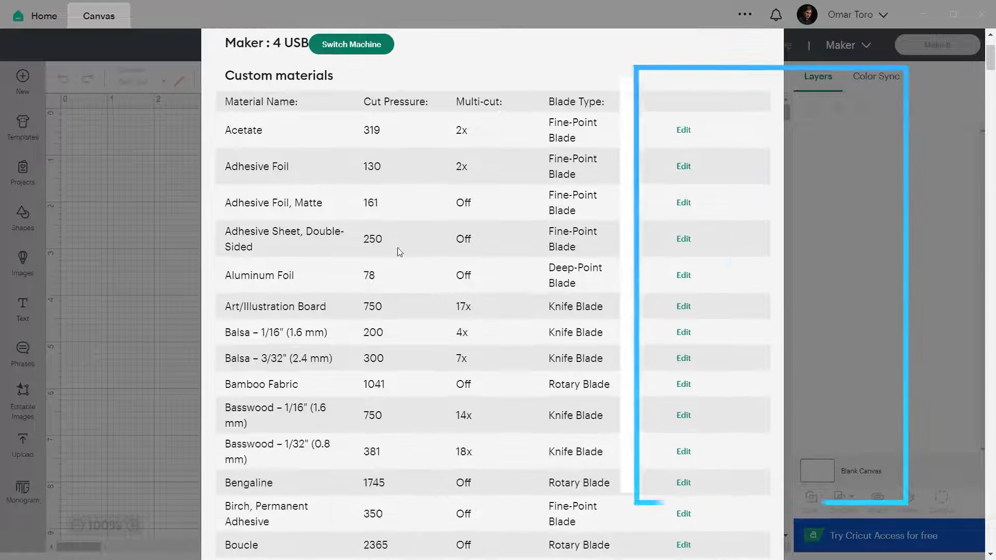
{"action": "left_click", "coordinate": [683, 130]}
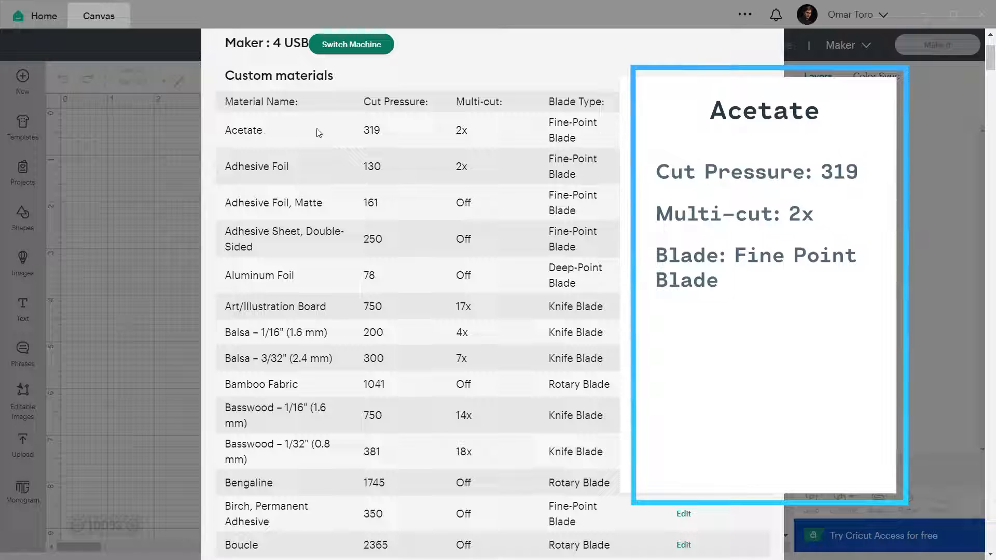
{"action": "double_click", "coordinate": [371, 131]}
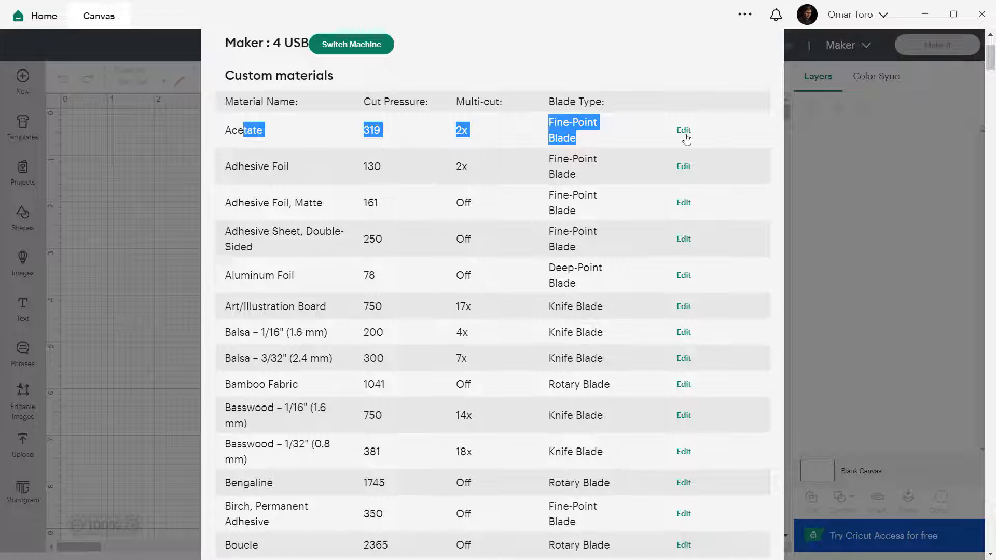
{"action": "scroll", "scroll_direction": "down", "scroll_amount": 3}
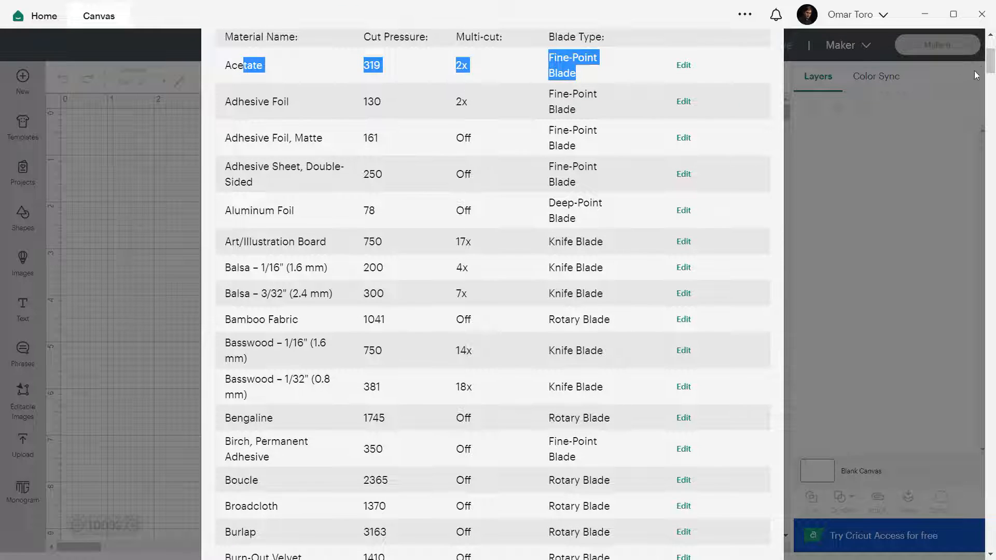
{"action": "scroll", "scroll_direction": "down", "scroll_amount": 3}
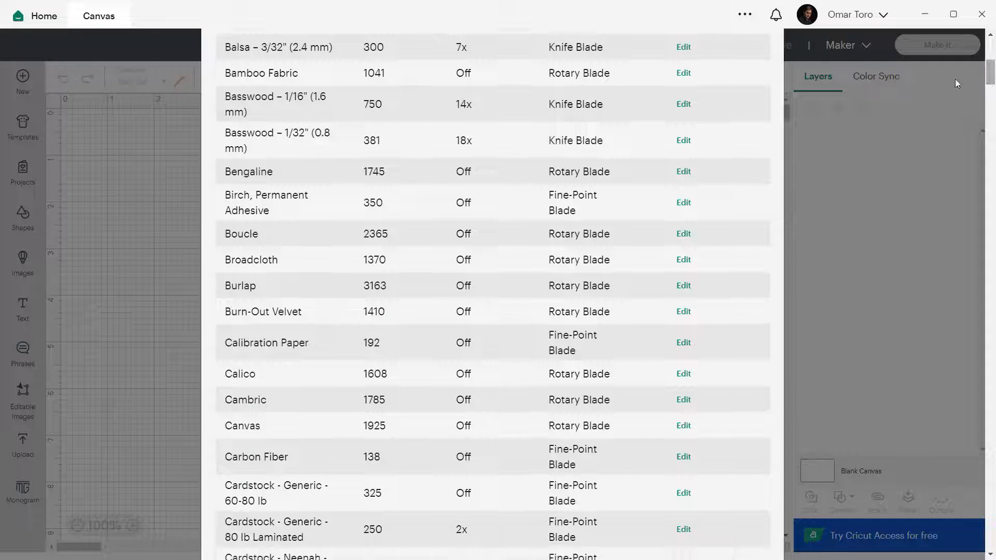
{"action": "scroll", "scroll_direction": "down", "scroll_amount": 3}
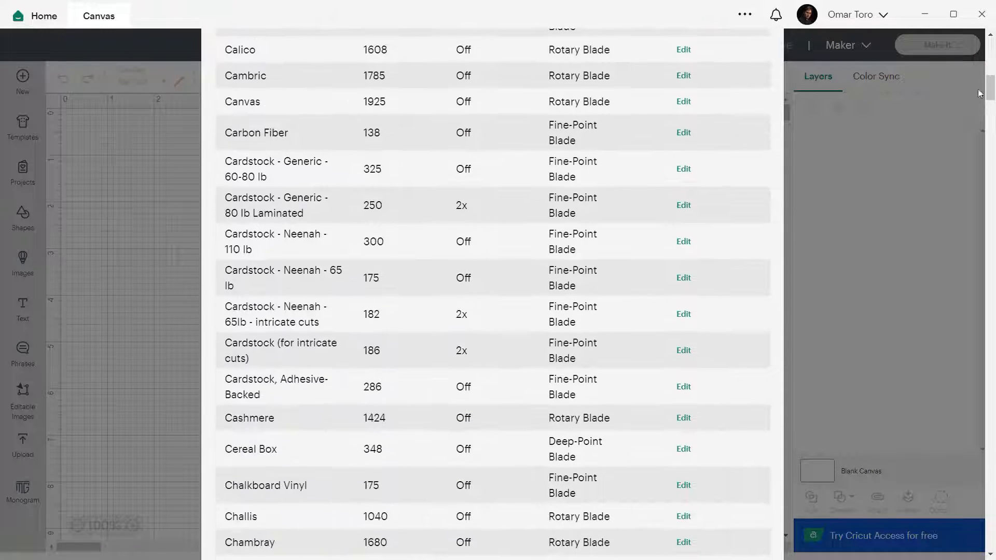
{"action": "scroll", "scroll_direction": "down", "scroll_amount": 3}
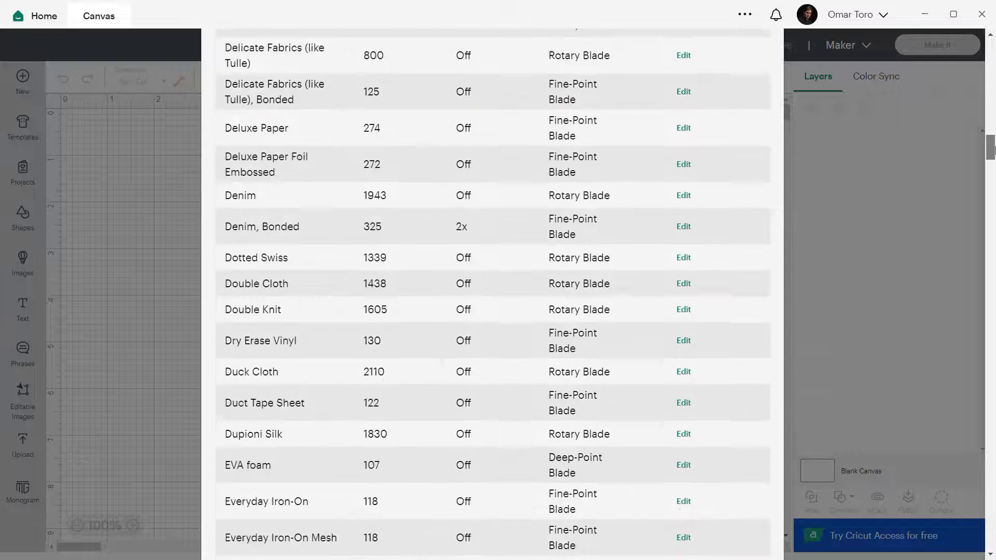
{"action": "scroll", "scroll_direction": "down", "scroll_amount": 3}
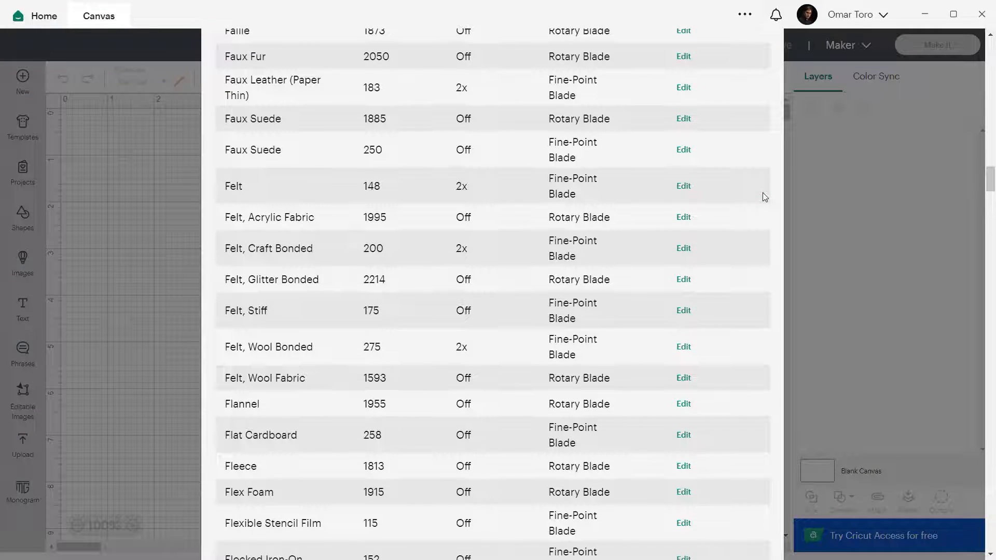
{"action": "scroll", "scroll_direction": "down", "scroll_amount": 3}
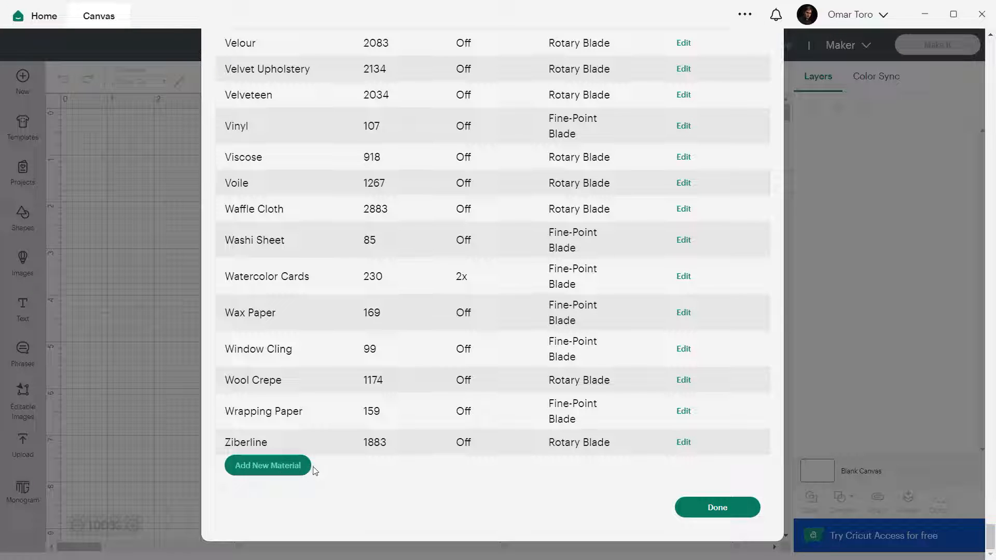
- Add a new custom material named 'AA tutorial material' and save it
{"action": "left_click", "coordinate": [267, 465]}
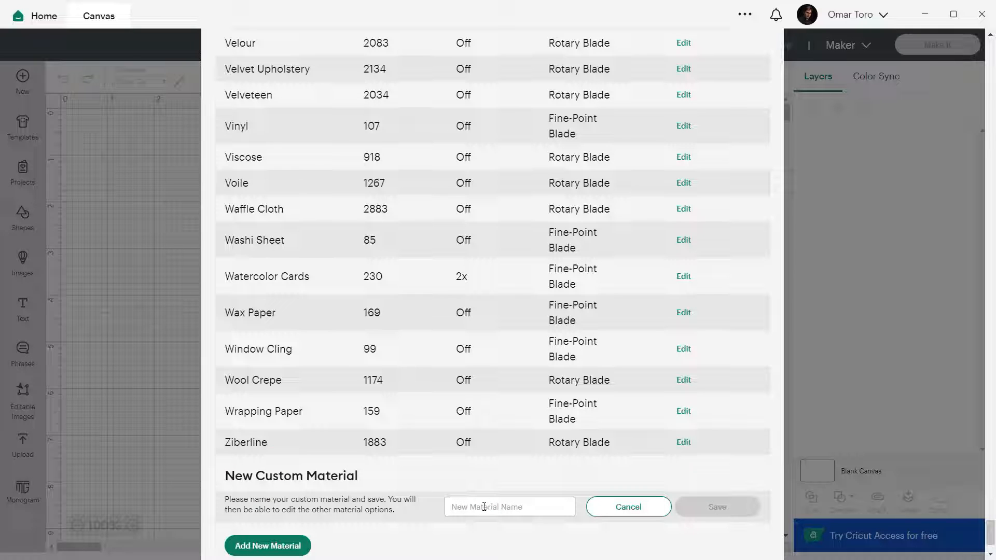
{"action": "scroll", "scroll_direction": "down", "scroll_amount": 3}
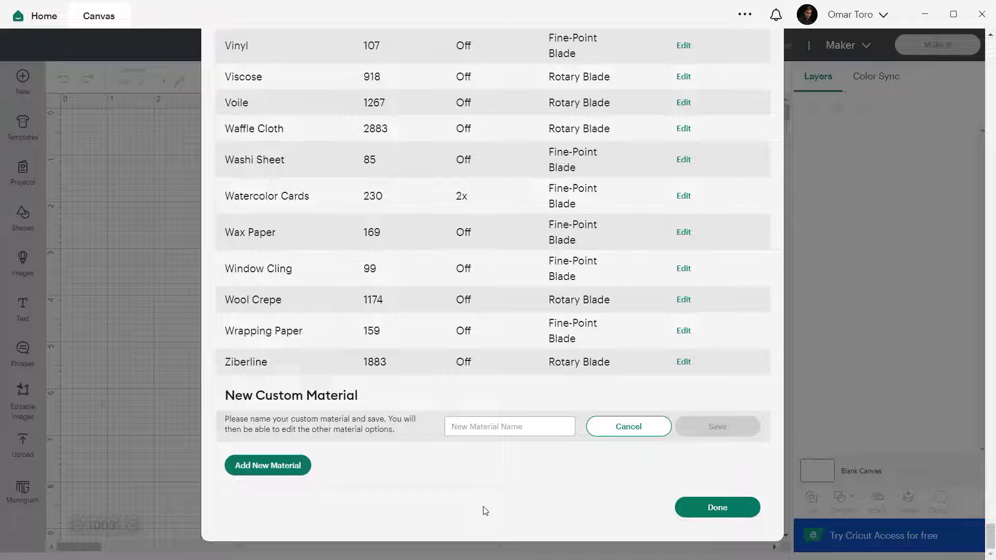
{"action": "type", "text": "AA tutorial m["}
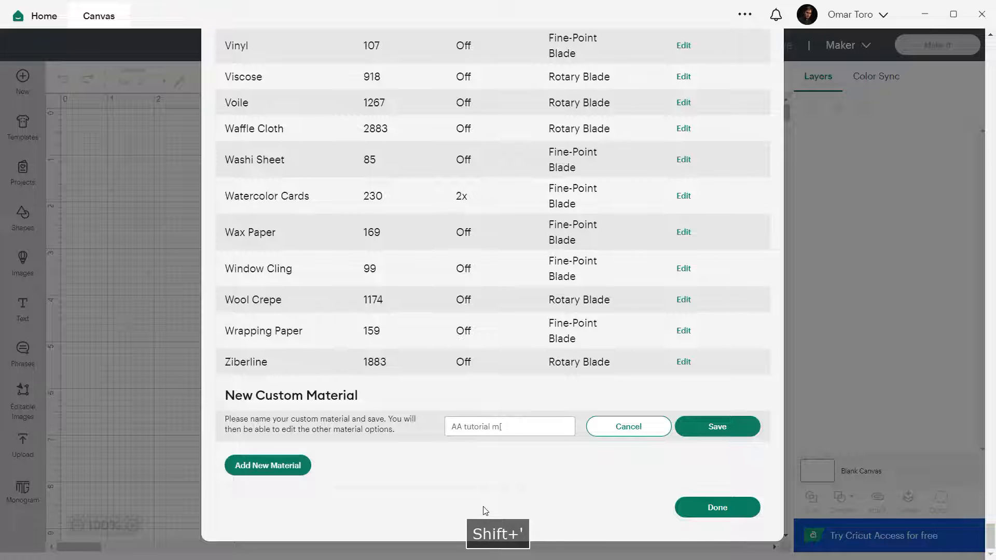
{"action": "type", "text": "aterial"}
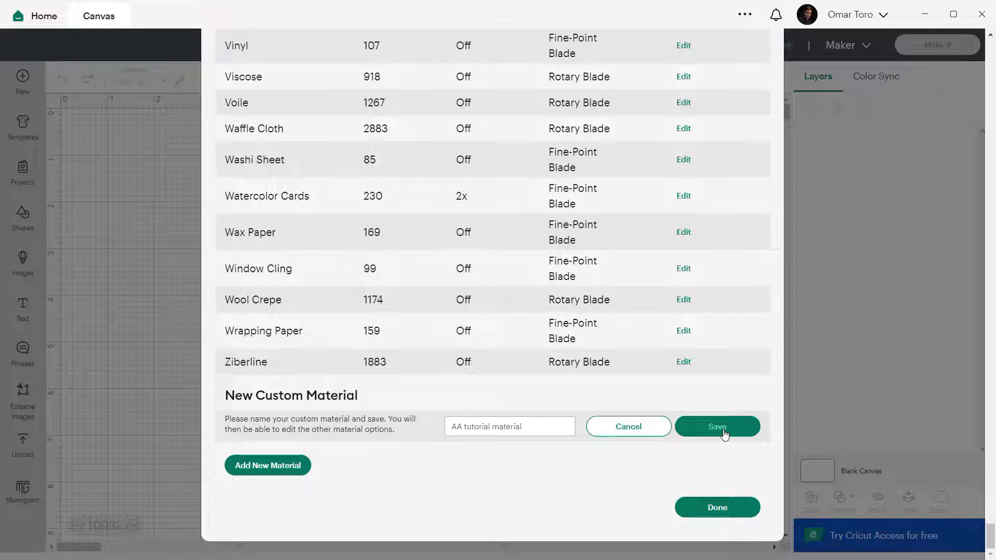
{"action": "left_click", "coordinate": [717, 426]}
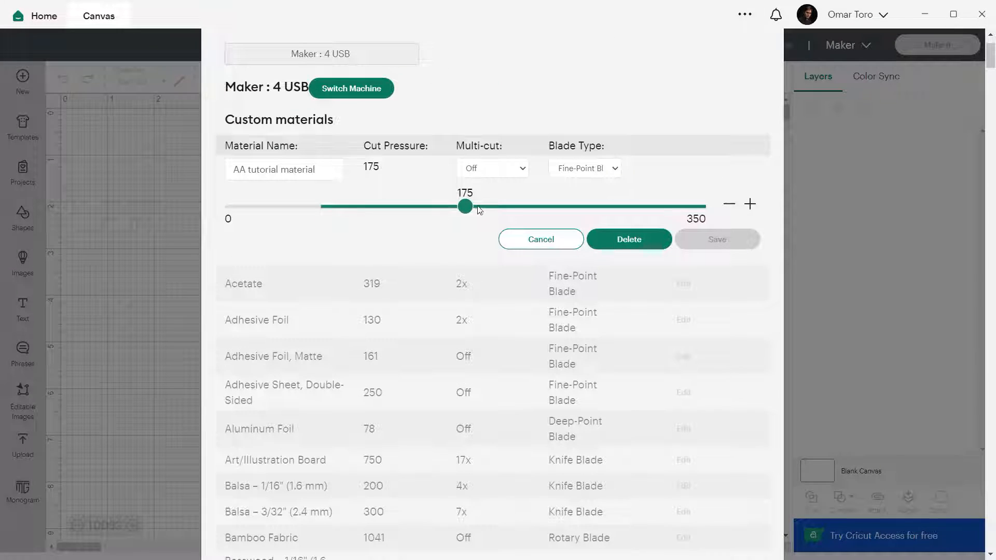
- Save AA tutorial material with cut pressure 319 and 2x multi-cut, matching Acetate
{"action": "left_click_drag", "start_coordinate": [465, 205], "coordinate": [514, 206]}
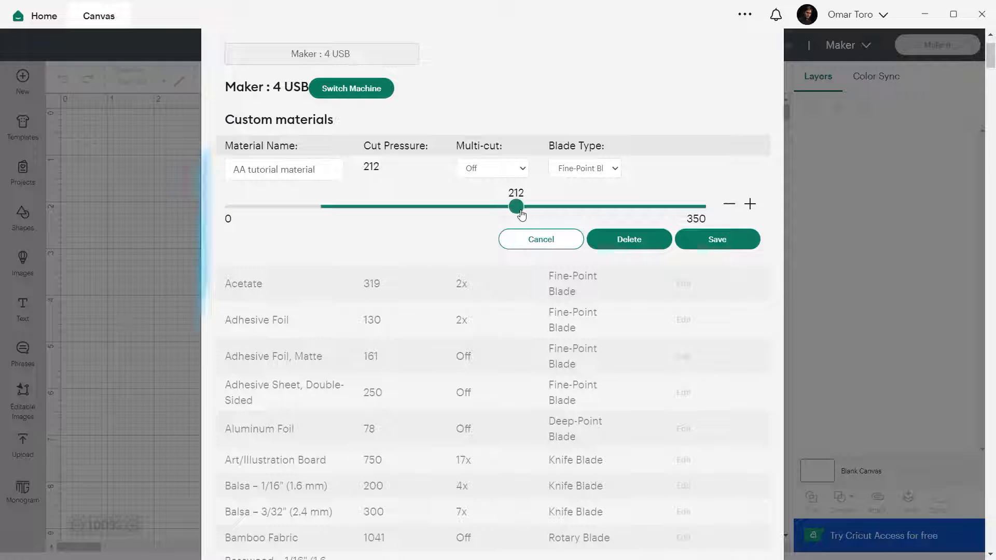
{"action": "left_click_drag", "start_coordinate": [515, 205], "coordinate": [554, 205]}
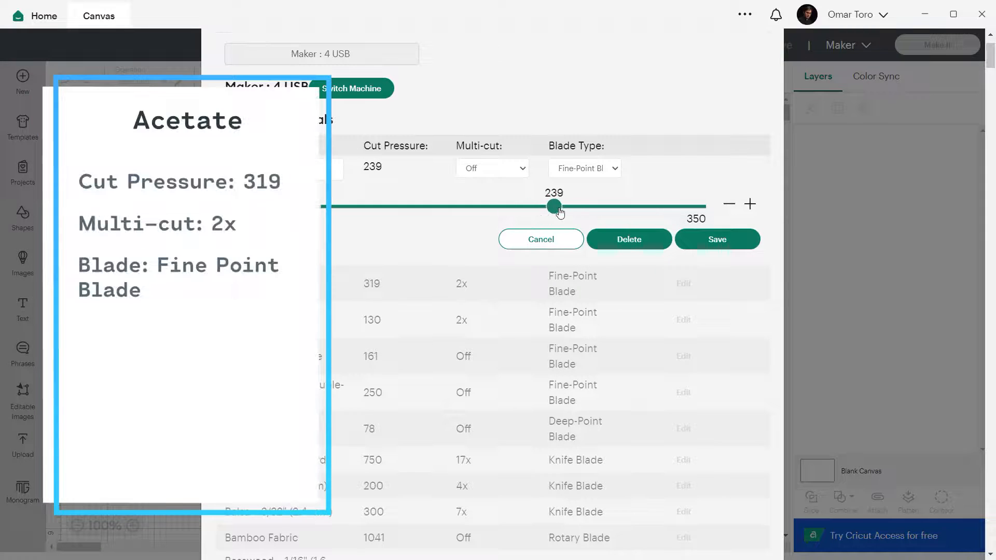
{"action": "left_click_drag", "start_coordinate": [553, 205], "coordinate": [643, 205]}
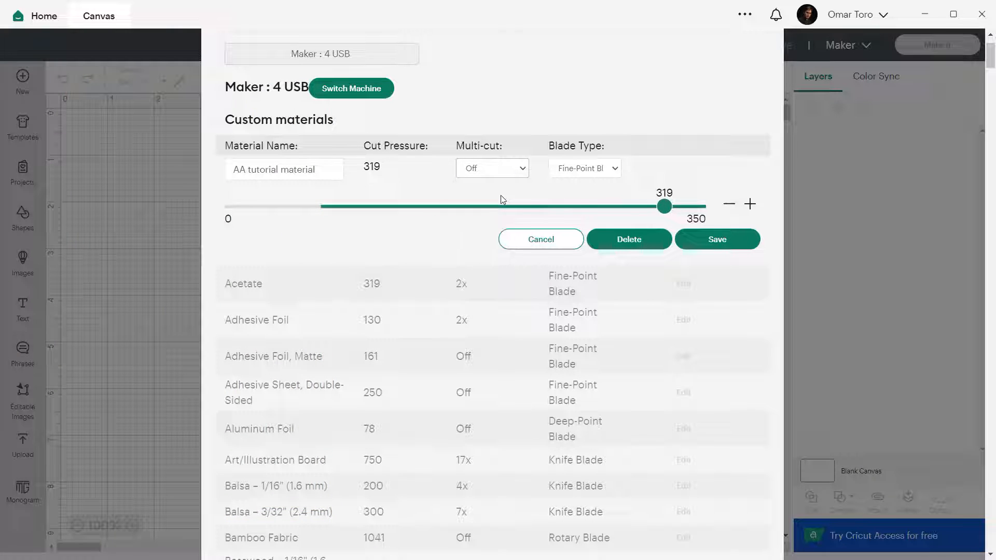
{"action": "left_click", "coordinate": [490, 168]}
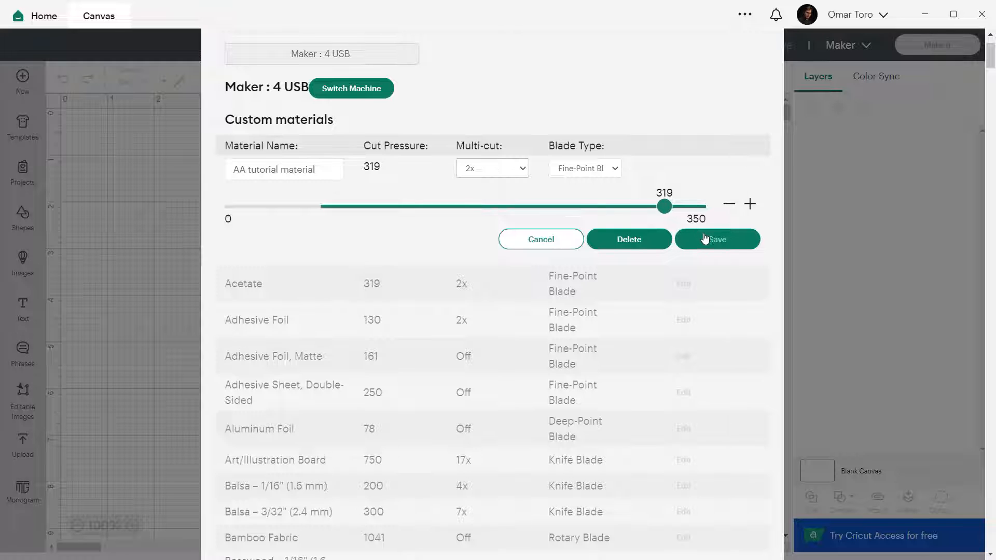
{"action": "left_click", "coordinate": [716, 239]}
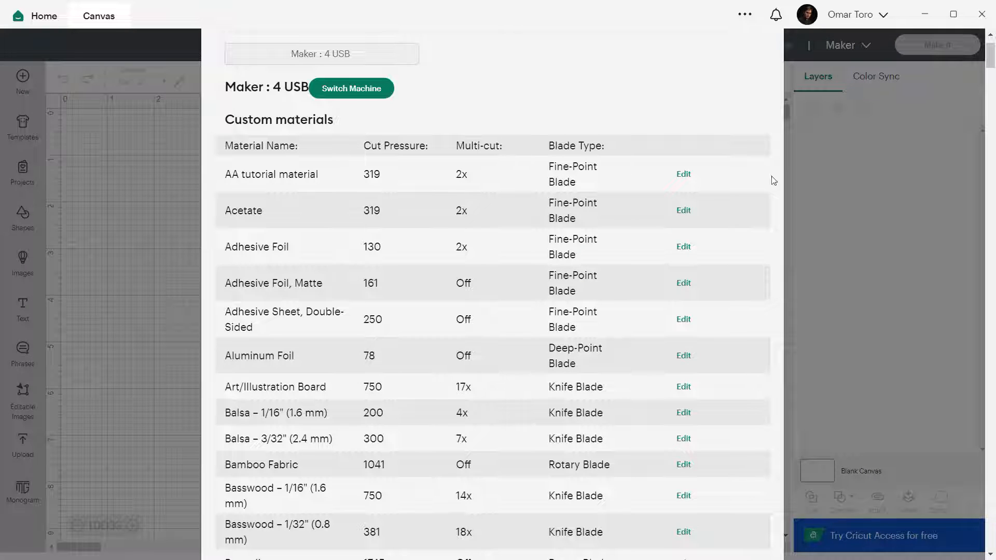
{"action": "mouse_move", "coordinate": [978, 75]}
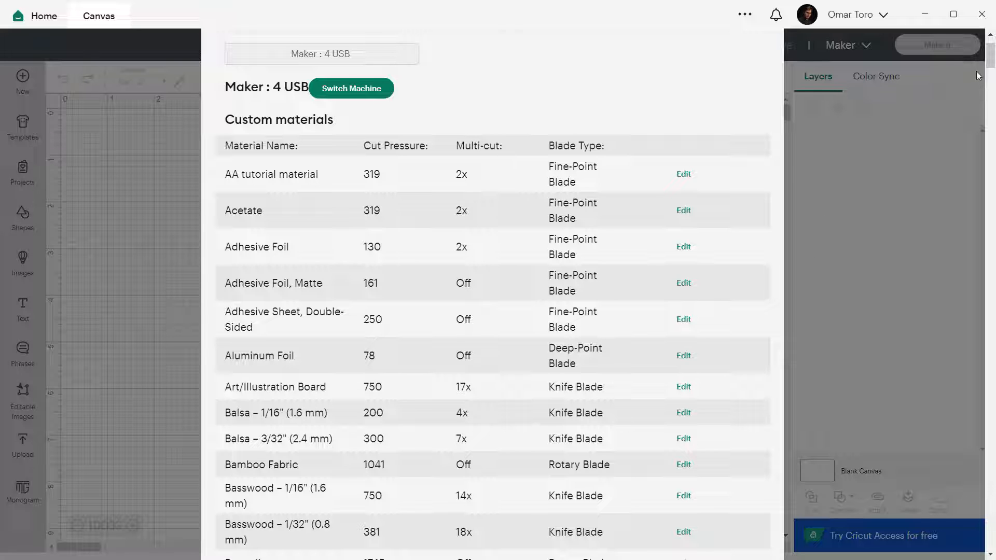
{"action": "scroll", "scroll_direction": "down", "scroll_amount": 3}
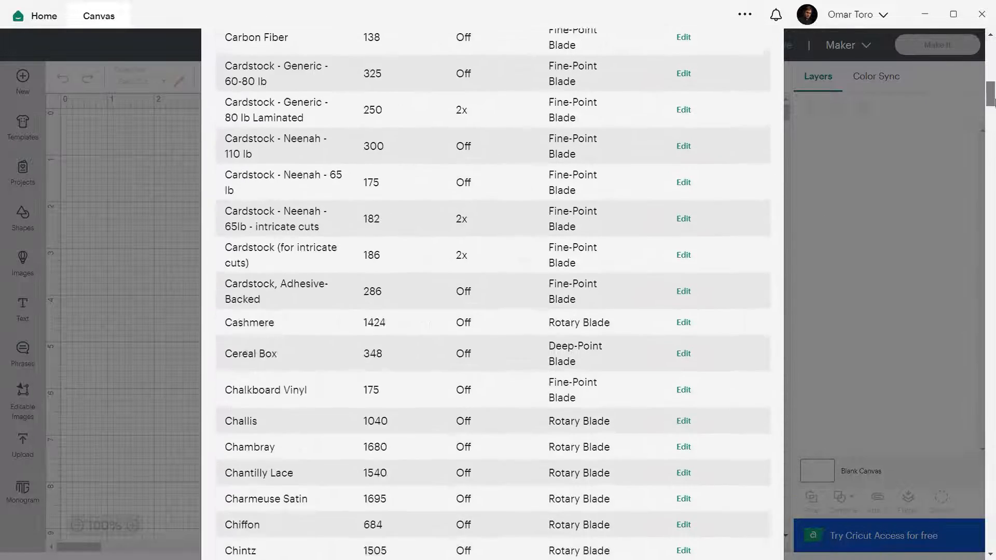
{"action": "scroll", "scroll_direction": "down", "scroll_amount": 3}
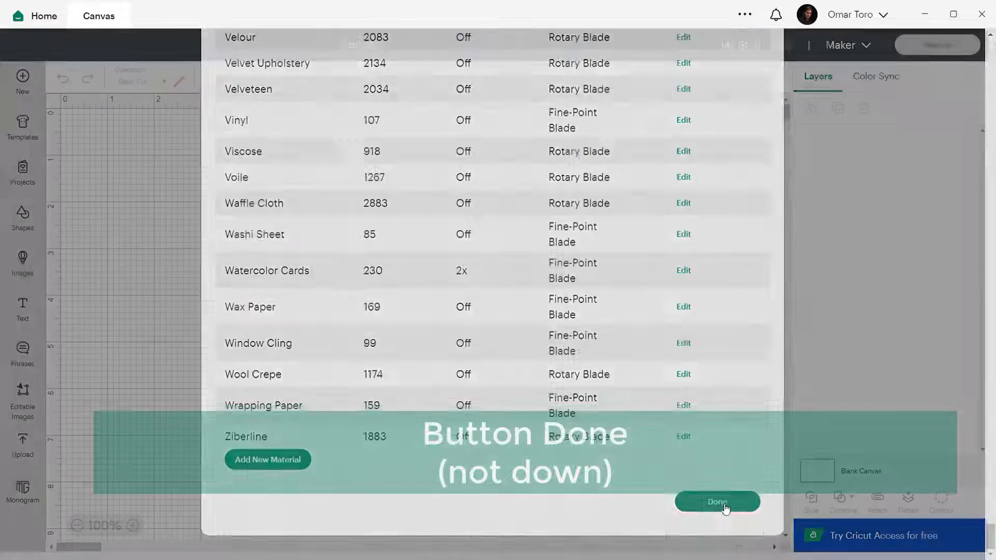
- Finish with Done and return to the blank untitled canvas
{"action": "left_click", "coordinate": [717, 501]}
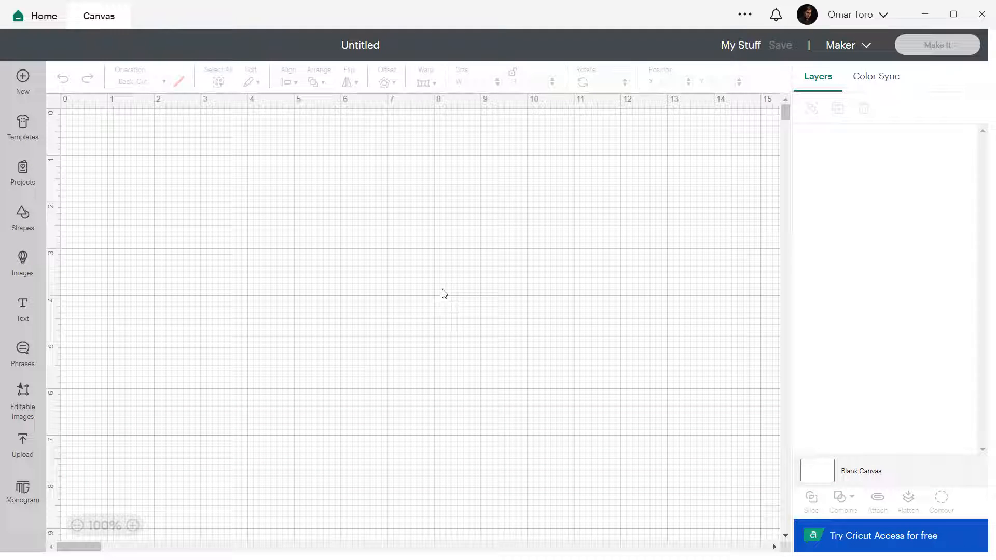
{"action": "mouse_move", "coordinate": [39, 342]}
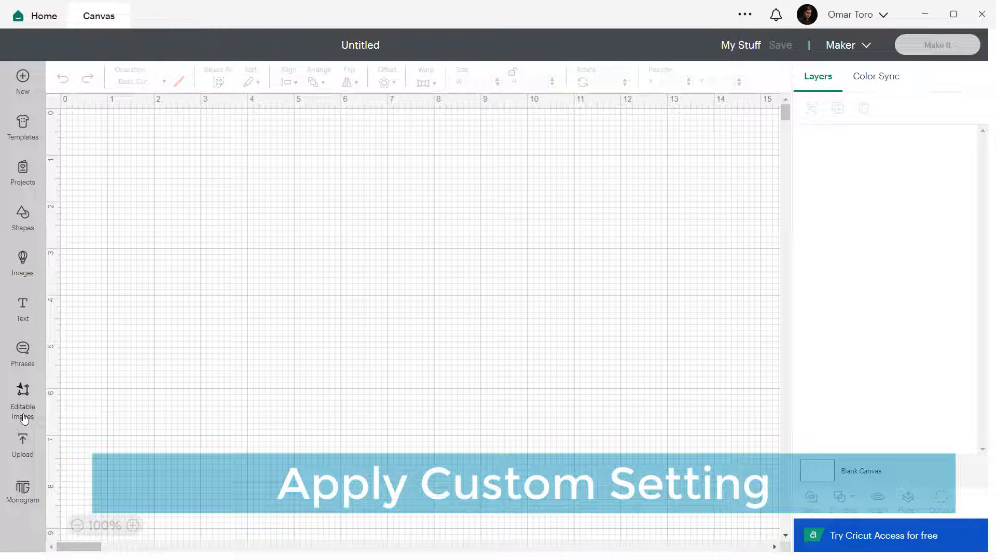
{"action": "left_click", "coordinate": [21, 443]}
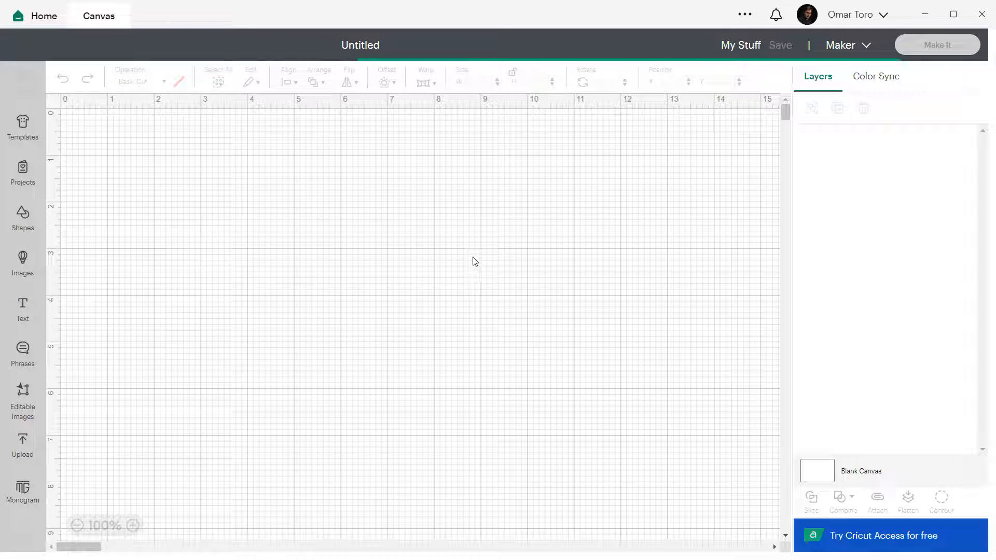
- Send the floral project through Make It and continue past mat preparation to Set Base Material
{"action": "left_click", "coordinate": [936, 45]}
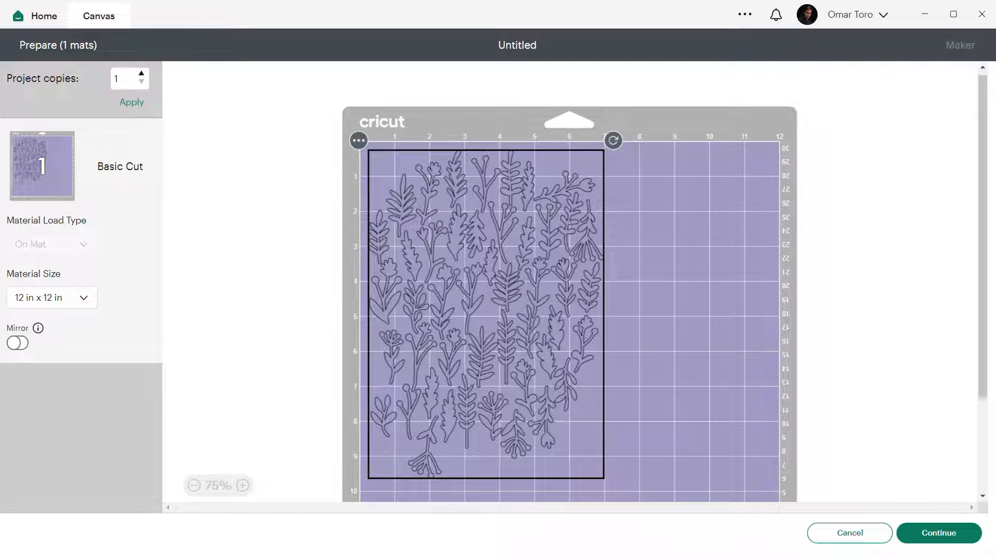
{"action": "left_click", "coordinate": [938, 533]}
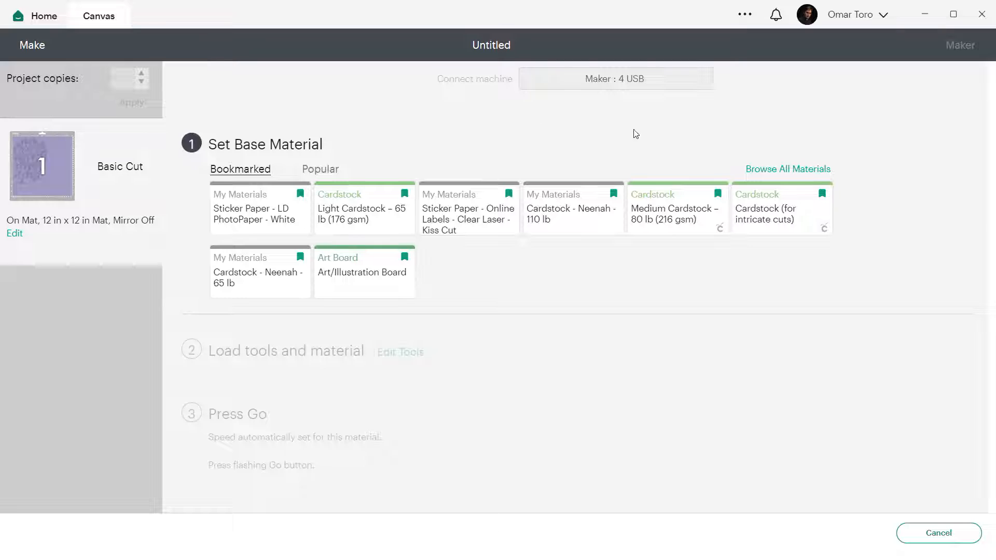
{"action": "mouse_move", "coordinate": [375, 177]}
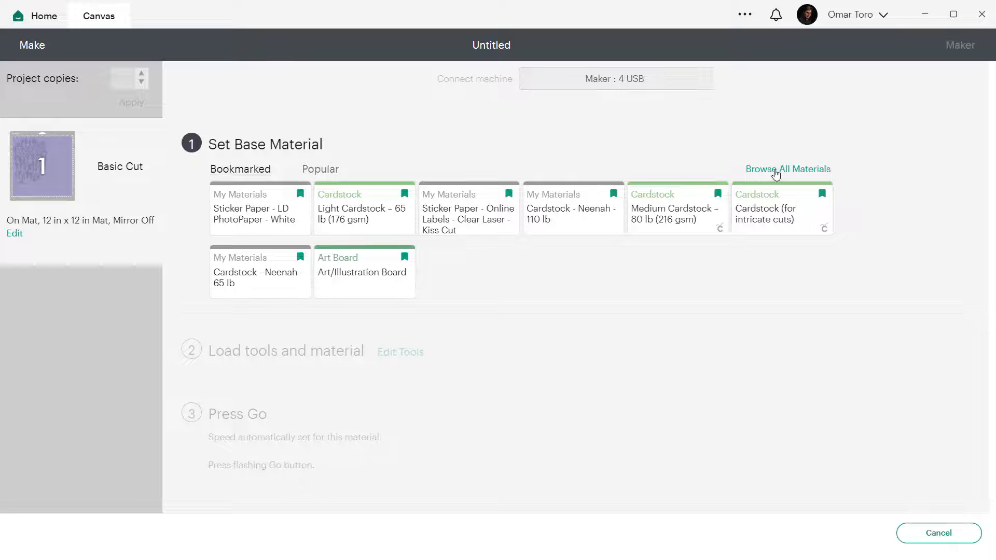
- Browse the full materials catalogue, switching between bookmarked and compatible materials views
{"action": "left_click", "coordinate": [787, 169]}
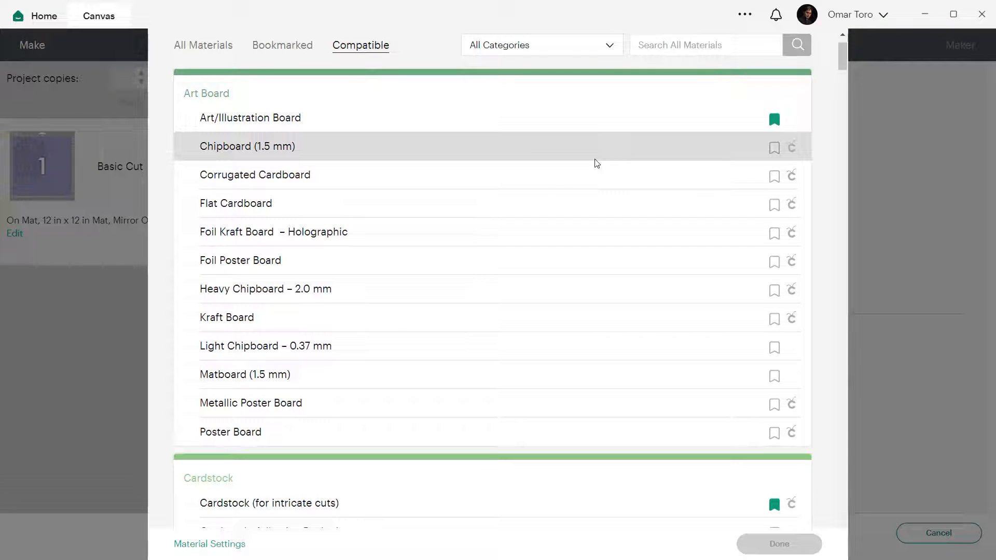
{"action": "scroll", "scroll_direction": "down", "scroll_amount": 3}
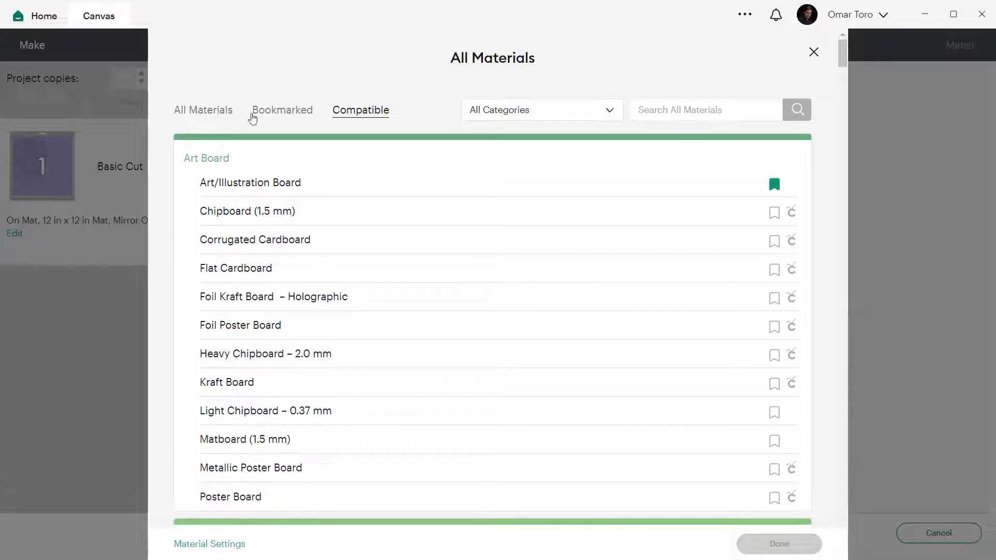
{"action": "left_click", "coordinate": [281, 108]}
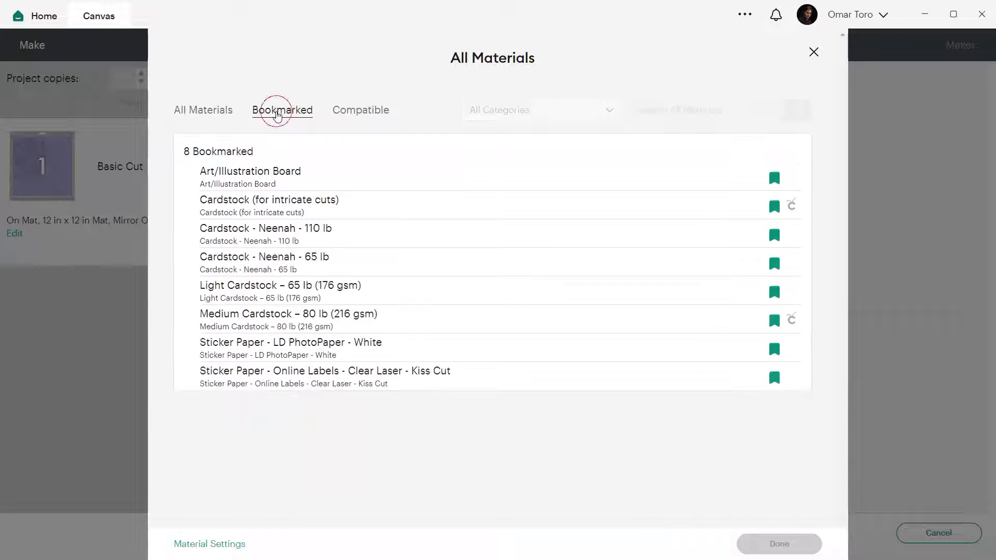
{"action": "left_click", "coordinate": [360, 110]}
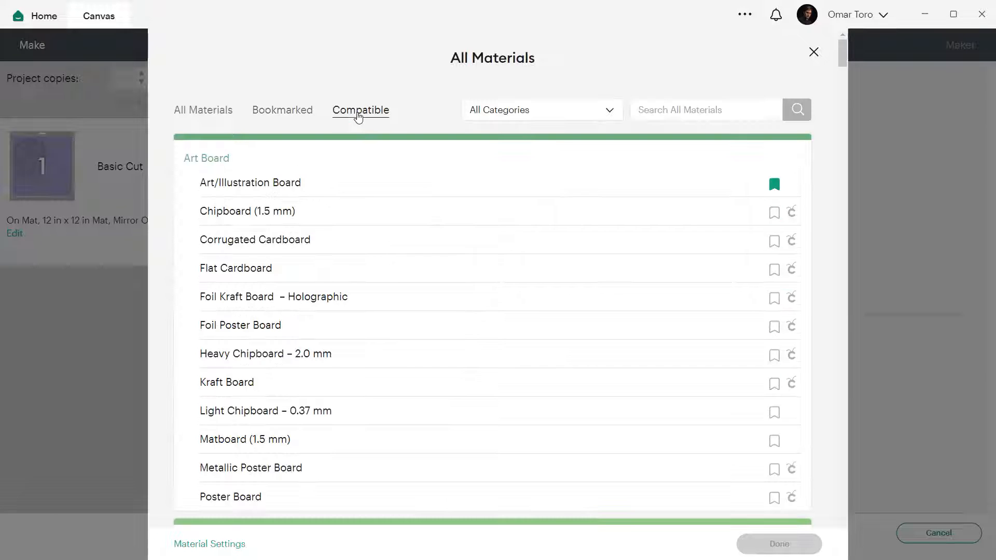
- Filter the catalogue by category including My Materials, then return to Set Base Material
{"action": "left_click", "coordinate": [541, 108]}
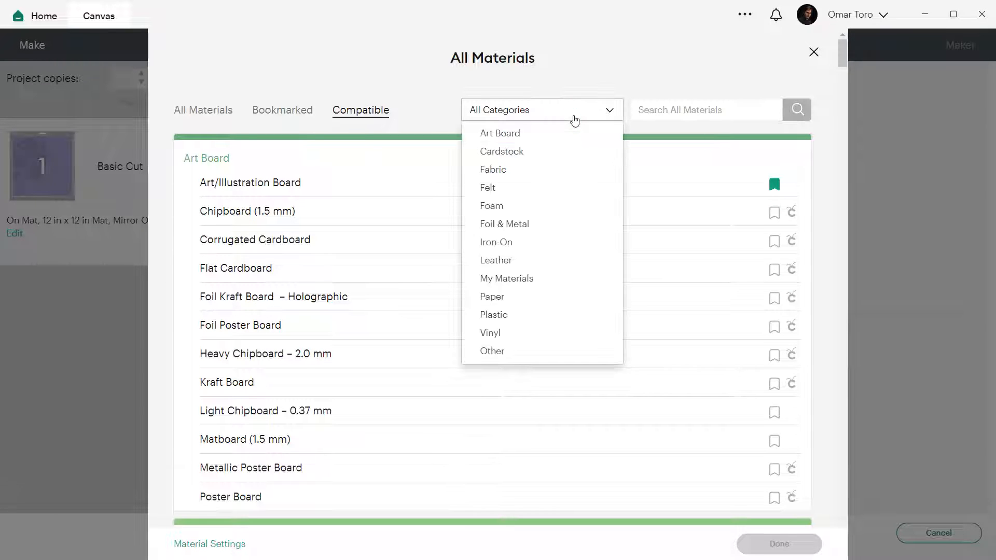
{"action": "left_click", "coordinate": [698, 108]}
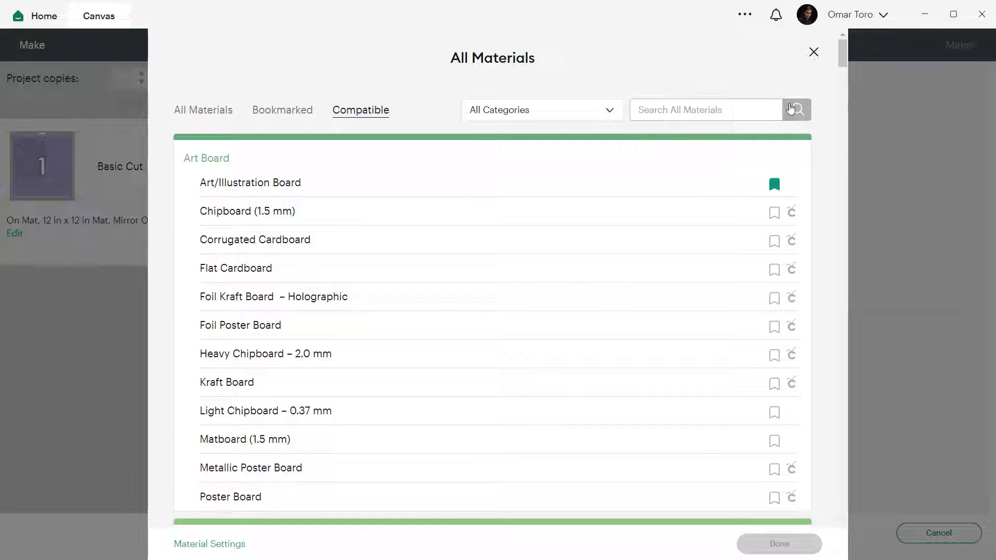
{"action": "left_click", "coordinate": [541, 108]}
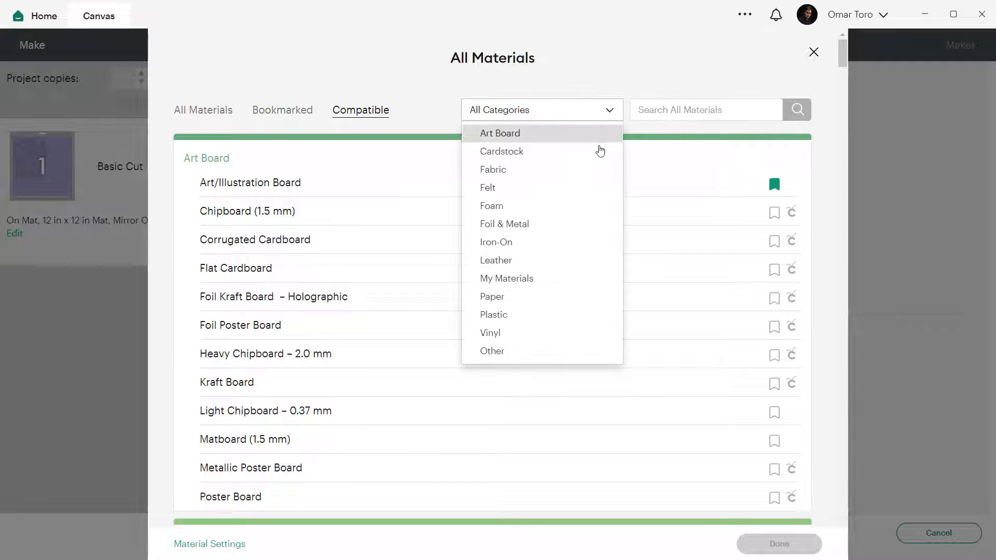
{"action": "left_click", "coordinate": [507, 278]}
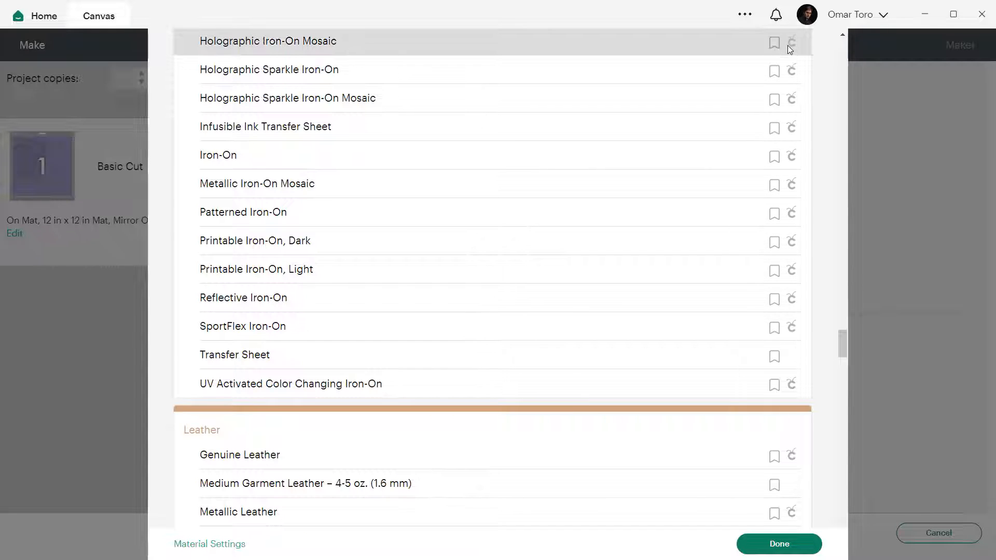
{"action": "mouse_move", "coordinate": [695, 326]}
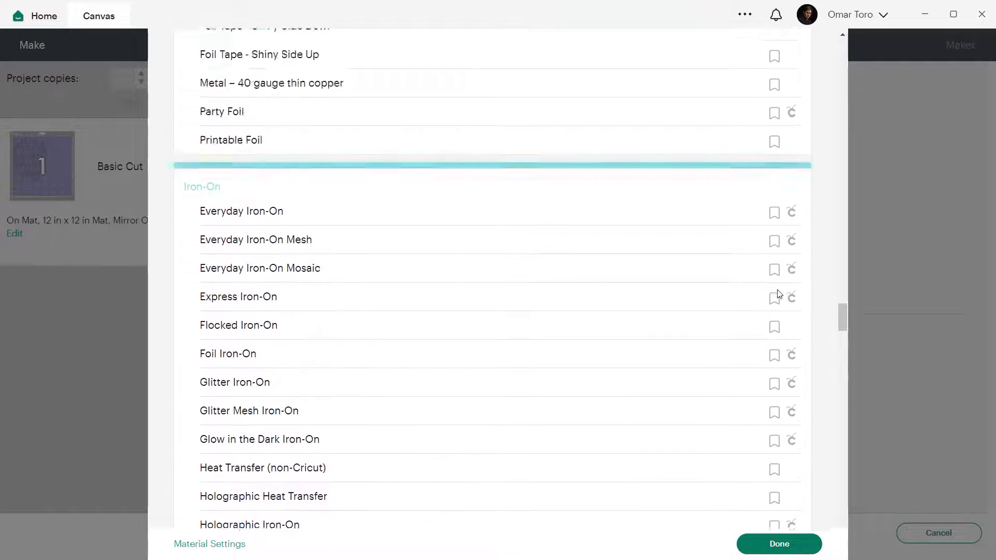
{"action": "scroll", "scroll_direction": "down", "scroll_amount": 3}
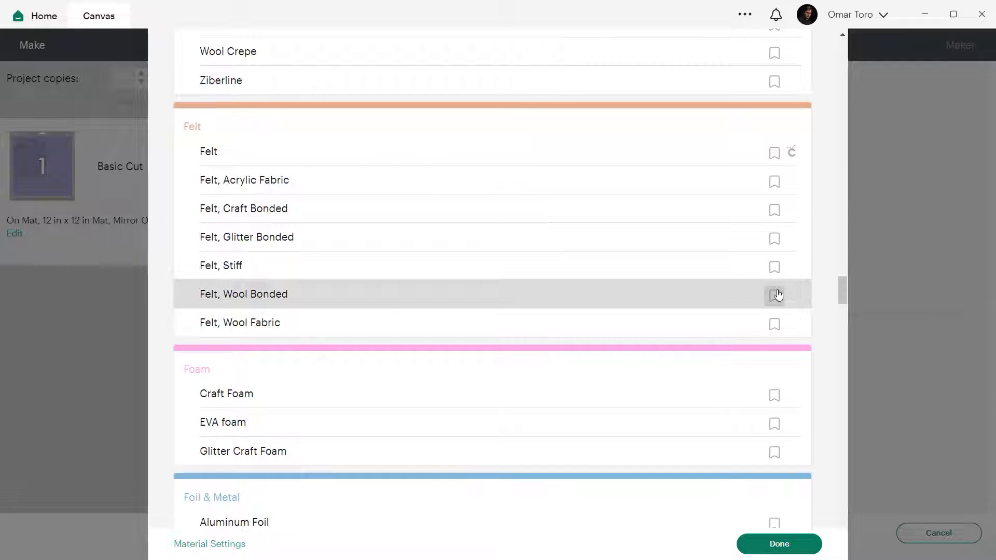
{"action": "scroll", "scroll_direction": "down", "scroll_amount": 3}
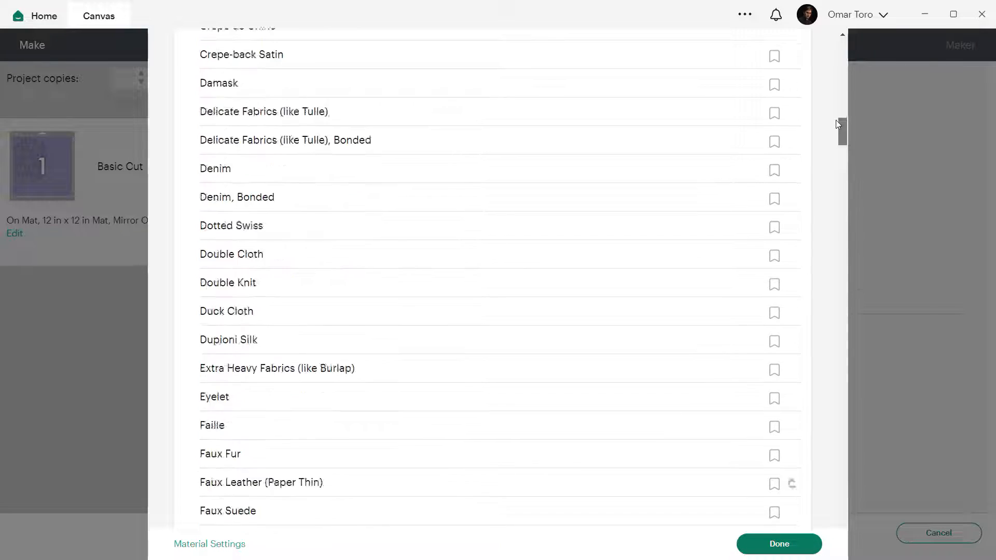
{"action": "left_click", "coordinate": [360, 110]}
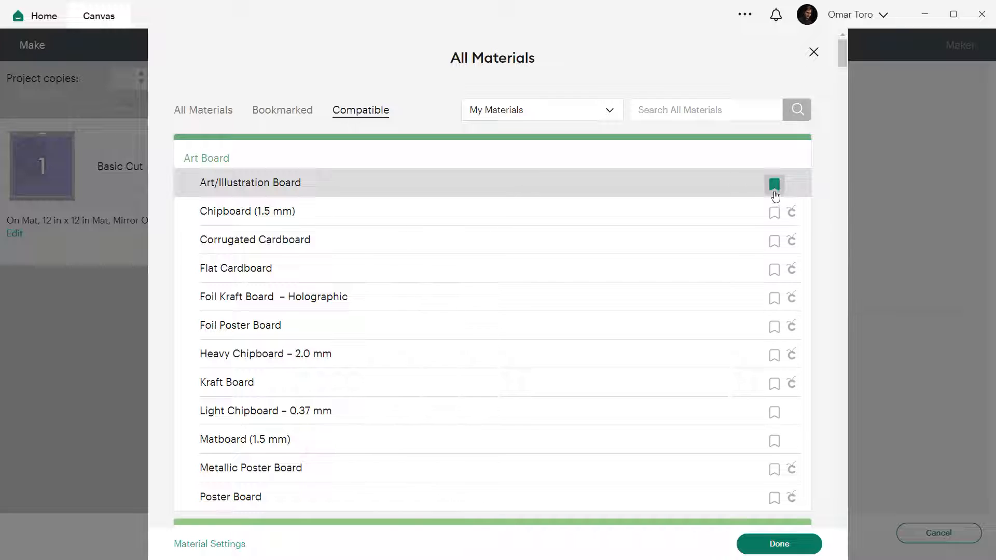
{"action": "left_click", "coordinate": [773, 187]}
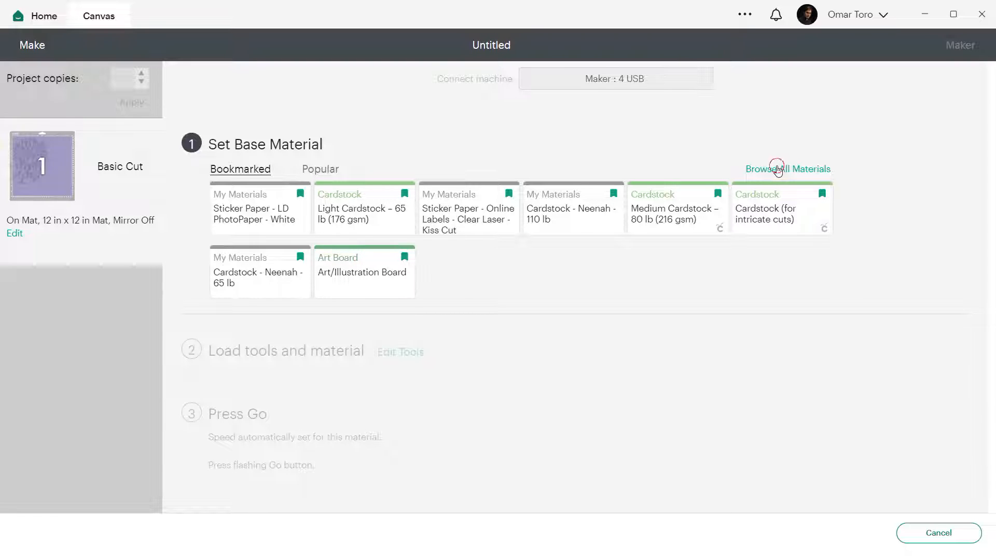
- In the full catalogue, toggle bookmarks on Chipboard (1.5 mm) and Corrugated Cardboard
{"action": "left_click", "coordinate": [787, 169]}
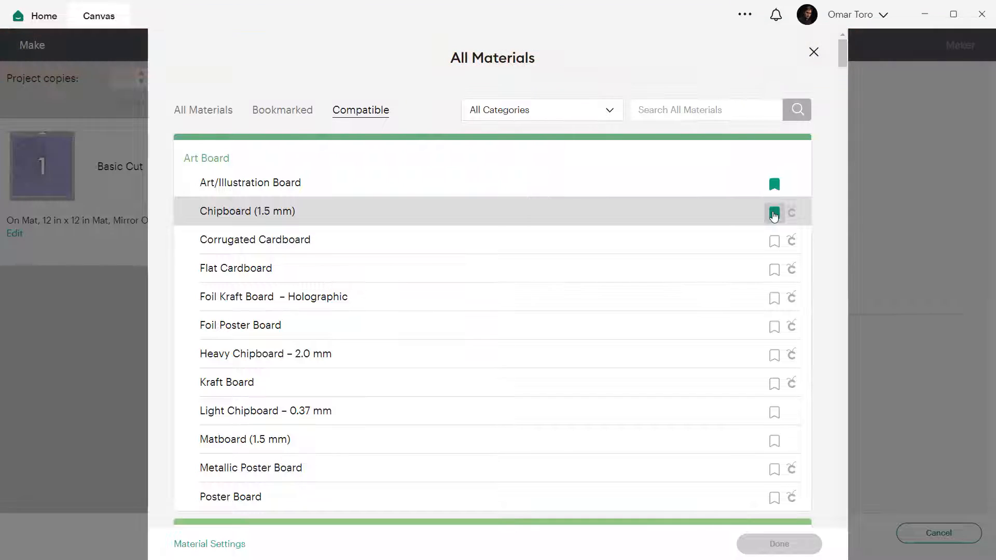
{"action": "left_click", "coordinate": [774, 212]}
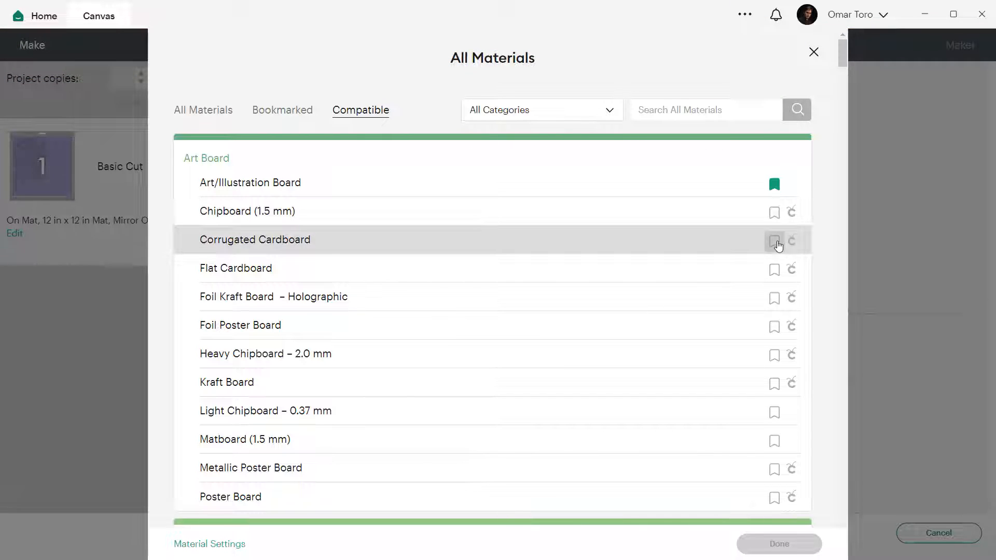
{"action": "left_click", "coordinate": [774, 241]}
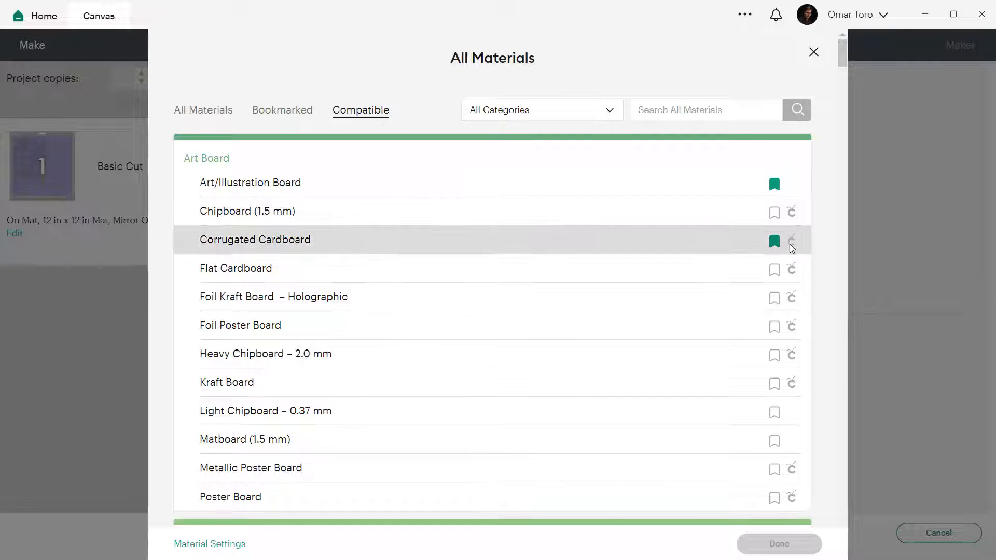
{"action": "left_click", "coordinate": [773, 242]}
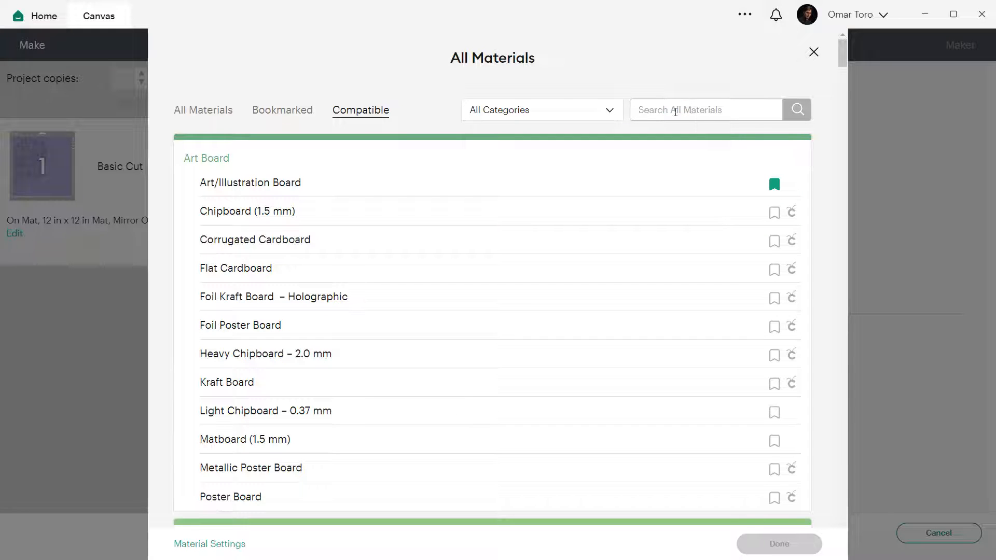
- Search 'aa', select AA tutorial material, bookmark it and confirm it as the base material
{"action": "type", "text": "aa"}
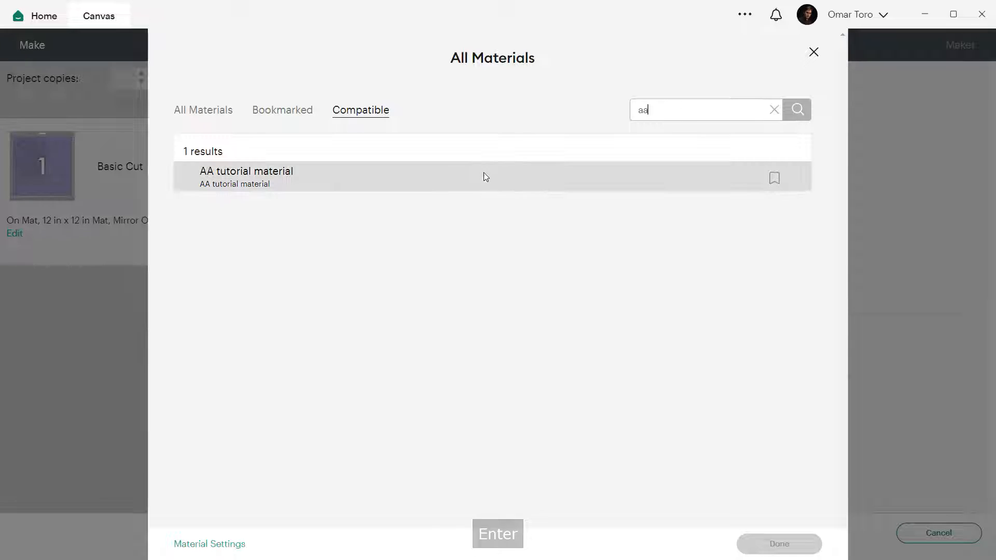
{"action": "left_click", "coordinate": [204, 172]}
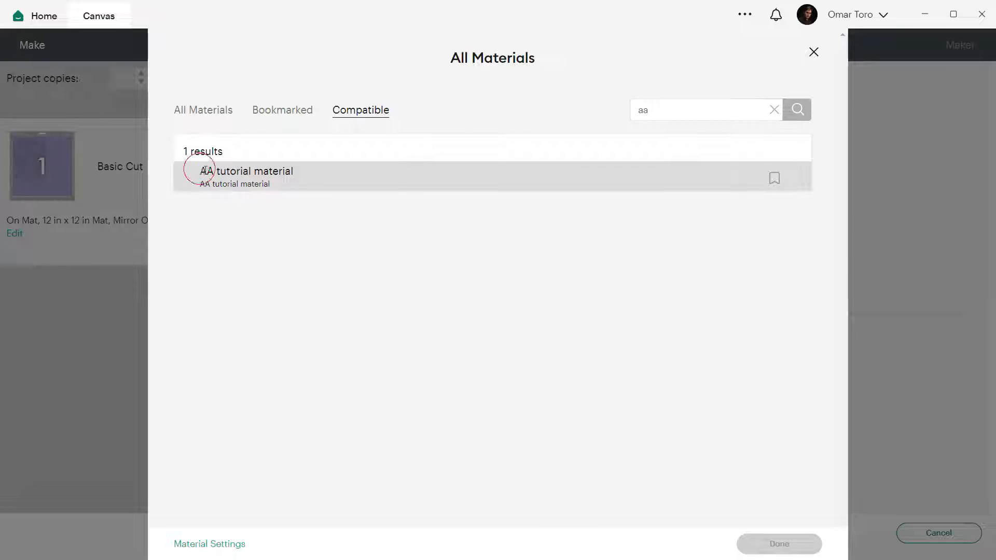
{"action": "left_click", "coordinate": [247, 171]}
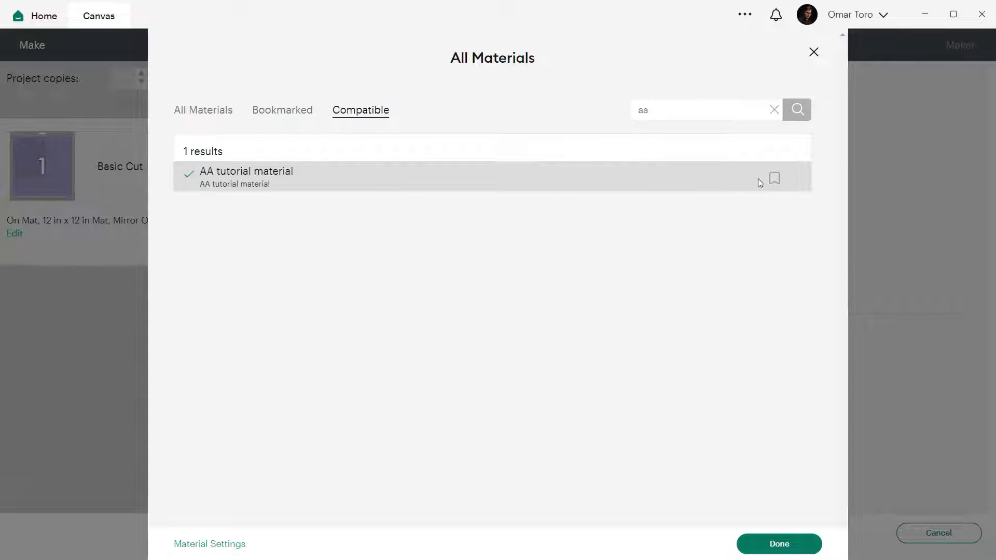
{"action": "left_click", "coordinate": [774, 178]}
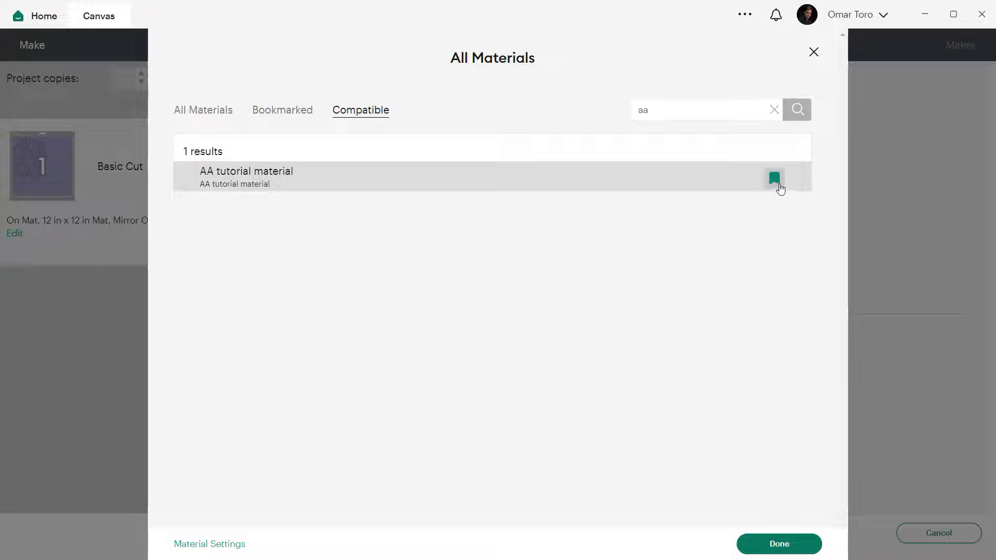
{"action": "left_click", "coordinate": [773, 177]}
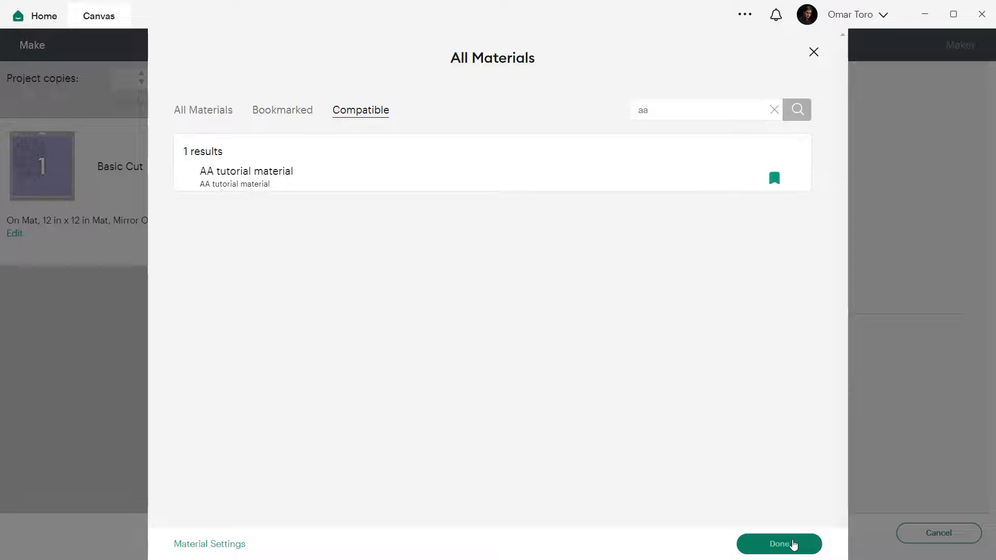
{"action": "left_click", "coordinate": [778, 544]}
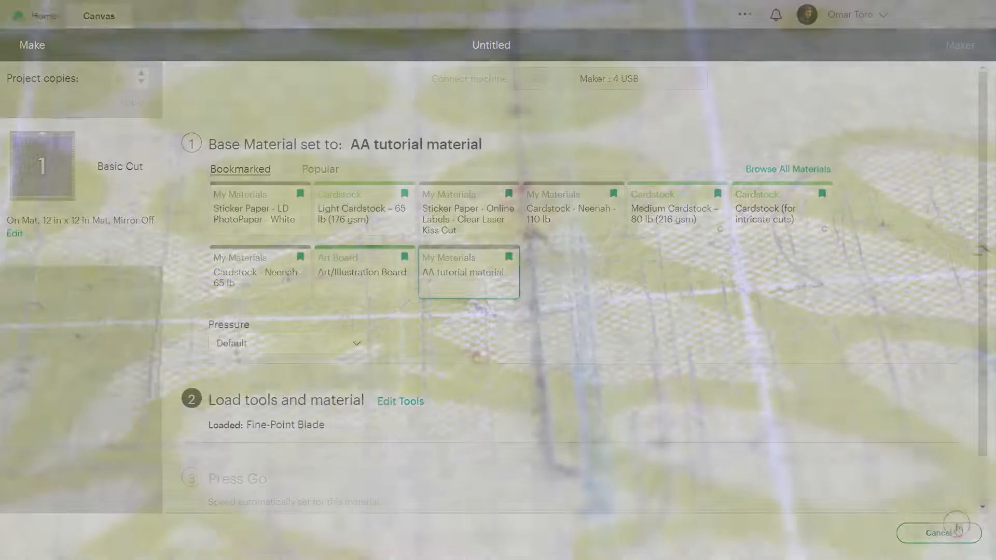
- Return to the Canvas, resize the star to 1 in wide, and send it through Make It to mat preparation
{"action": "left_click", "coordinate": [936, 533]}
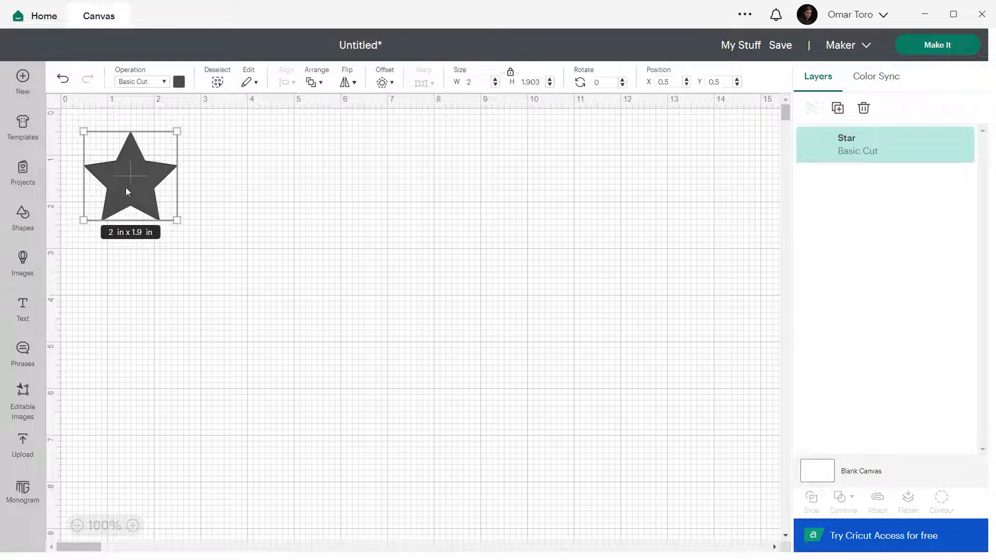
{"action": "left_click", "coordinate": [477, 81]}
{"action": "type", "text": "1"}
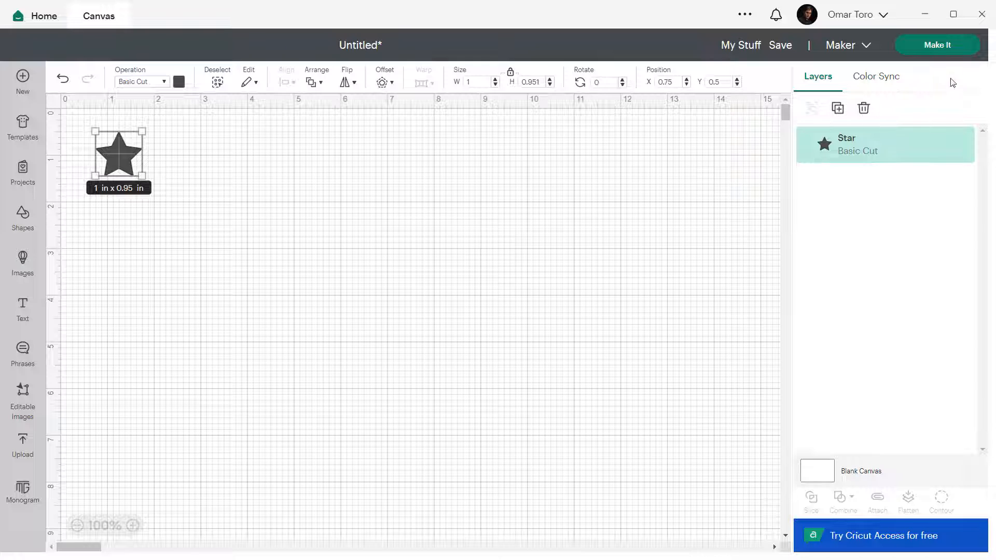
{"action": "left_click", "coordinate": [935, 45]}
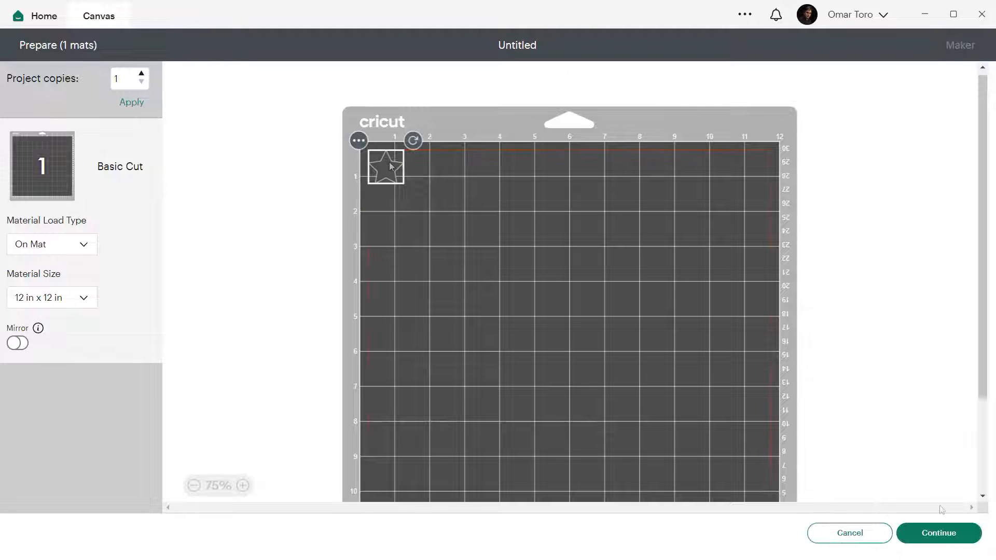
{"action": "left_click", "coordinate": [938, 533]}
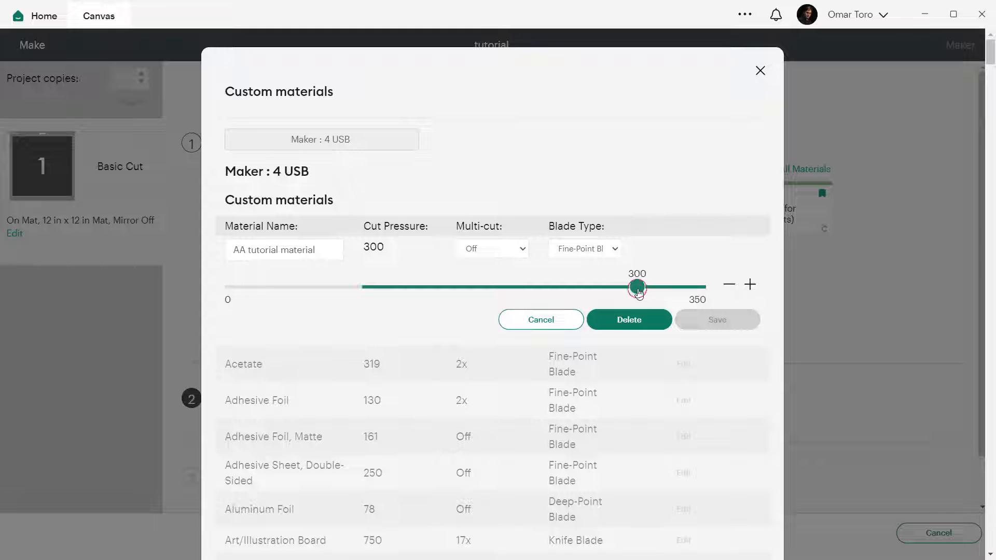
- Experiment with the cut pressure slider around 320-340, checking 340 minus 102 in the calculator
{"action": "left_click_drag", "start_coordinate": [636, 286], "coordinate": [664, 286]}
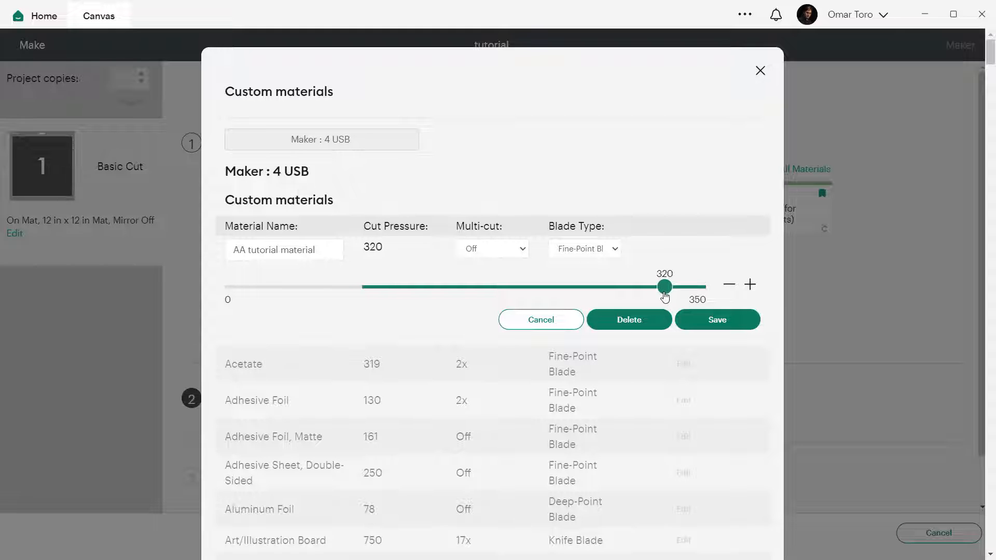
{"action": "left_click", "coordinate": [717, 320]}
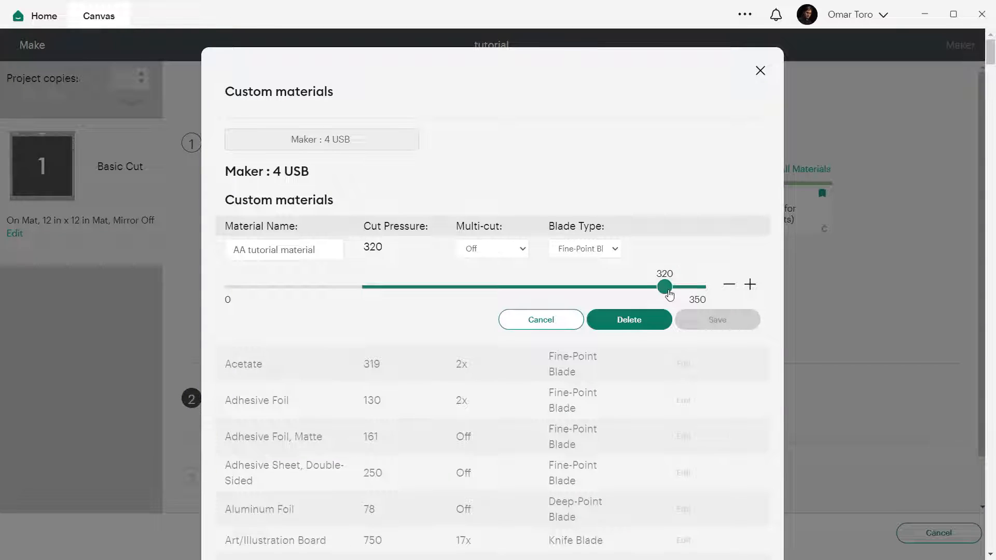
{"action": "left_click_drag", "start_coordinate": [663, 286], "coordinate": [685, 287]}
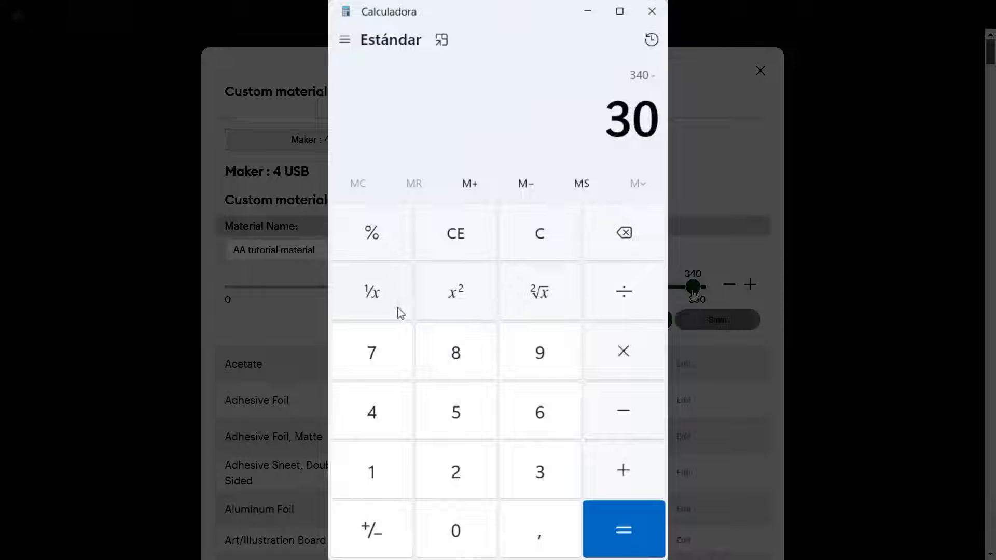
{"action": "left_click", "coordinate": [623, 529]}
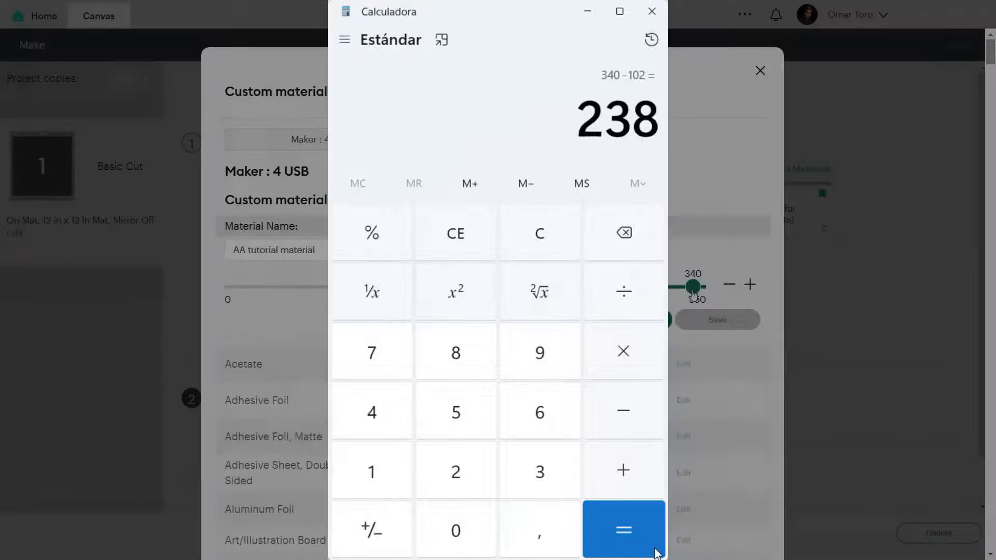
{"action": "left_click", "coordinate": [651, 12]}
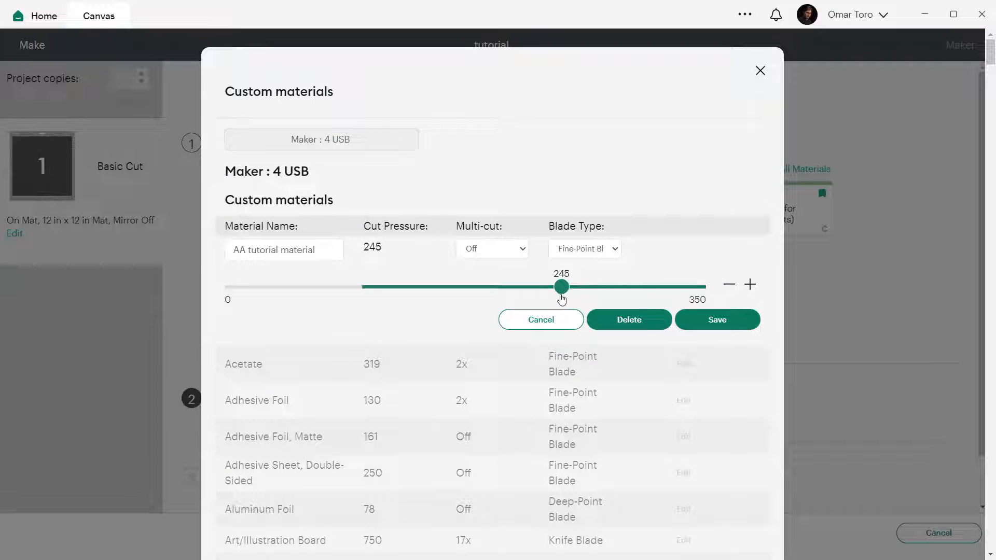
{"action": "left_click", "coordinate": [491, 247]}
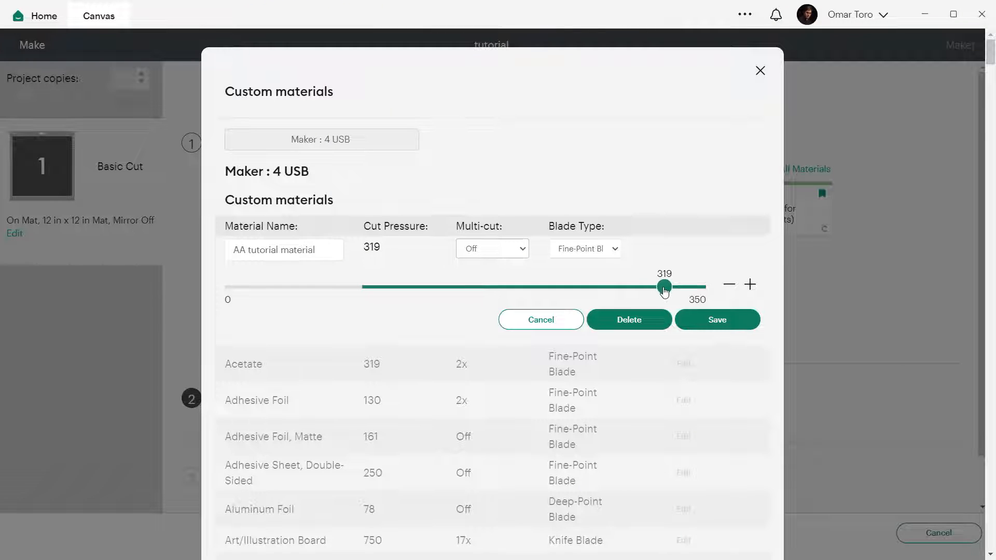
{"action": "left_click_drag", "start_coordinate": [664, 286], "coordinate": [570, 286]}
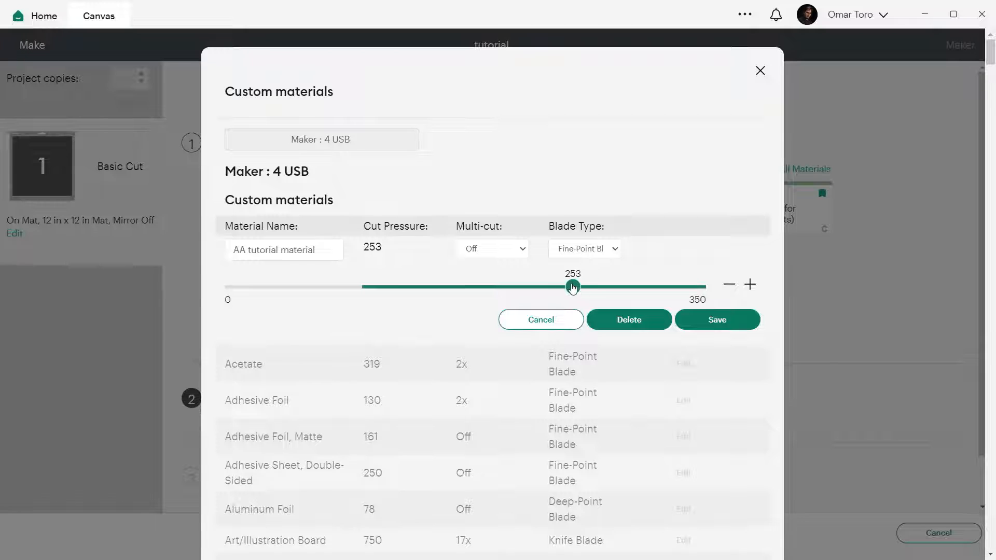
{"action": "left_click_drag", "start_coordinate": [571, 287], "coordinate": [536, 286]}
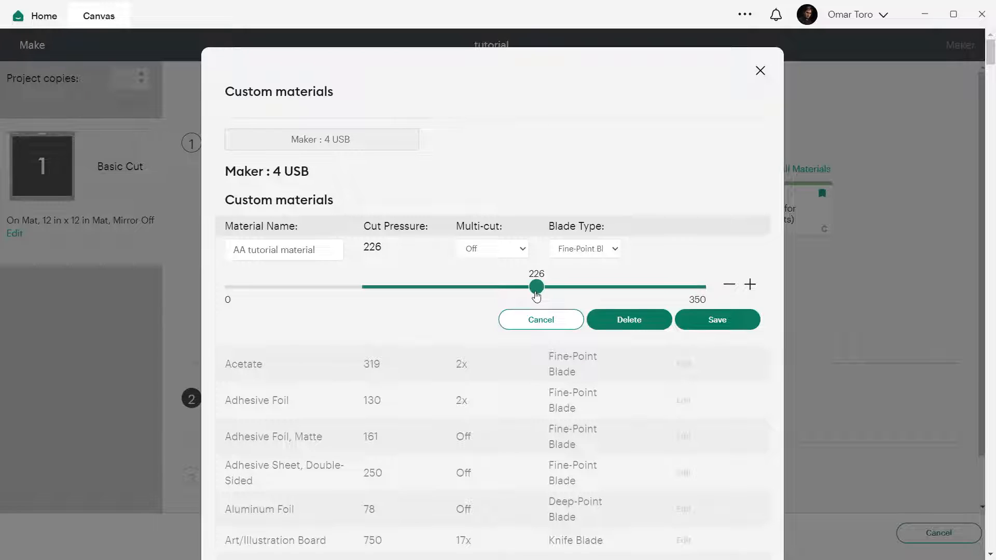
- Try Multi-cut 2x, set cut pressure to 200 with multi-cut off, and save the material
{"action": "left_click", "coordinate": [491, 248]}
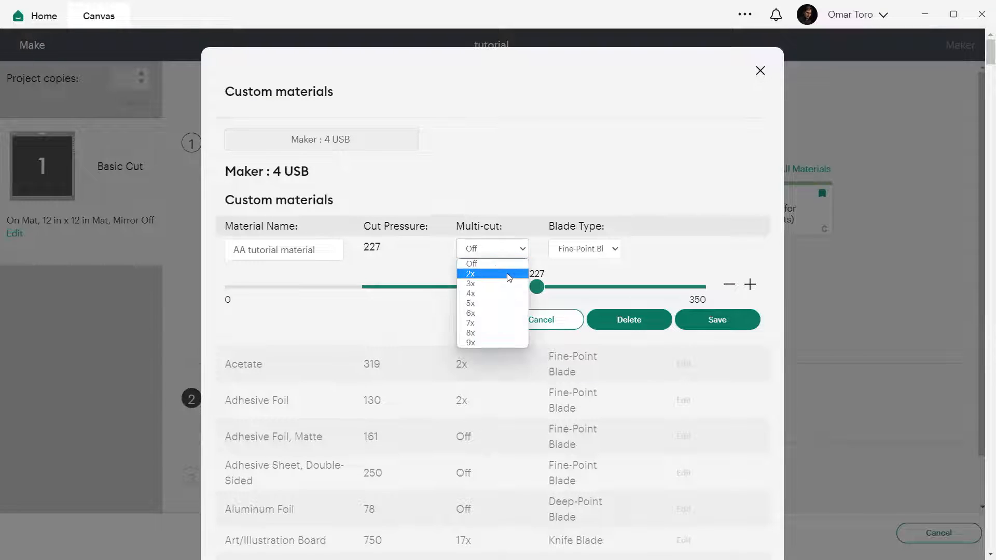
{"action": "left_click", "coordinate": [469, 273]}
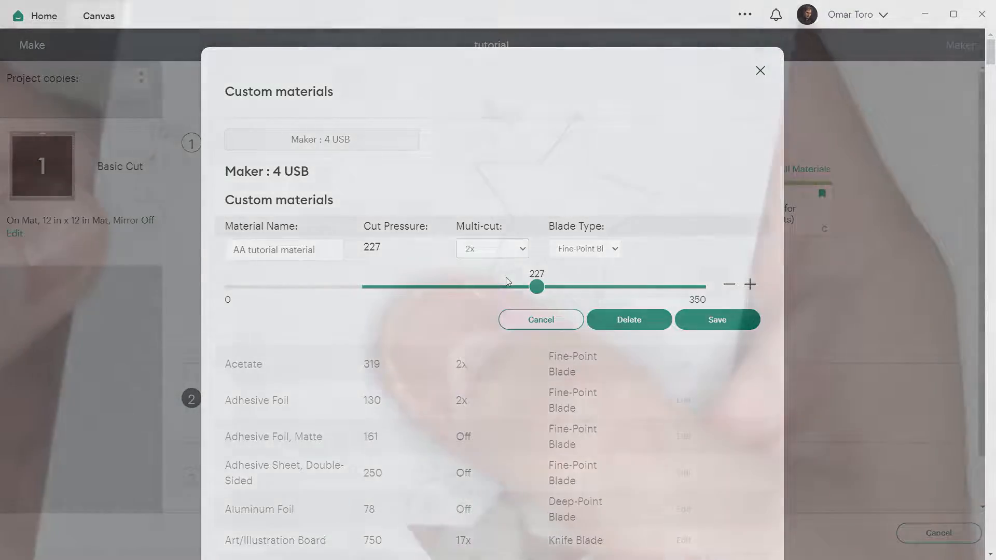
{"action": "left_click_drag", "start_coordinate": [535, 286], "coordinate": [465, 286]}
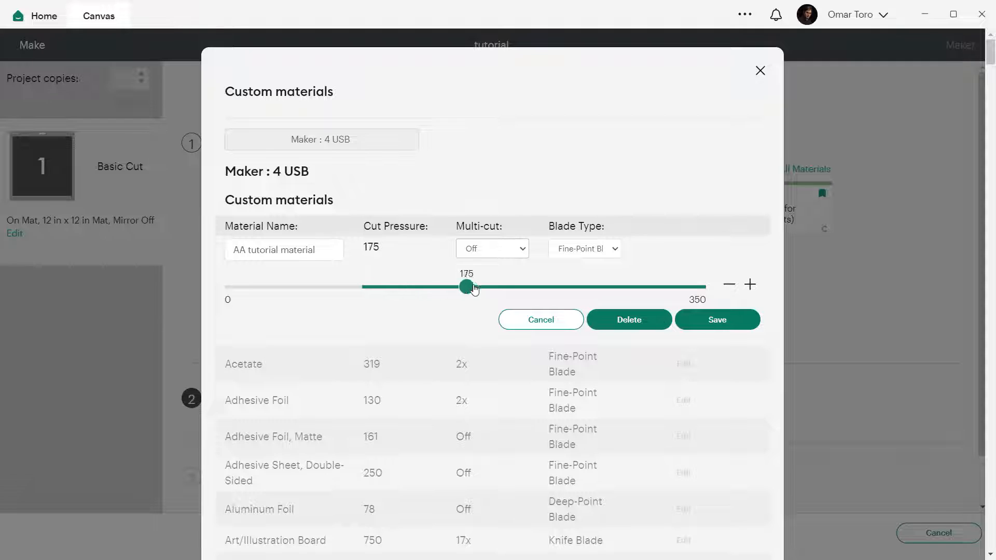
{"action": "left_click_drag", "start_coordinate": [466, 286], "coordinate": [500, 286]}
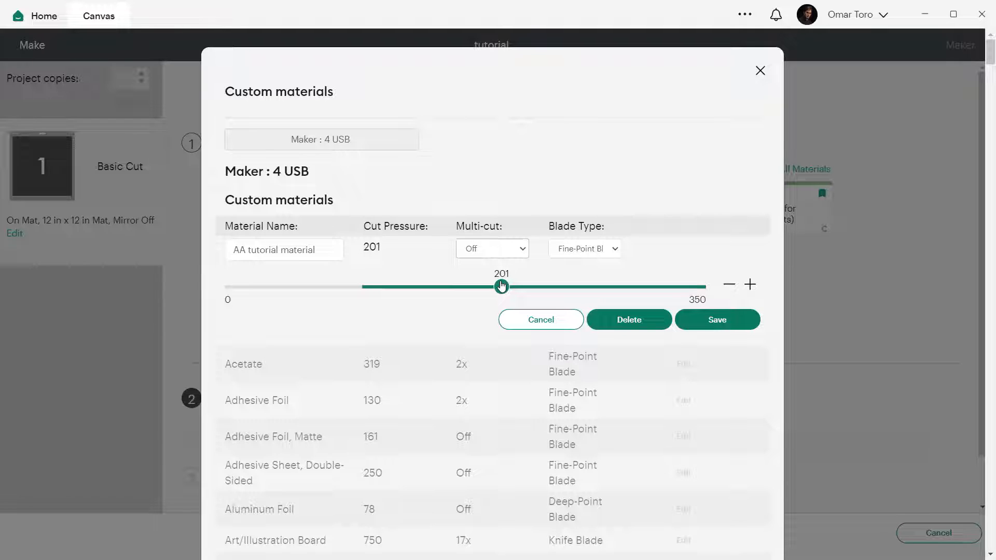
{"action": "left_click_drag", "start_coordinate": [500, 286], "coordinate": [508, 286]}
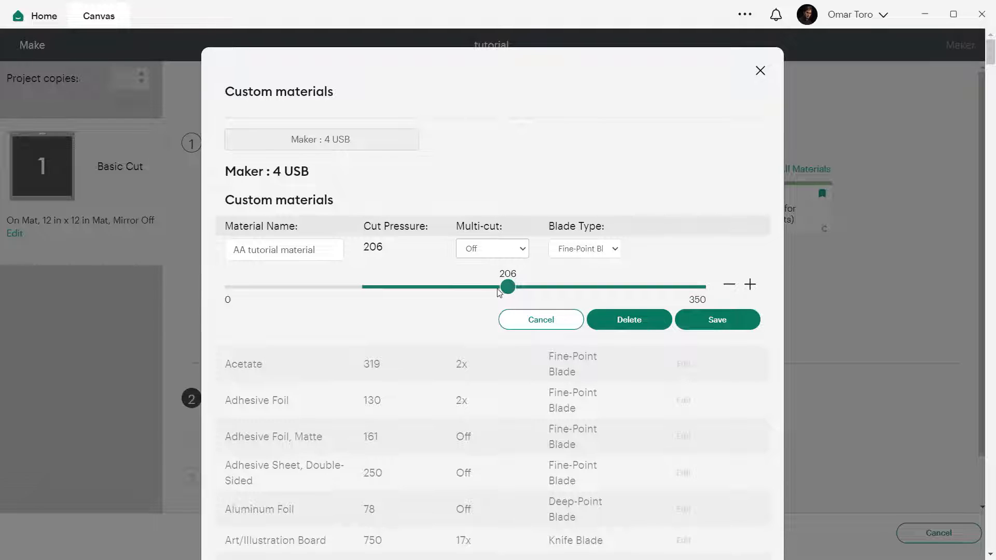
{"action": "left_click_drag", "start_coordinate": [506, 286], "coordinate": [499, 287]}
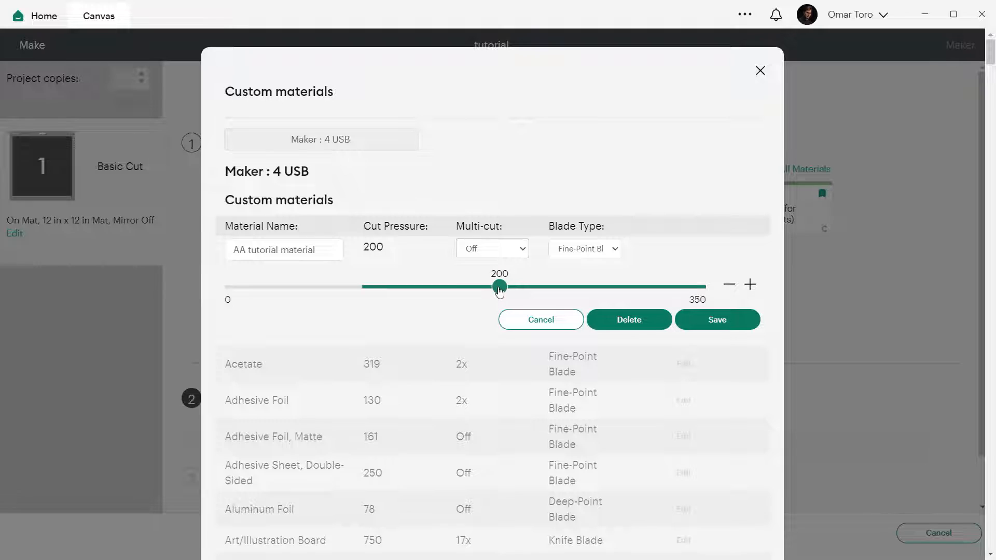
{"action": "left_click", "coordinate": [717, 319]}
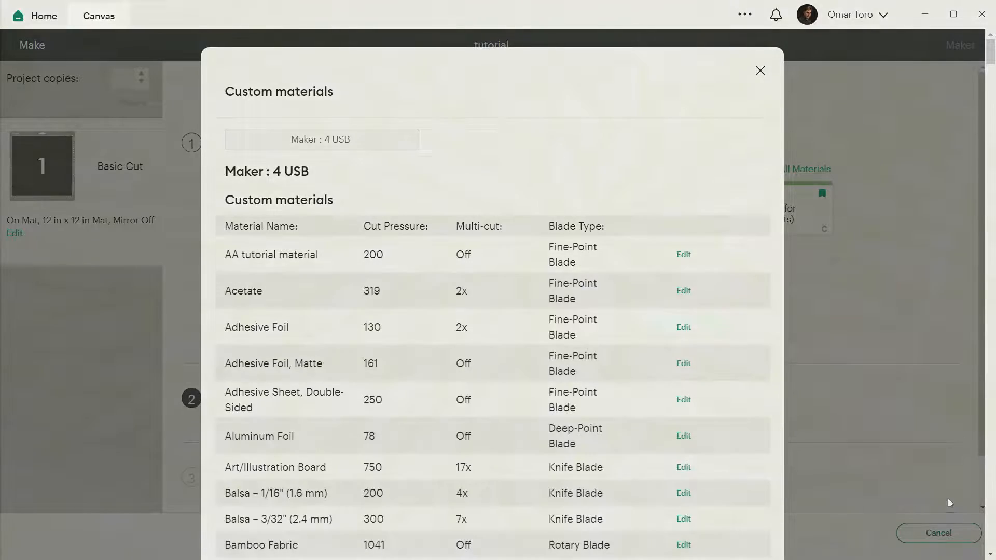
- Edit AA tutorial material, set its cut pressure to 320 and save it
{"action": "left_click", "coordinate": [683, 254]}
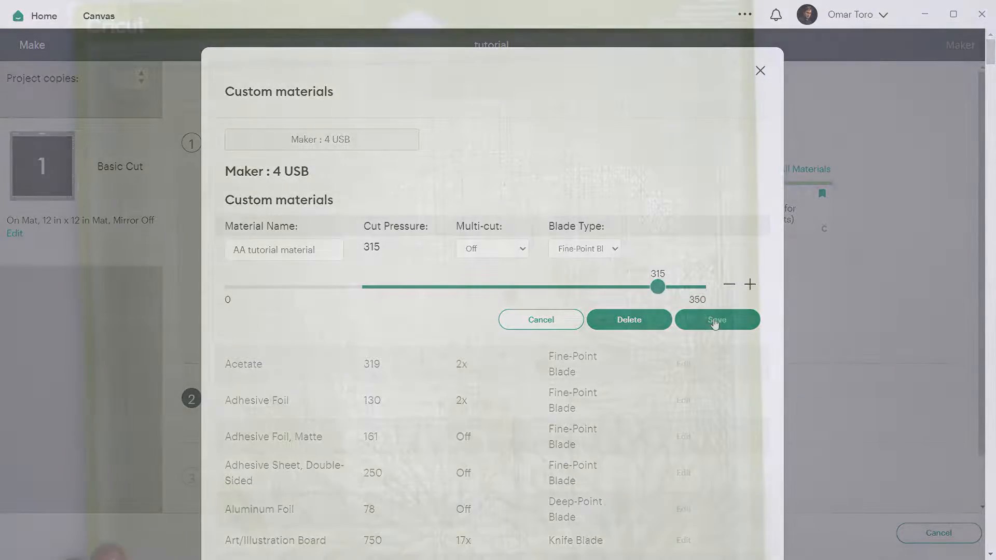
{"action": "left_click", "coordinate": [717, 319]}
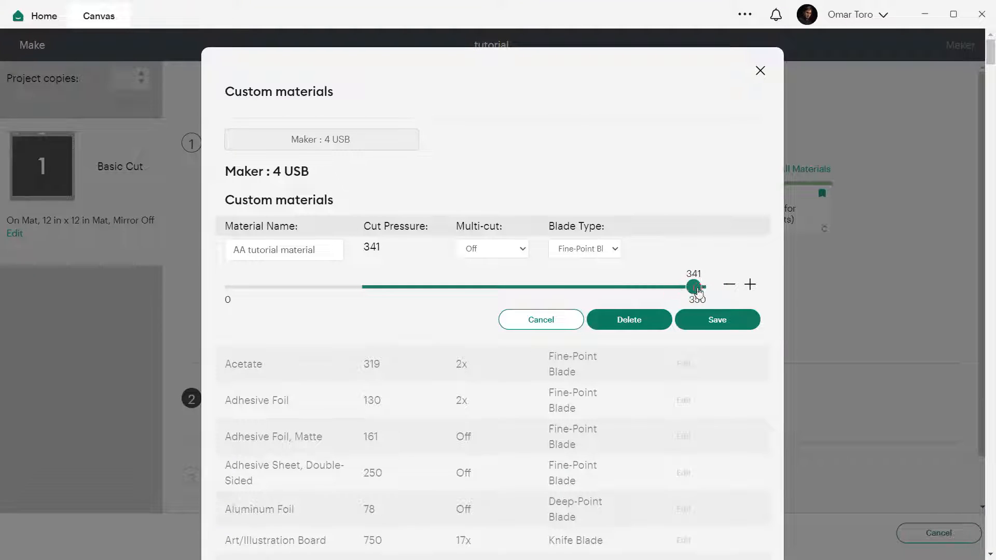
{"action": "left_click_drag", "start_coordinate": [692, 286], "coordinate": [667, 286]}
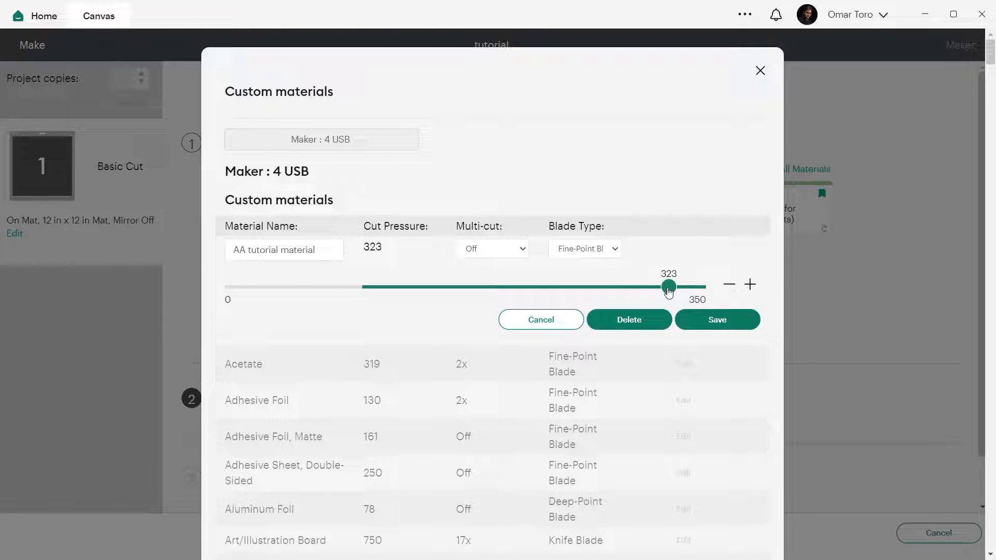
{"action": "left_click", "coordinate": [728, 284]}
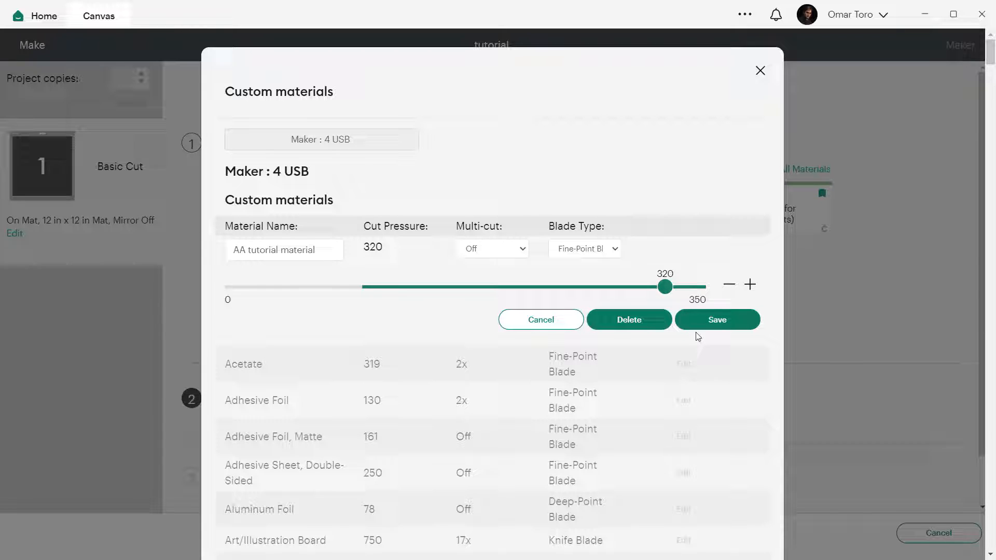
{"action": "left_click", "coordinate": [716, 320]}
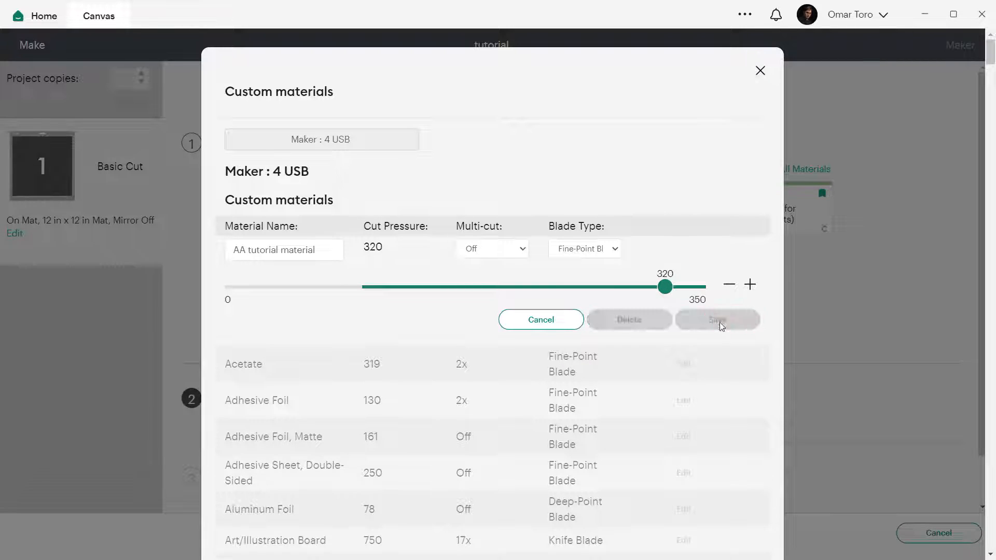
{"action": "left_click", "coordinate": [716, 319]}
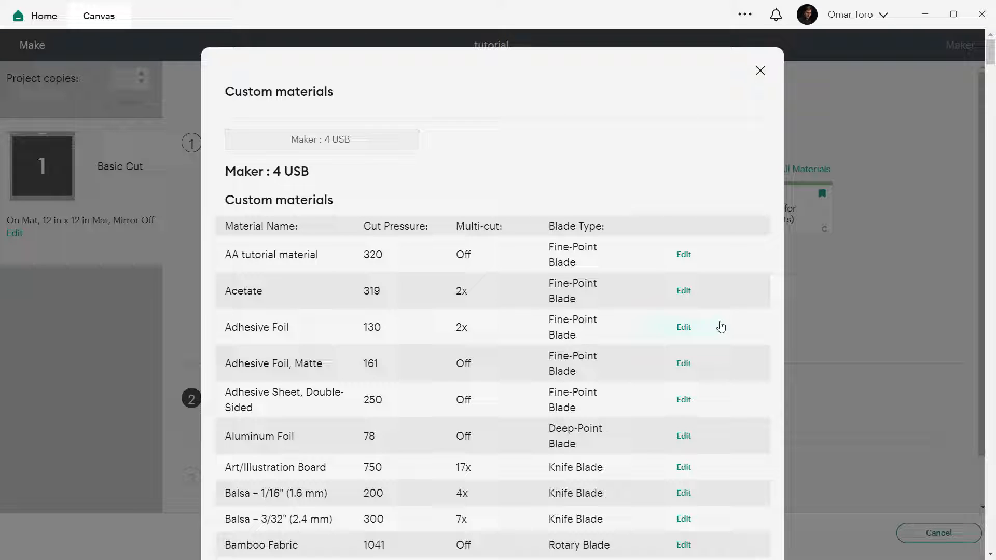
{"action": "scroll", "scroll_direction": "down", "scroll_amount": 3}
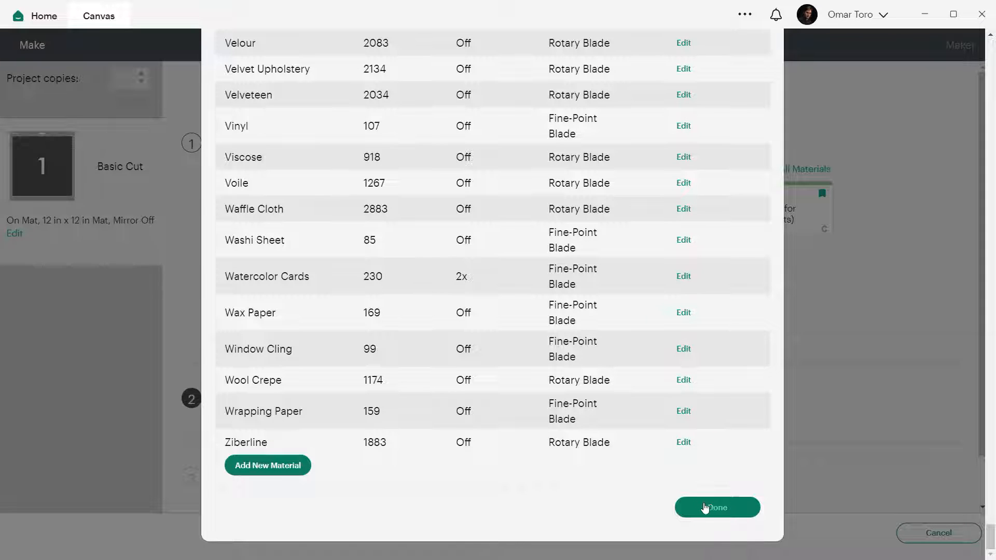
- Close Custom materials, return to the Make screen and reopen the full materials catalogue
{"action": "left_click", "coordinate": [717, 508]}
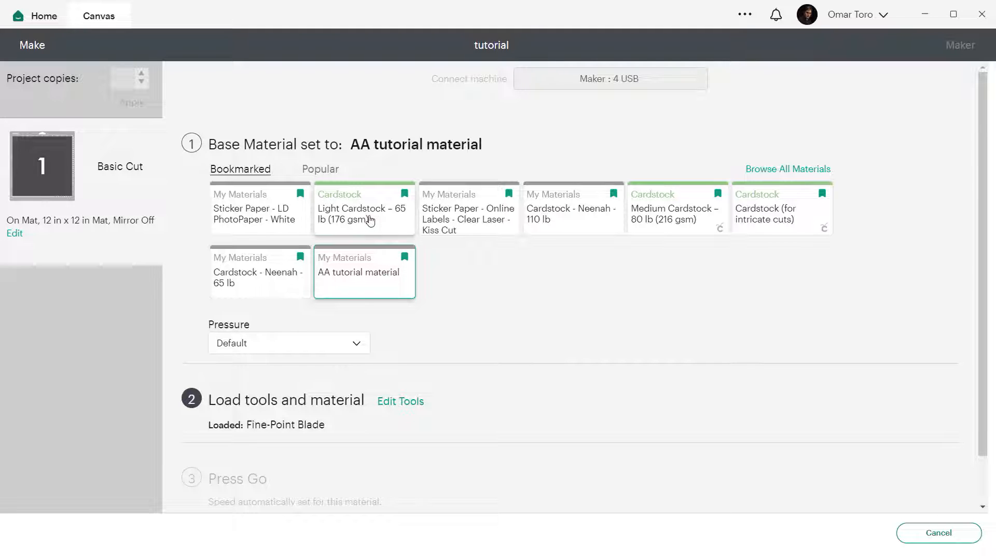
{"action": "left_click", "coordinate": [362, 208]}
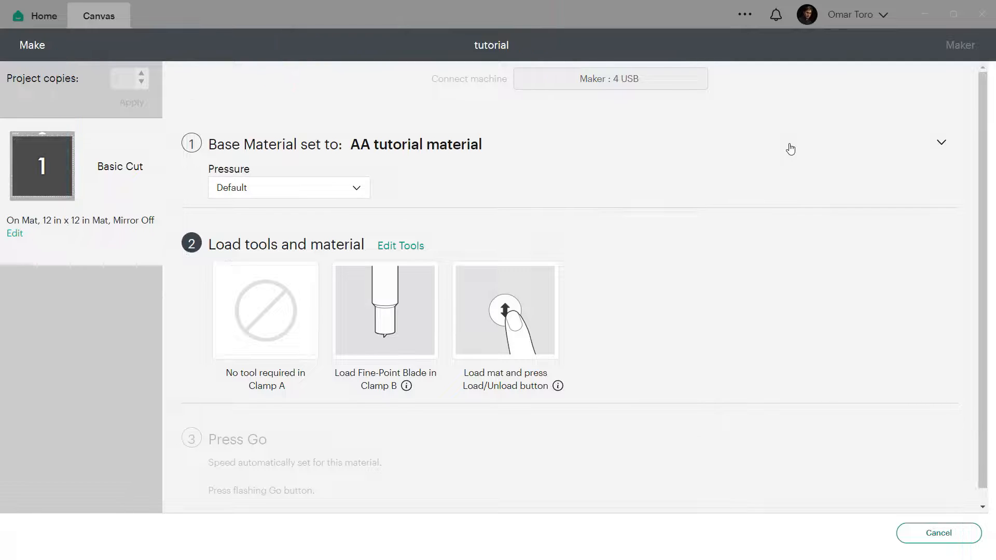
{"action": "mouse_move", "coordinate": [865, 152]}
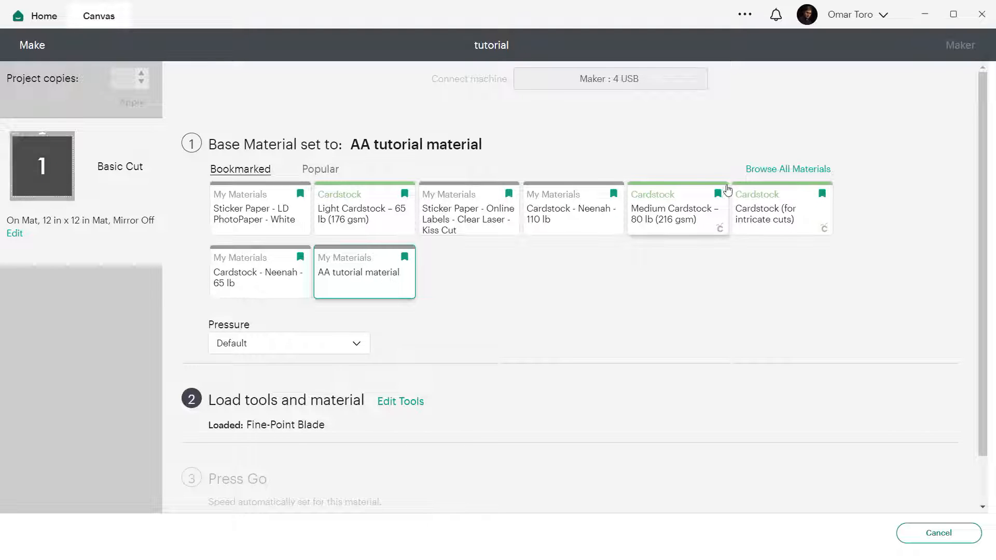
{"action": "left_click", "coordinate": [787, 169]}
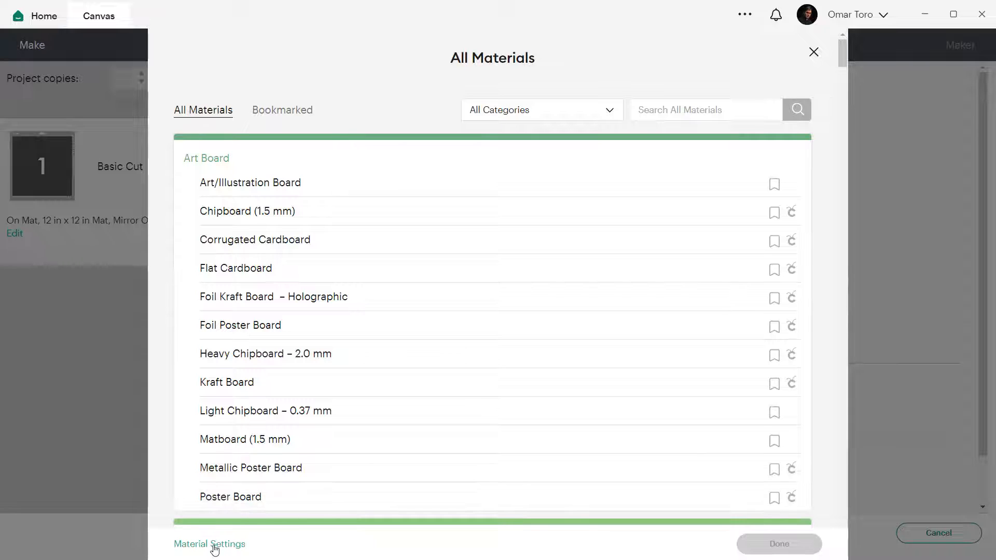
- From Material Settings, edit AA tutorial material to cut pressure 310, save and close the list
{"action": "left_click", "coordinate": [208, 544]}
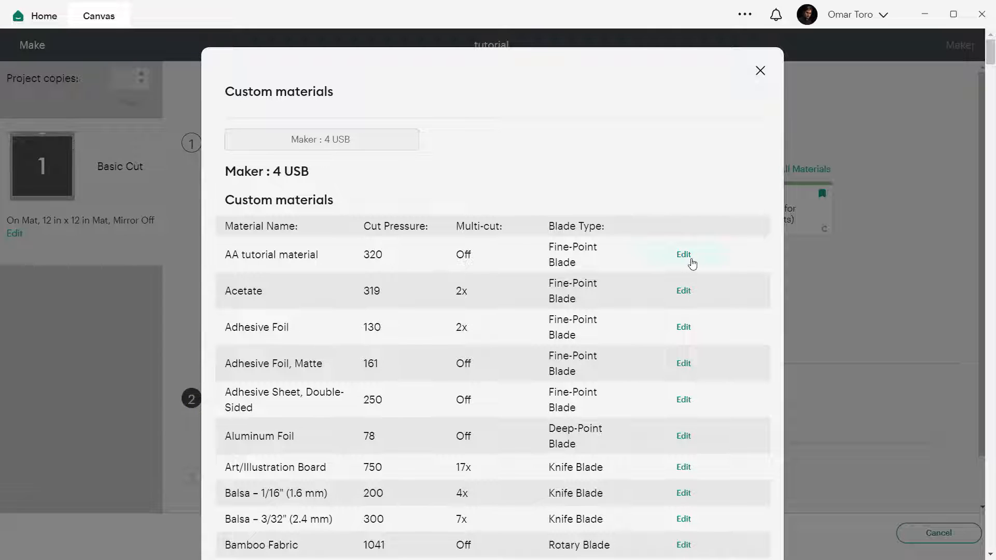
{"action": "left_click", "coordinate": [684, 255]}
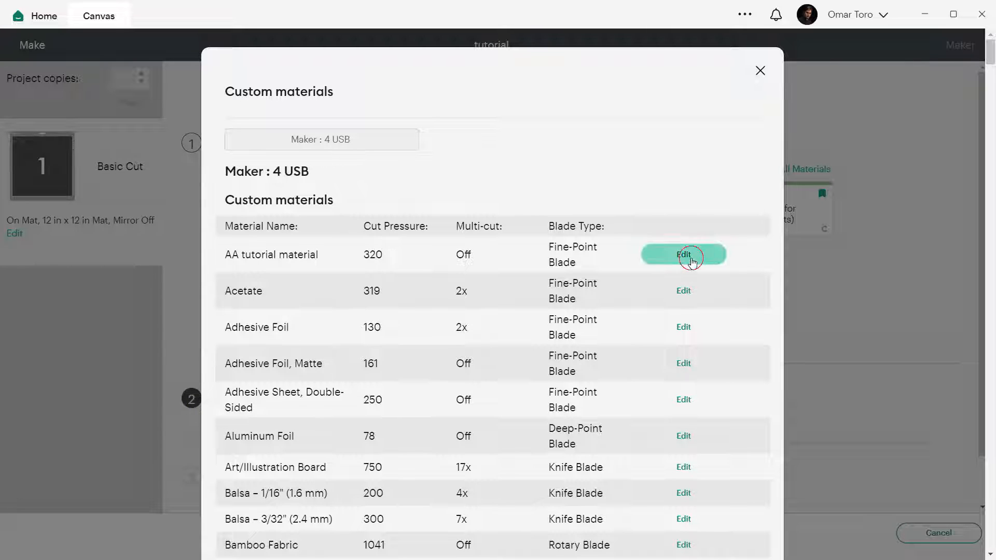
{"action": "left_click", "coordinate": [684, 255]}
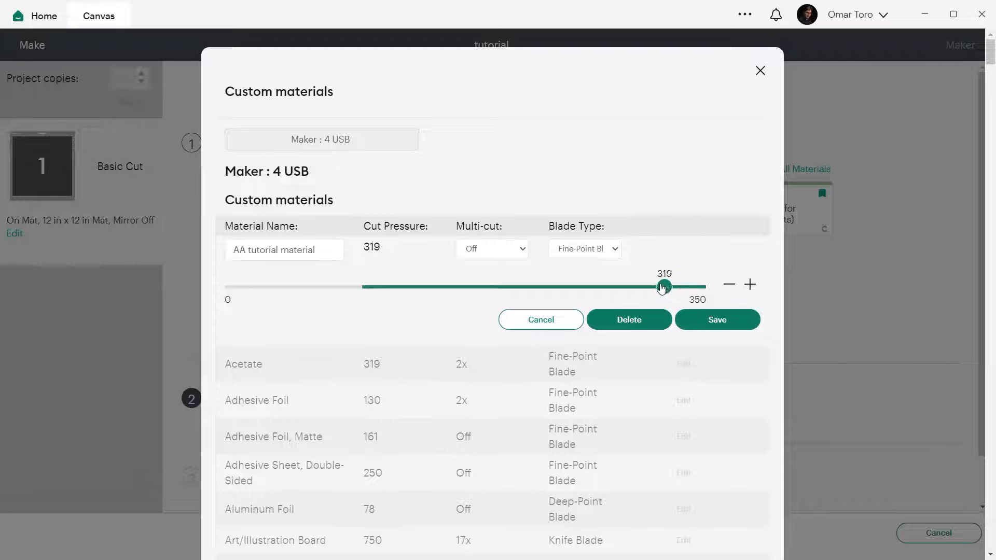
{"action": "left_click_drag", "start_coordinate": [662, 286], "coordinate": [649, 286]}
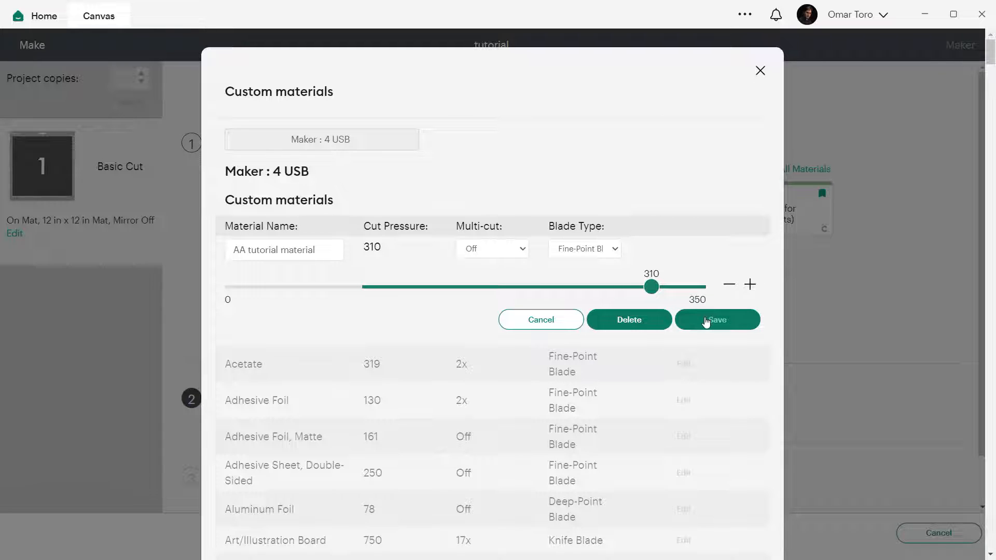
{"action": "left_click", "coordinate": [717, 319]}
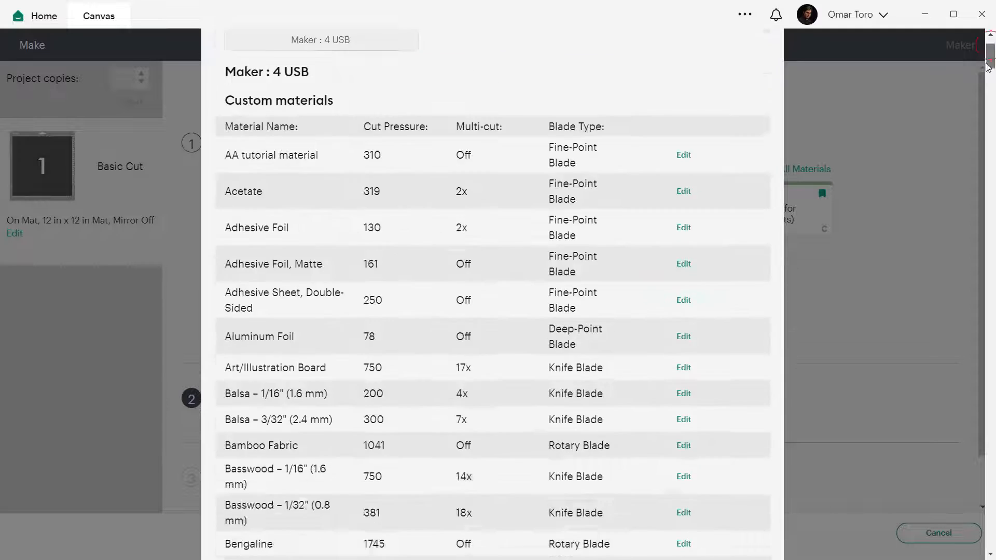
{"action": "scroll", "scroll_direction": "down", "scroll_amount": 3}
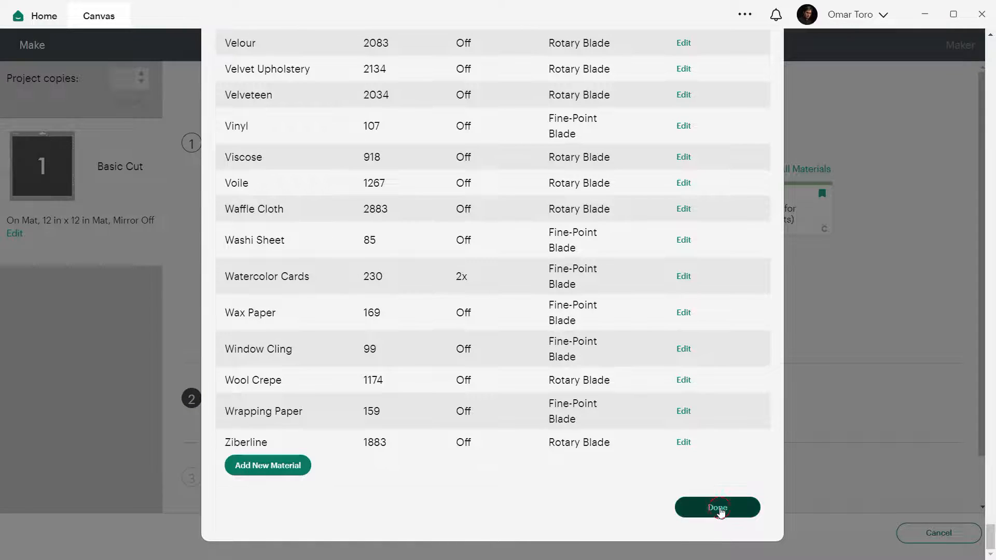
{"action": "left_click", "coordinate": [717, 508]}
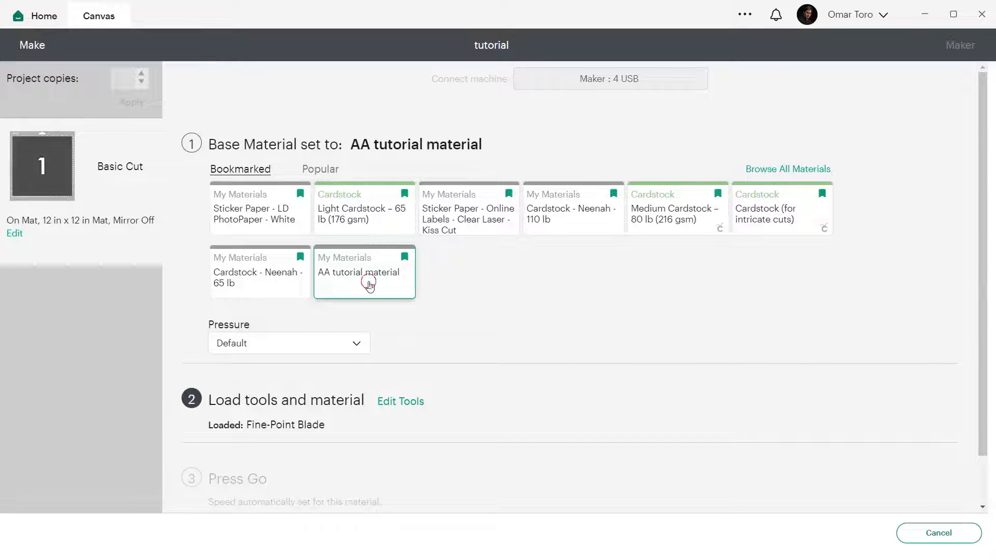